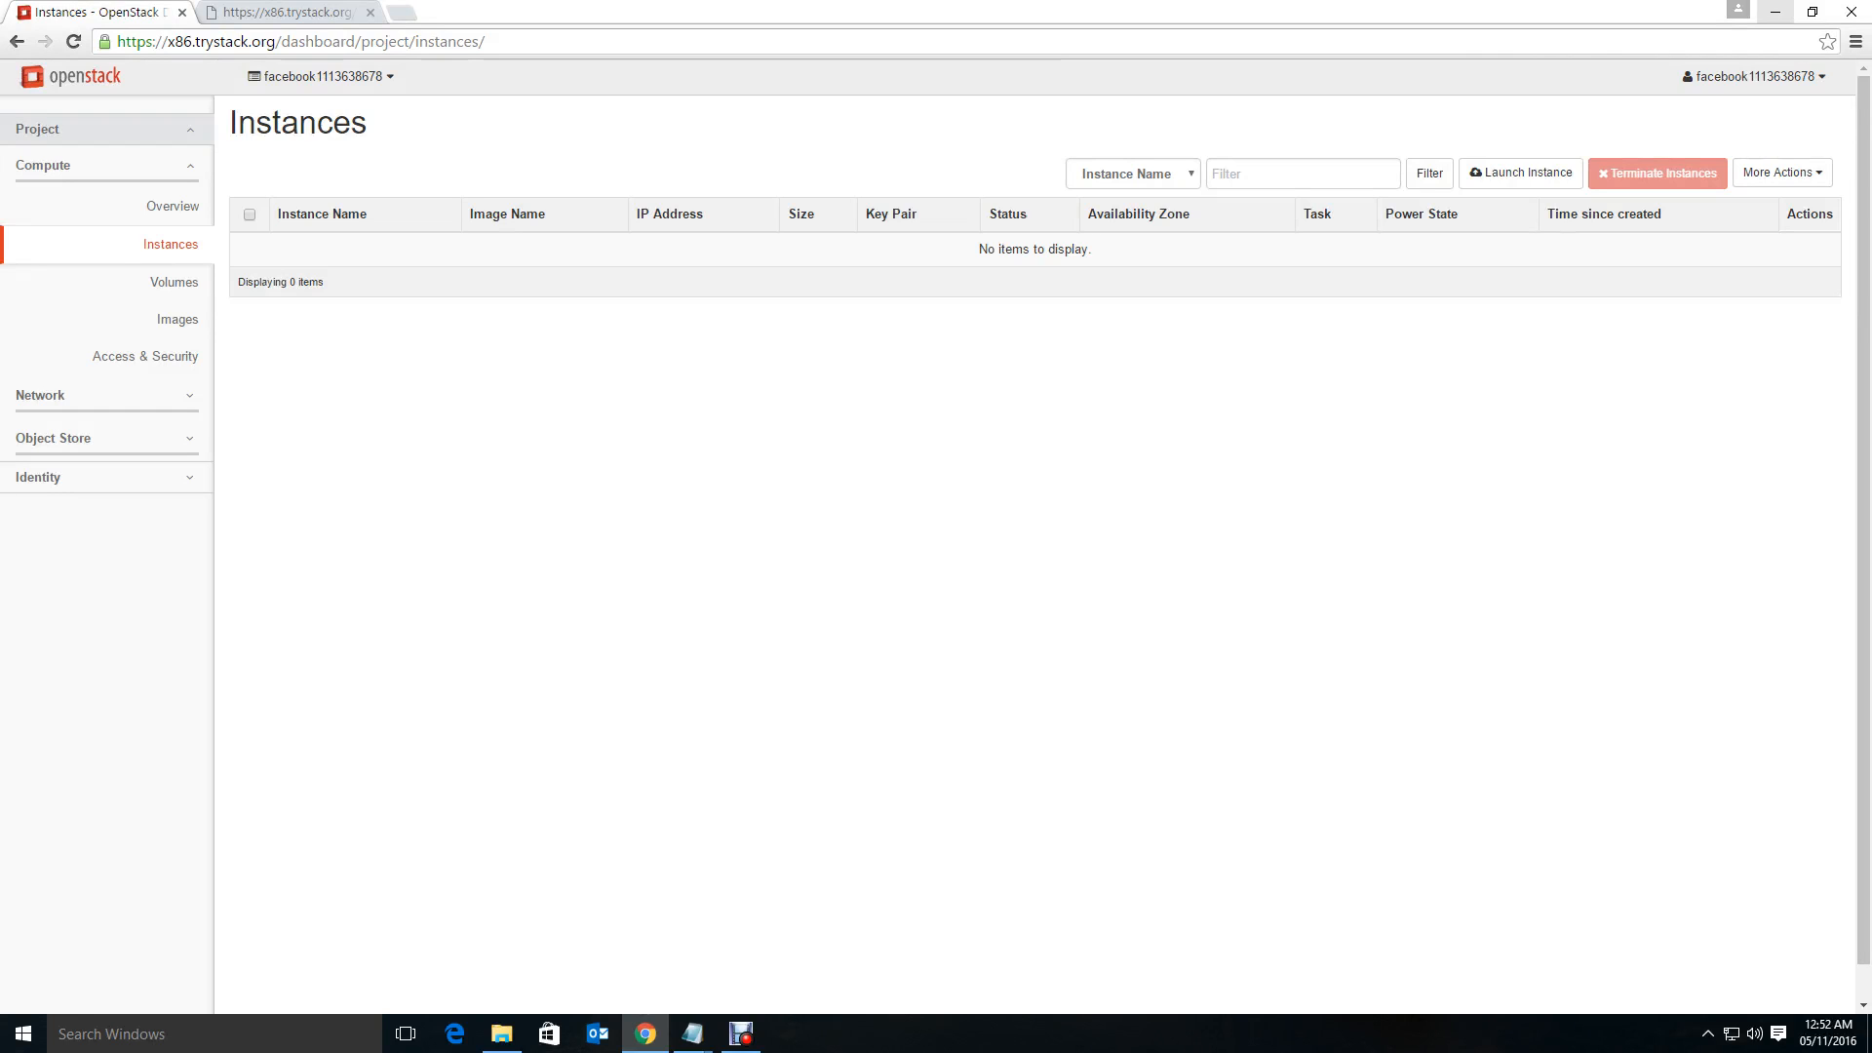
Check the network topology view and return to the Instances list.
left_click(376, 10)
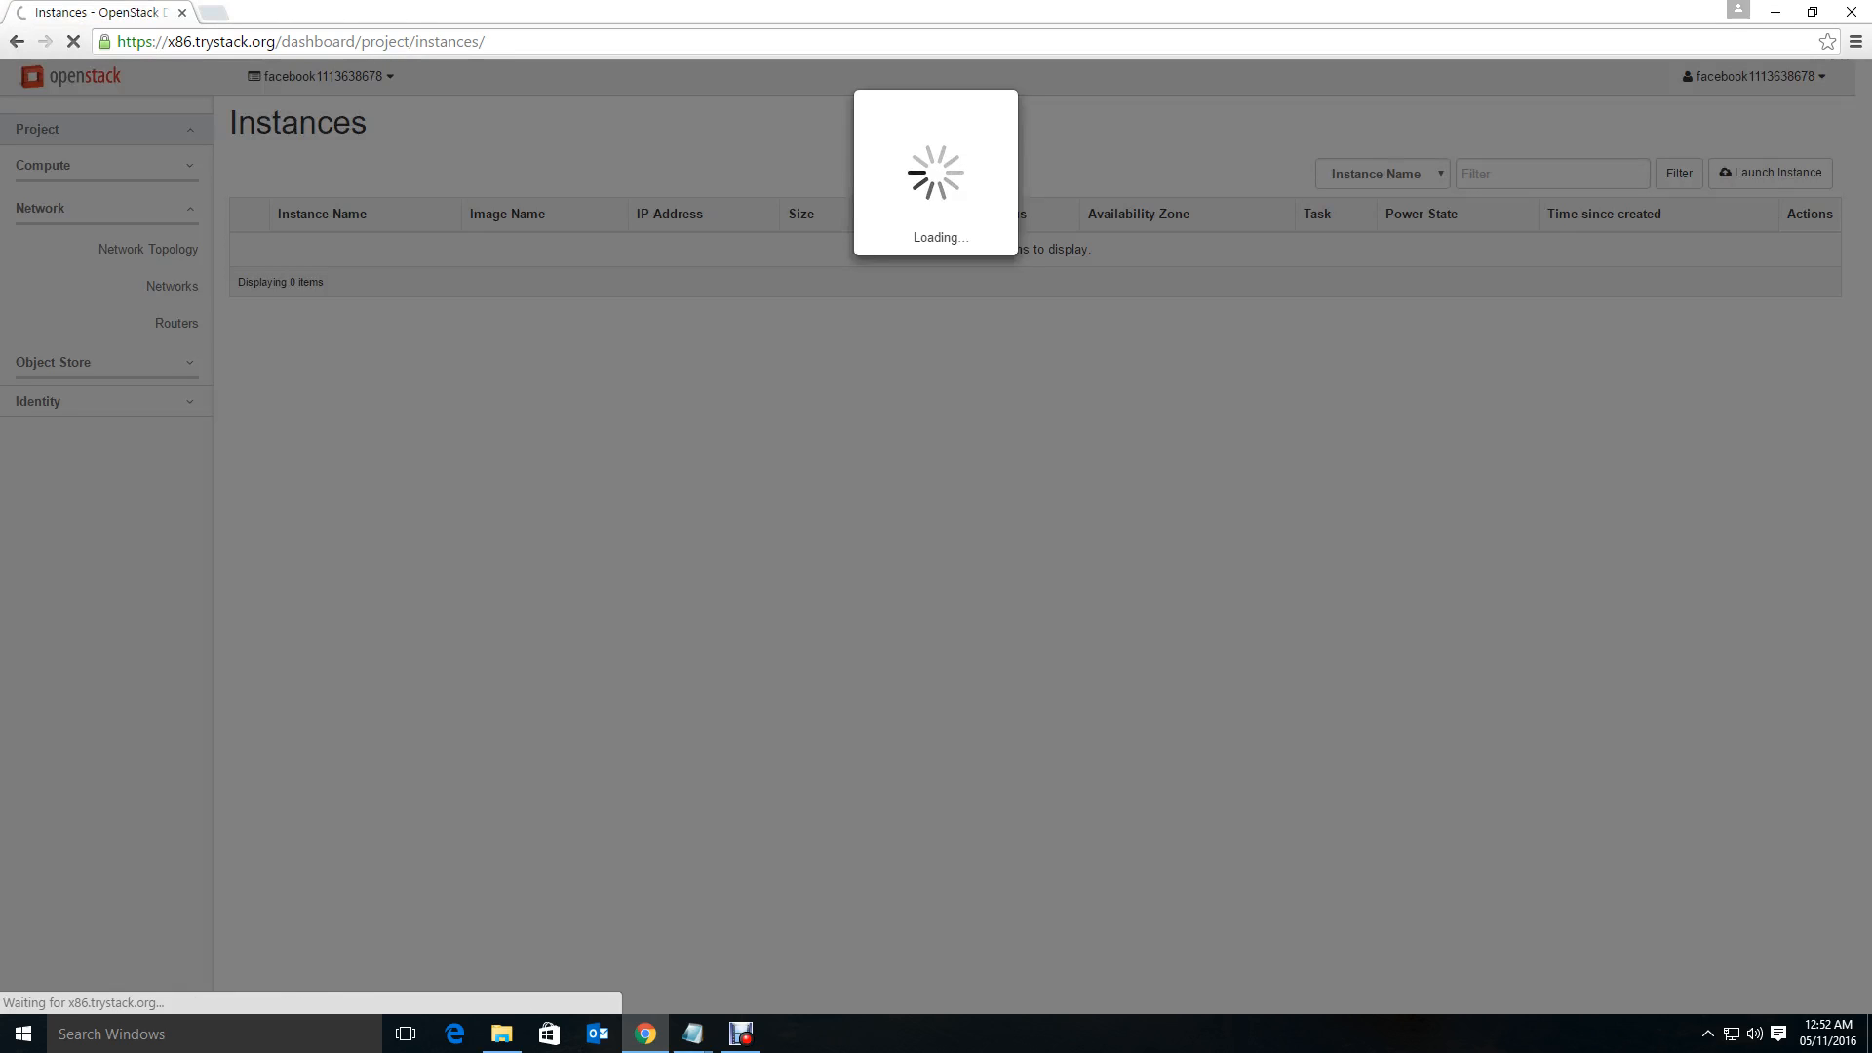
left_click(148, 250)
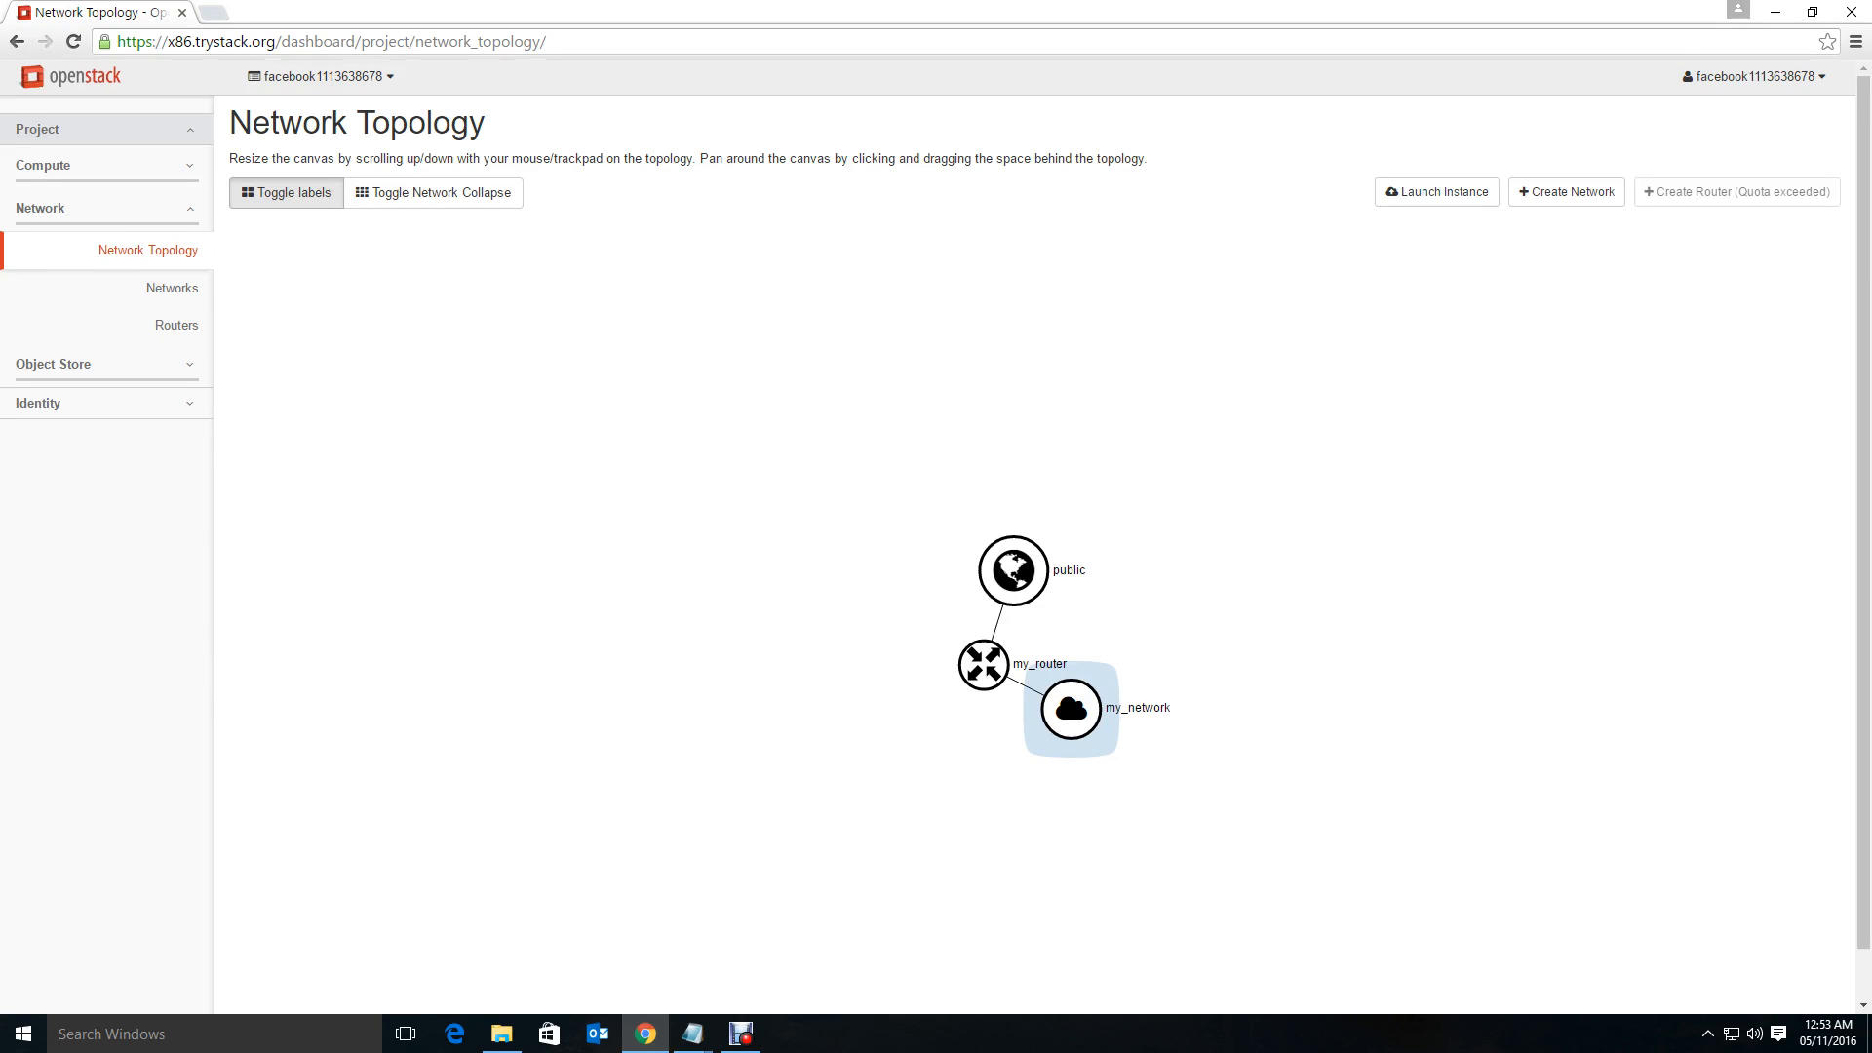
left_click(43, 164)
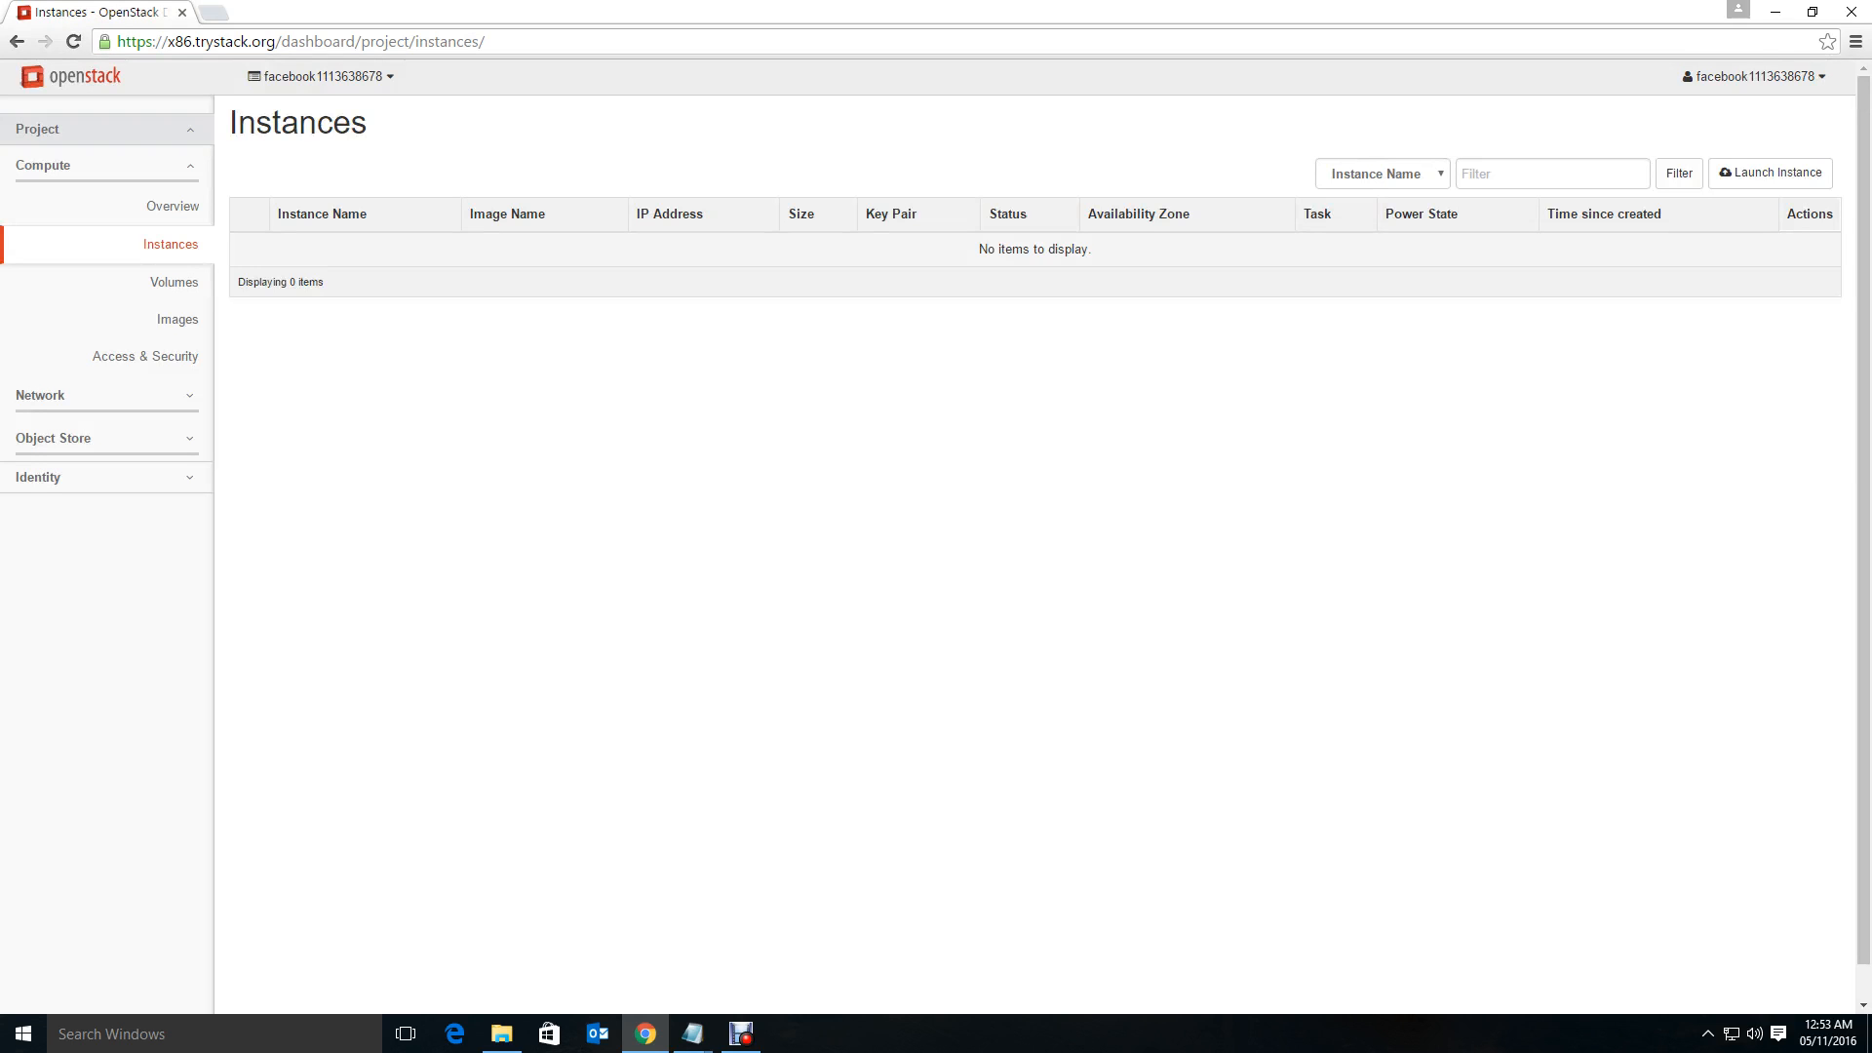
Start a new instance named centos-gui with flavor m1.small booting from the CentOS7 image.
left_click(1771, 172)
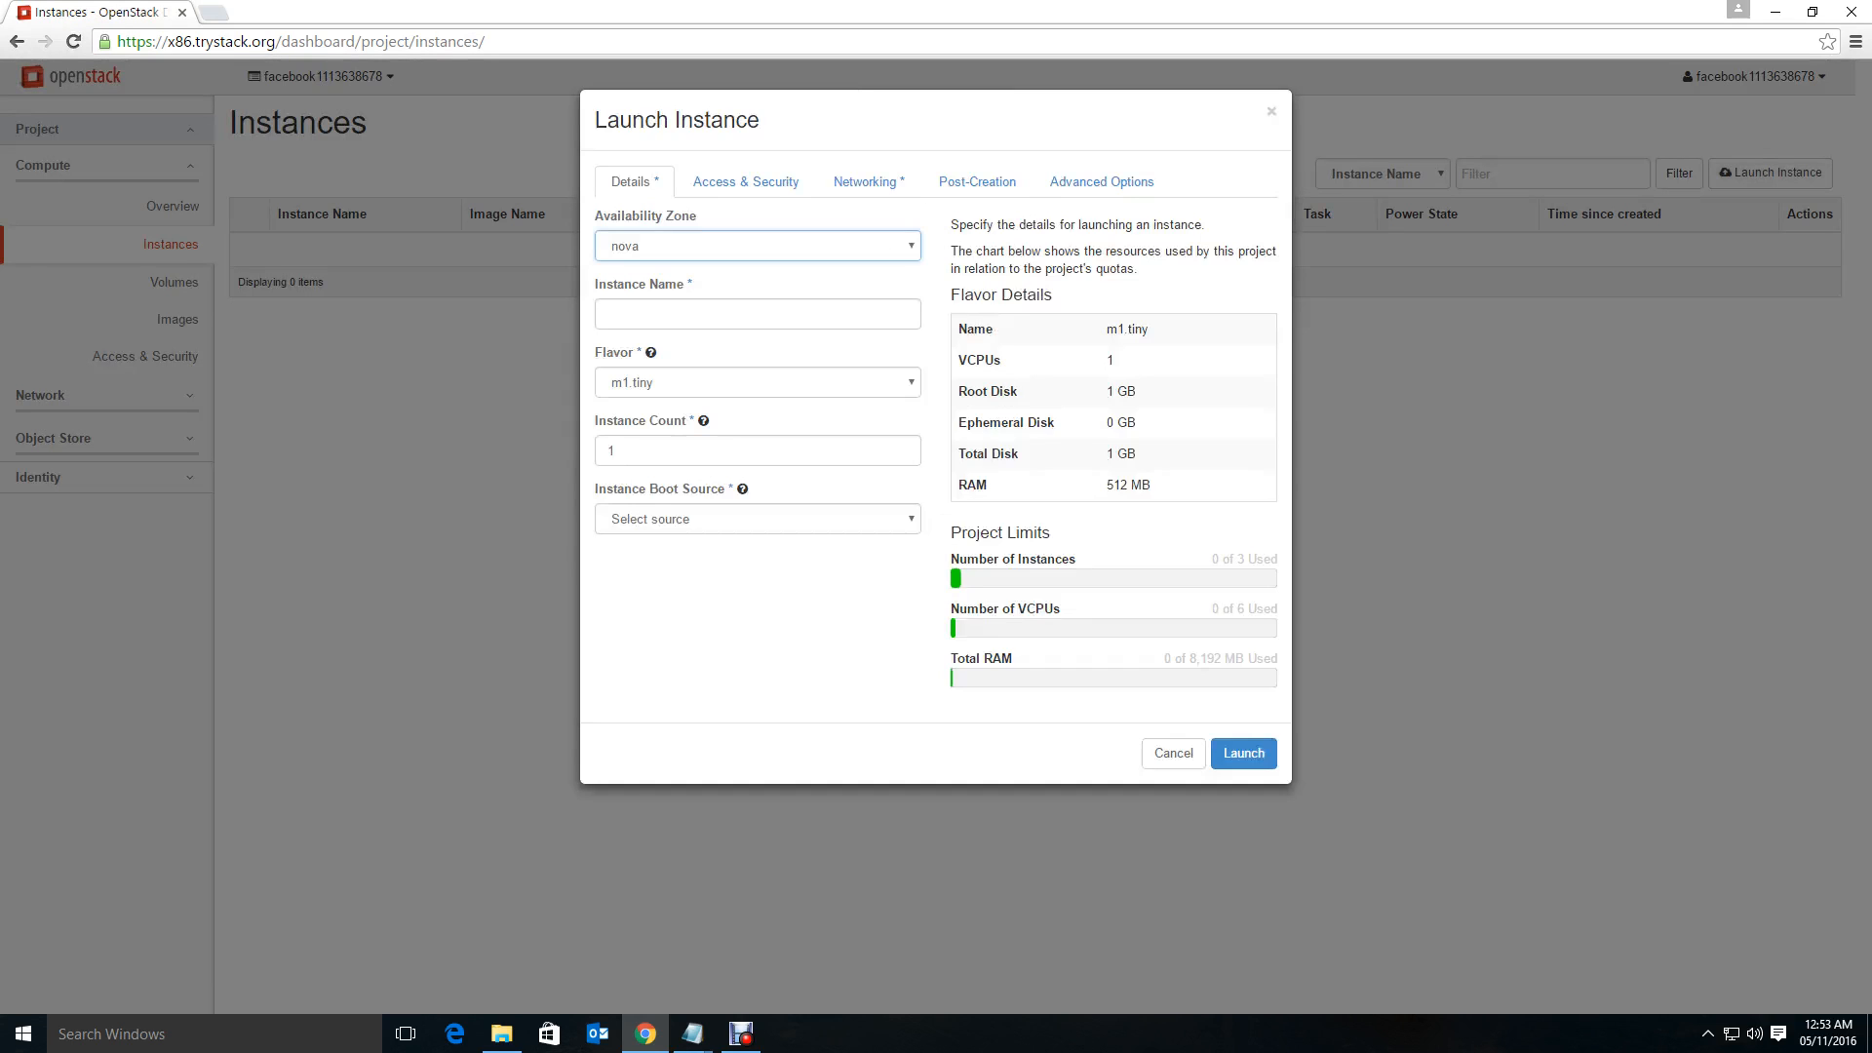
left_click(757, 312)
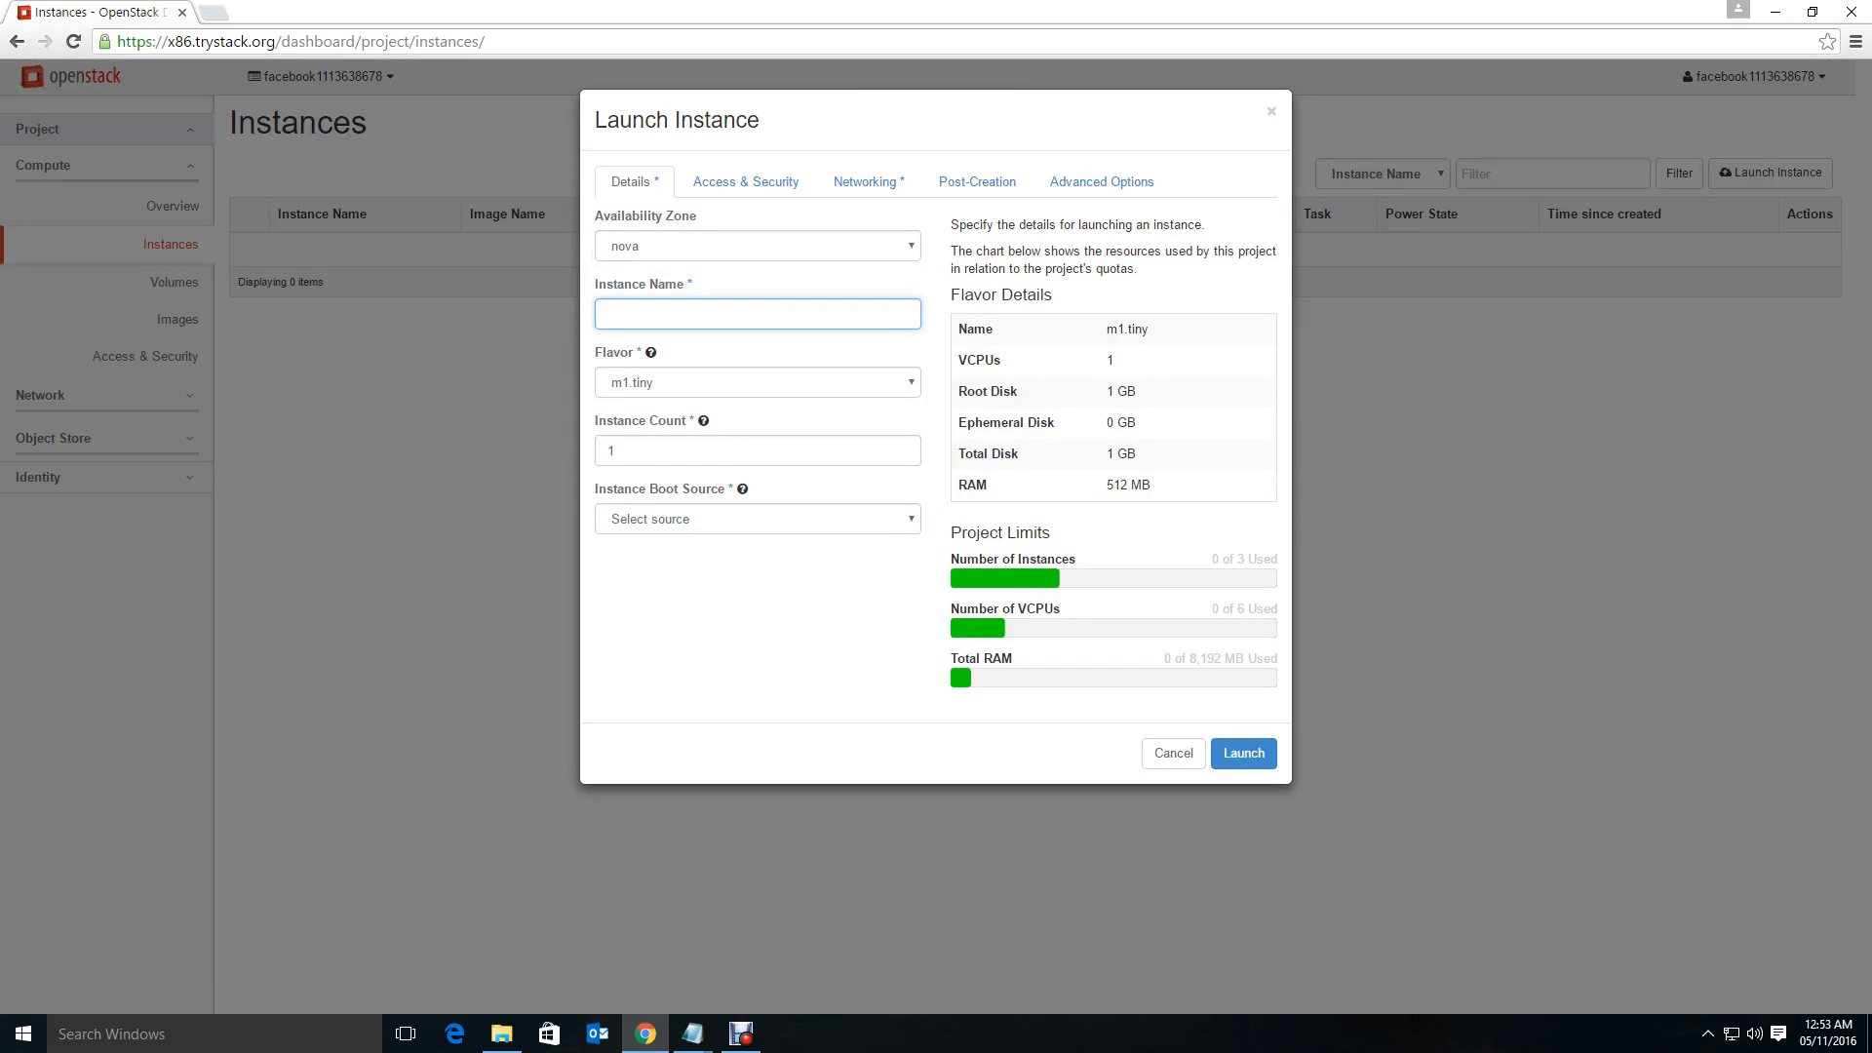
type("c")
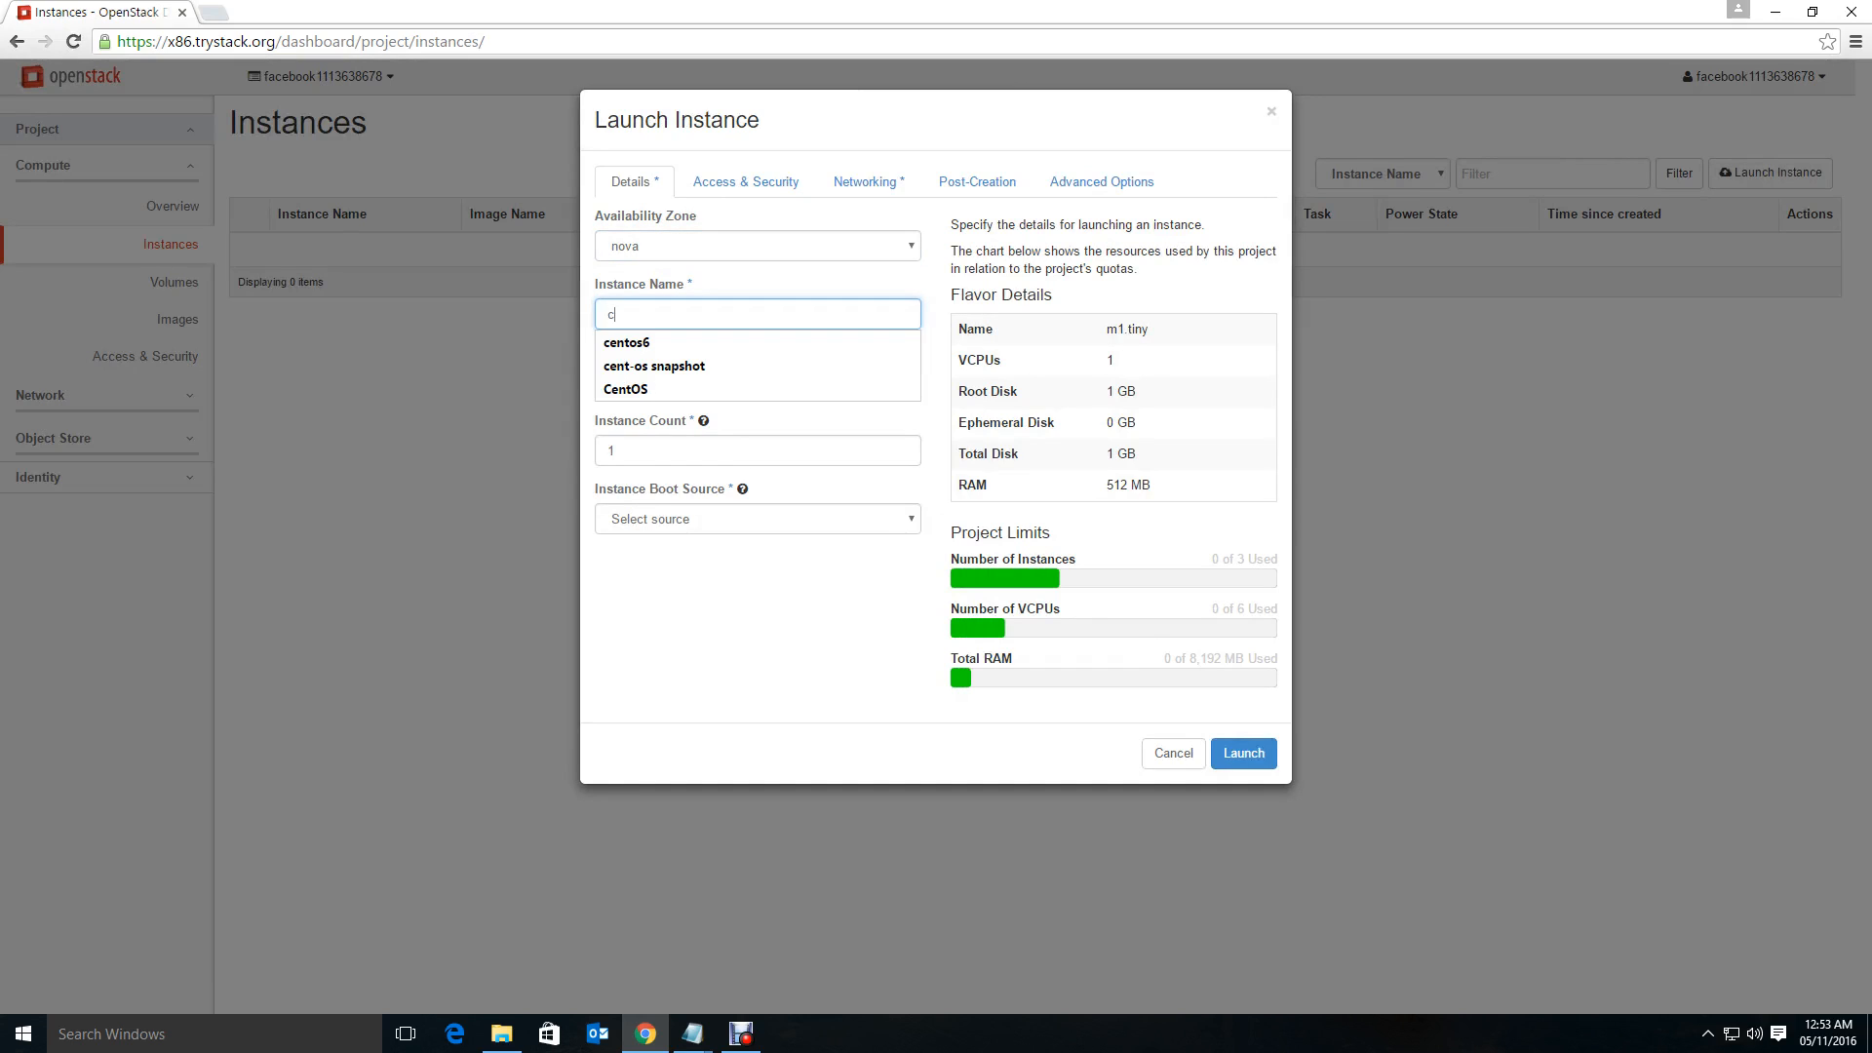
type("entos-gui")
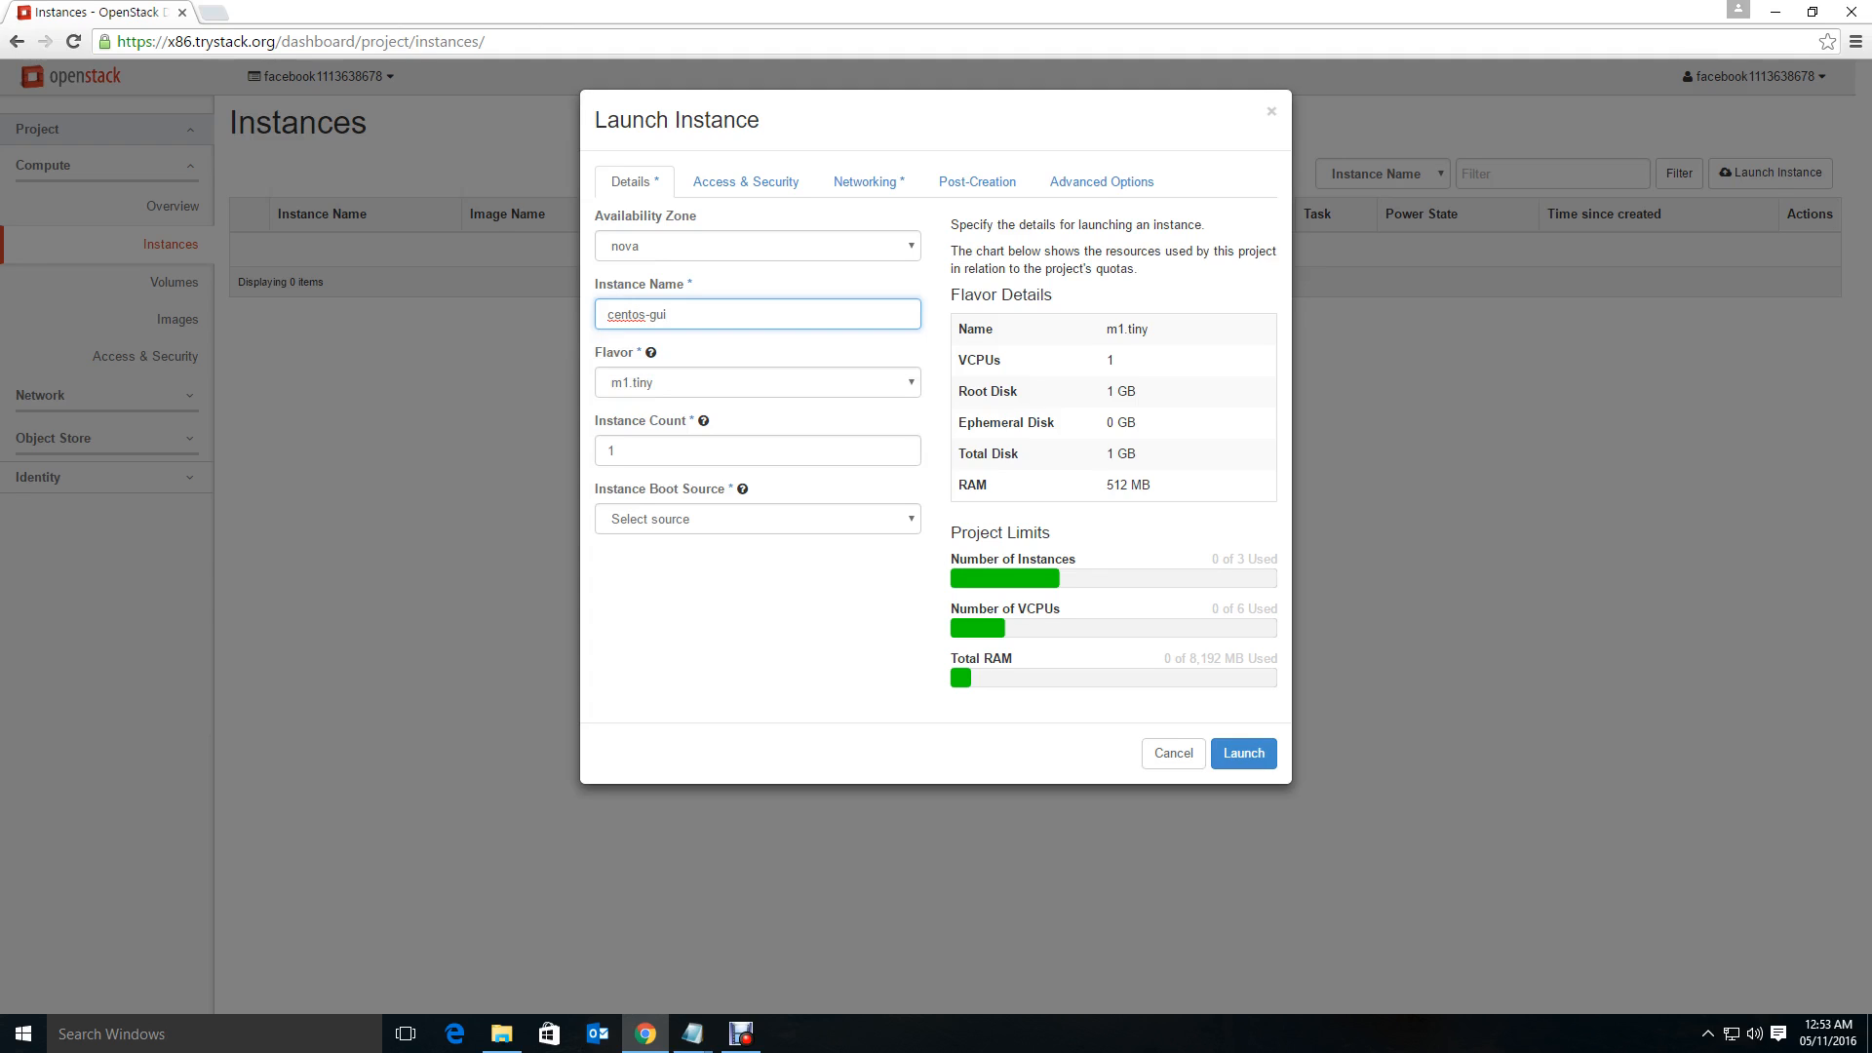
left_click(757, 383)
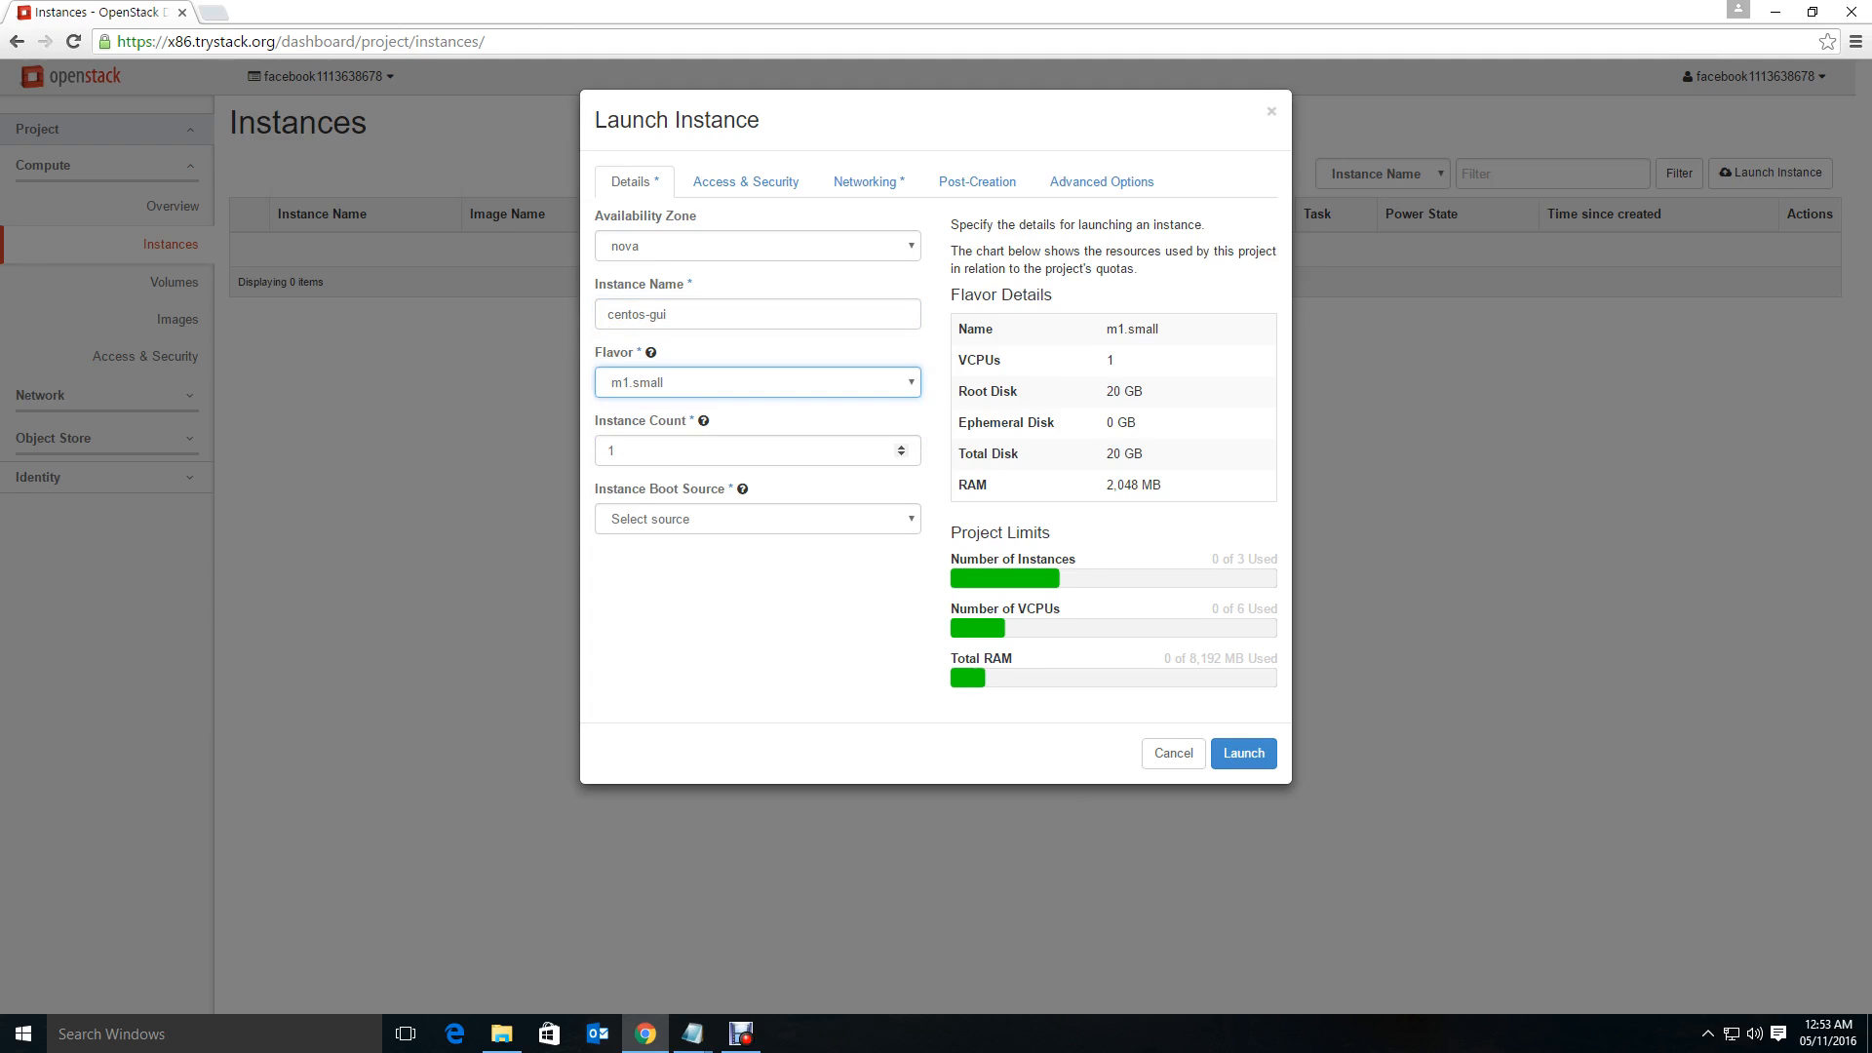
left_click(756, 519)
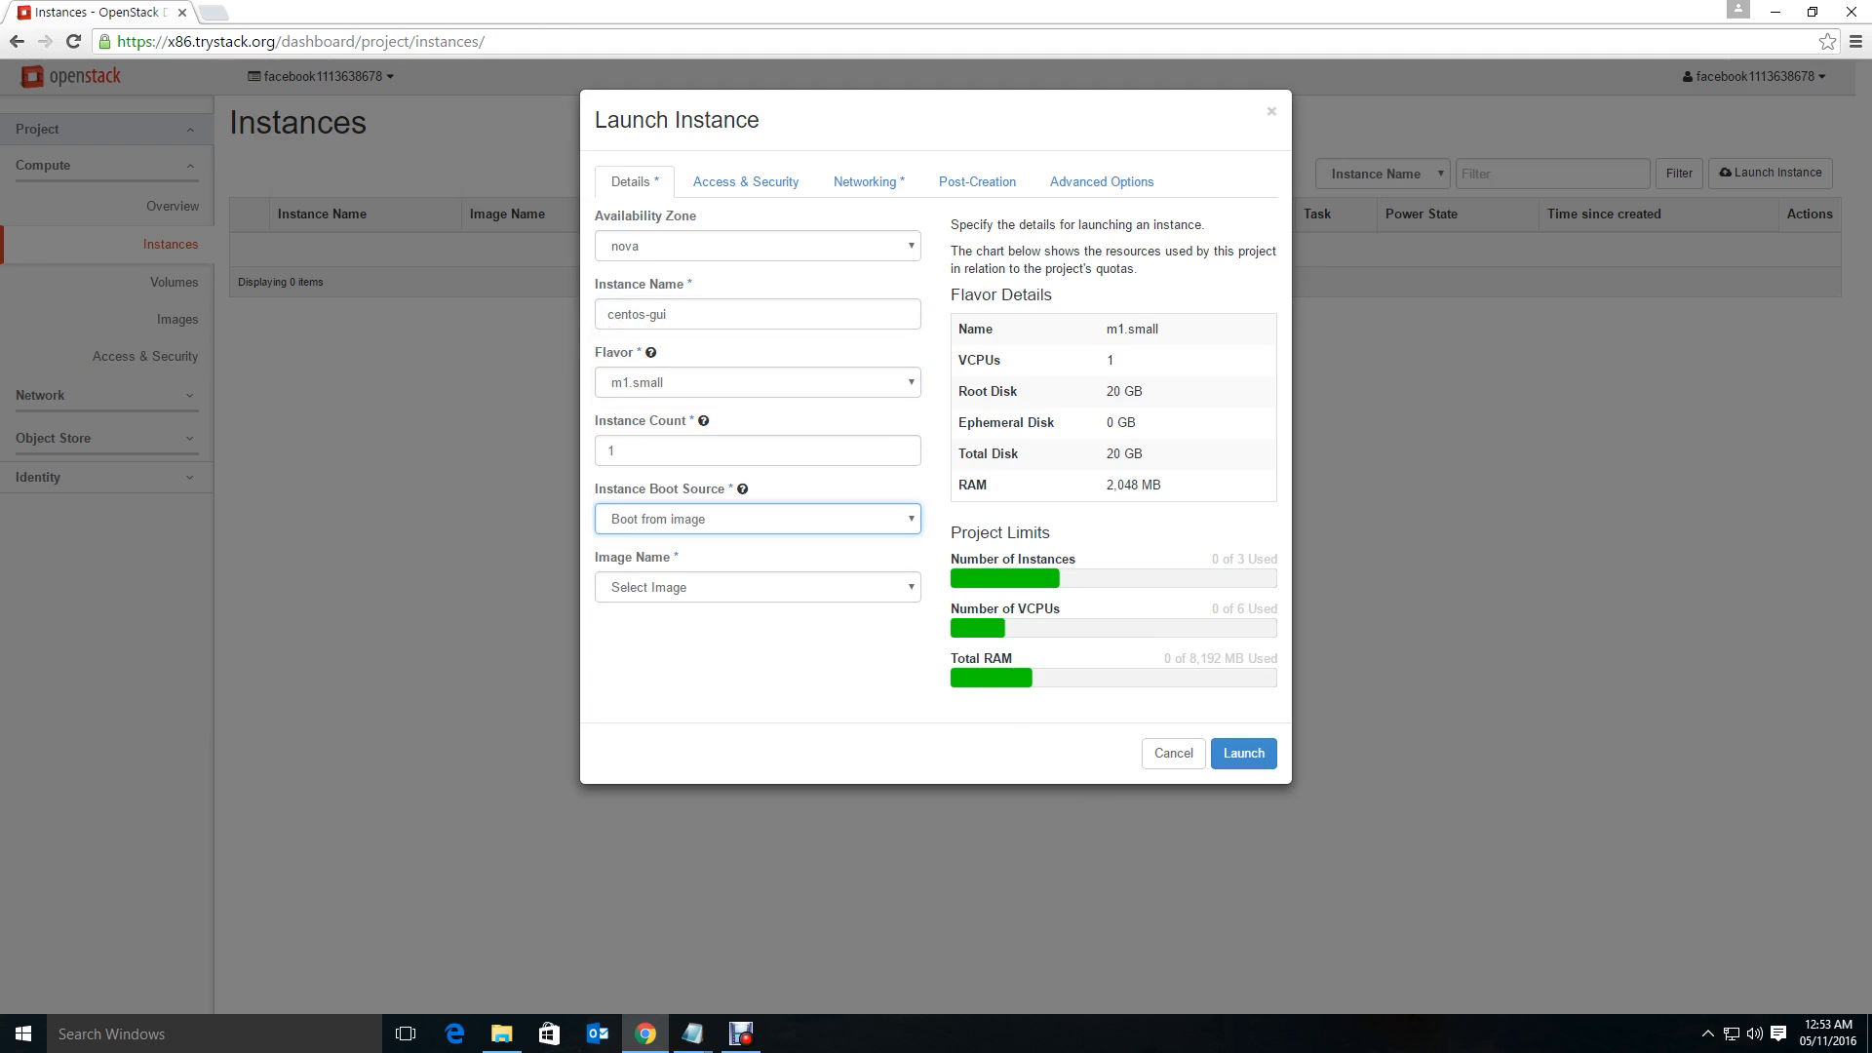
left_click(757, 587)
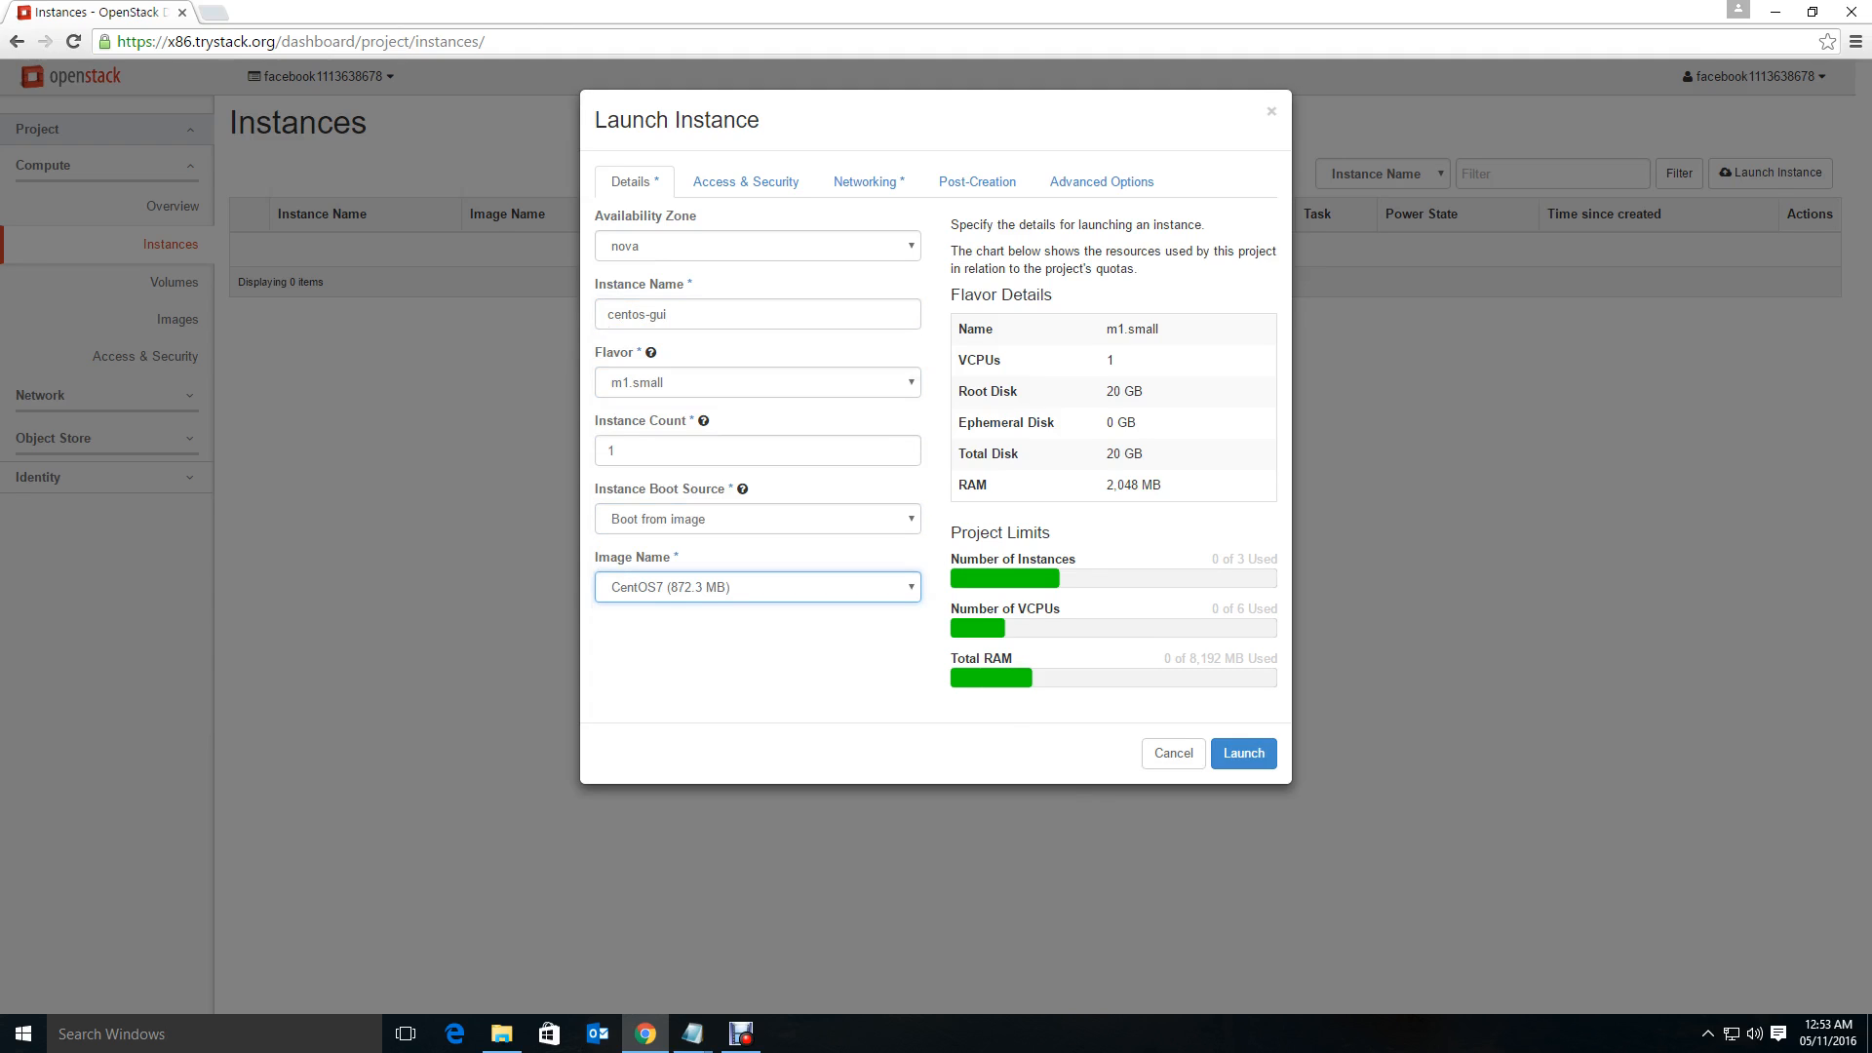
Add the default security group, keep my_network, and set the post-creation script source to File.
left_click(745, 181)
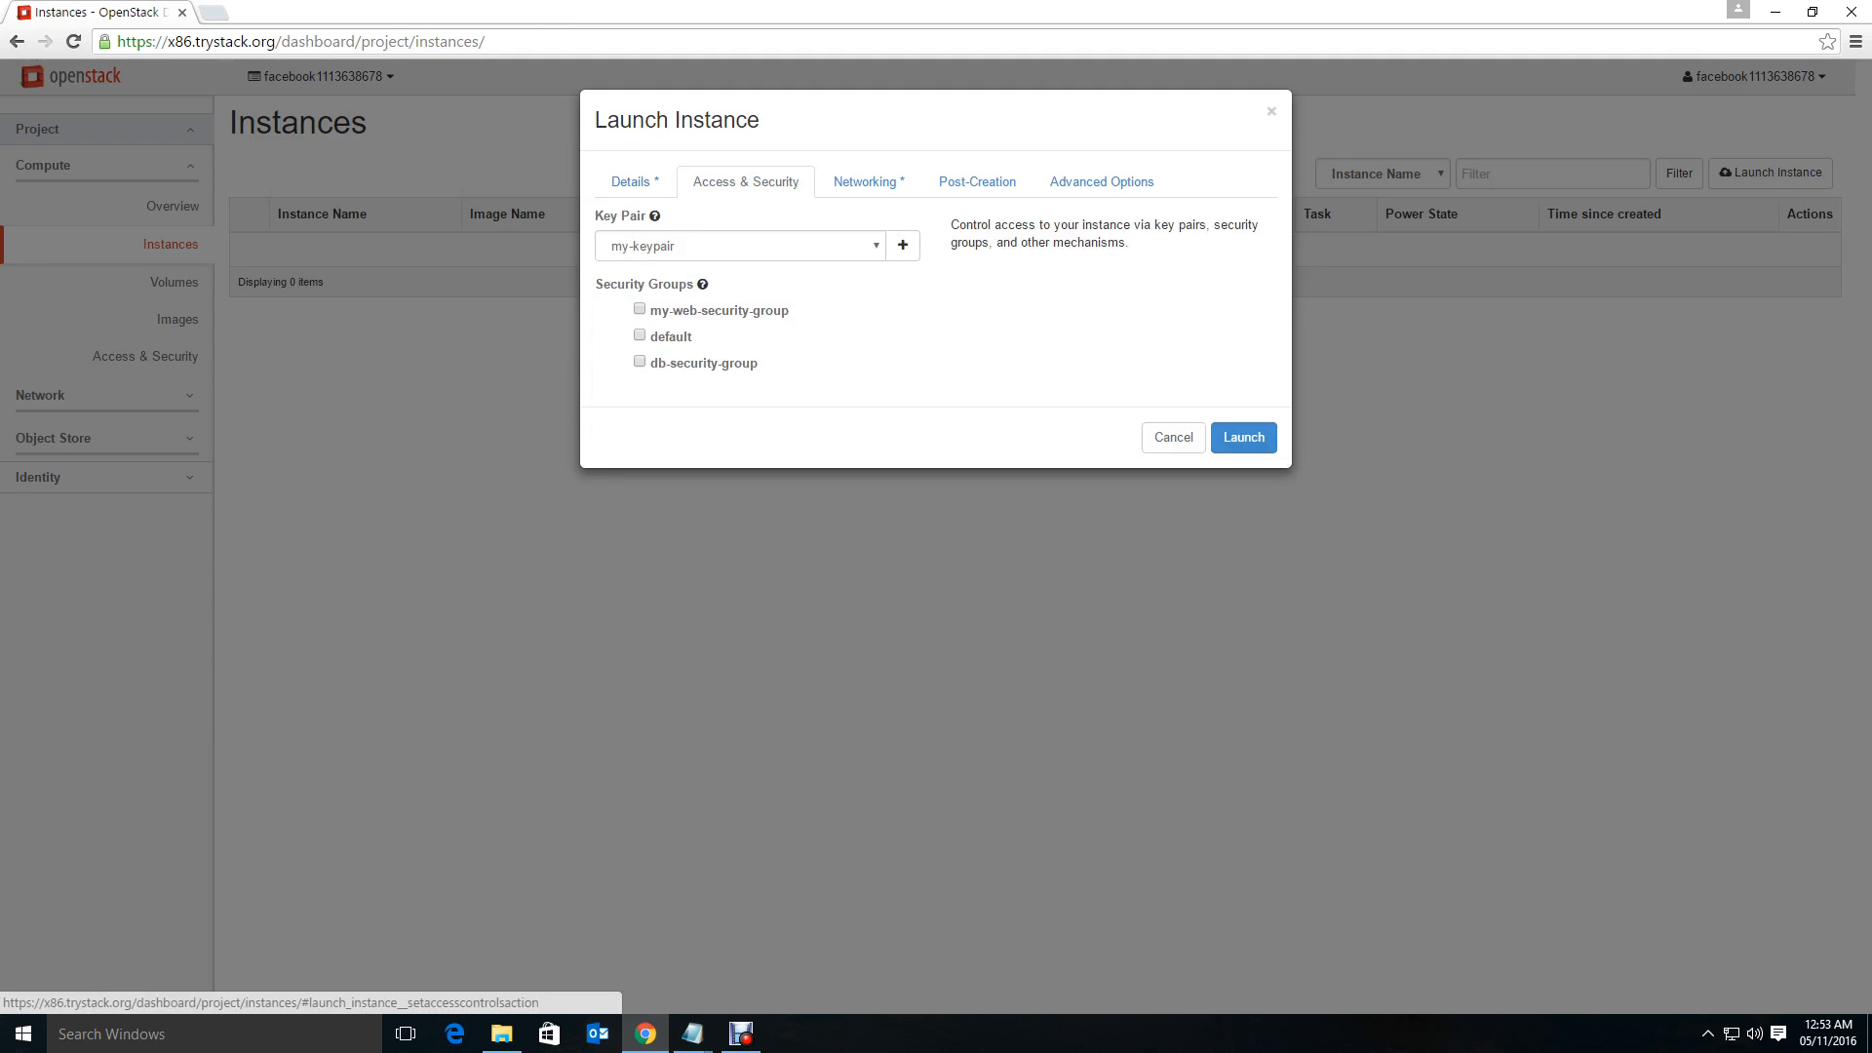
left_click(640, 335)
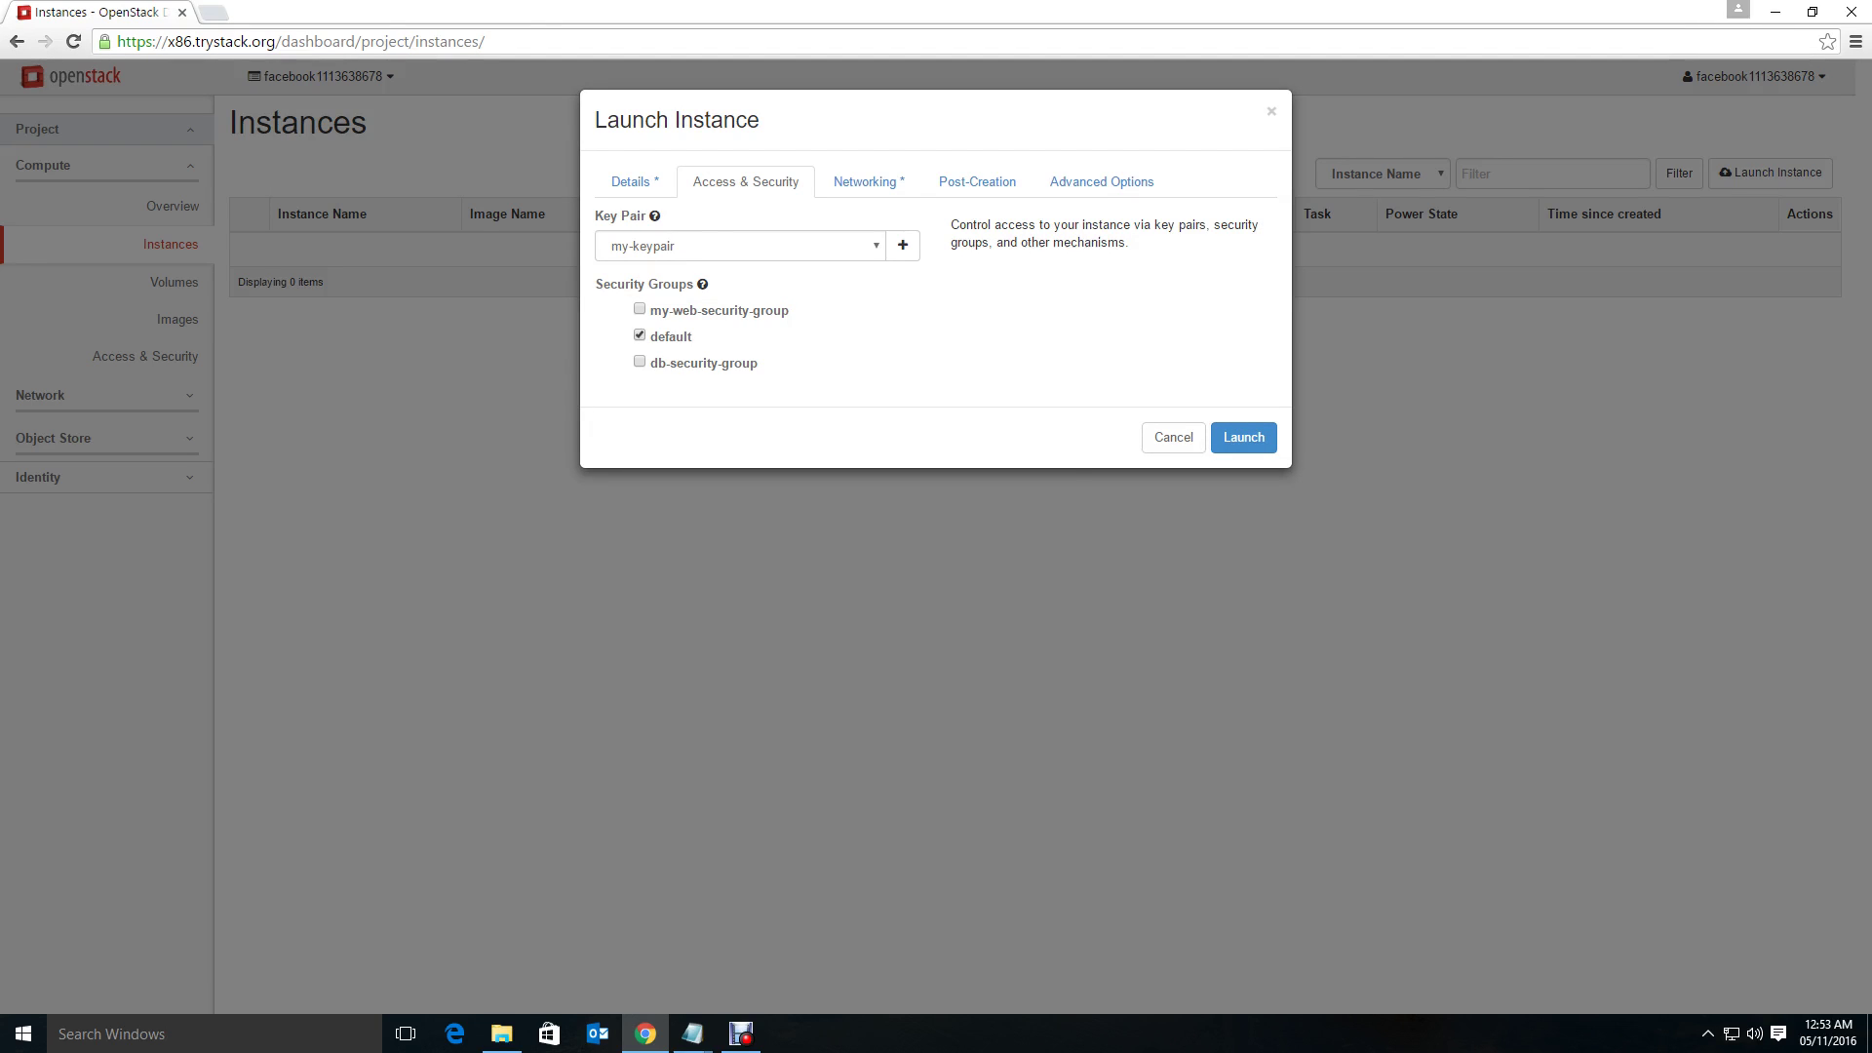
left_click(869, 182)
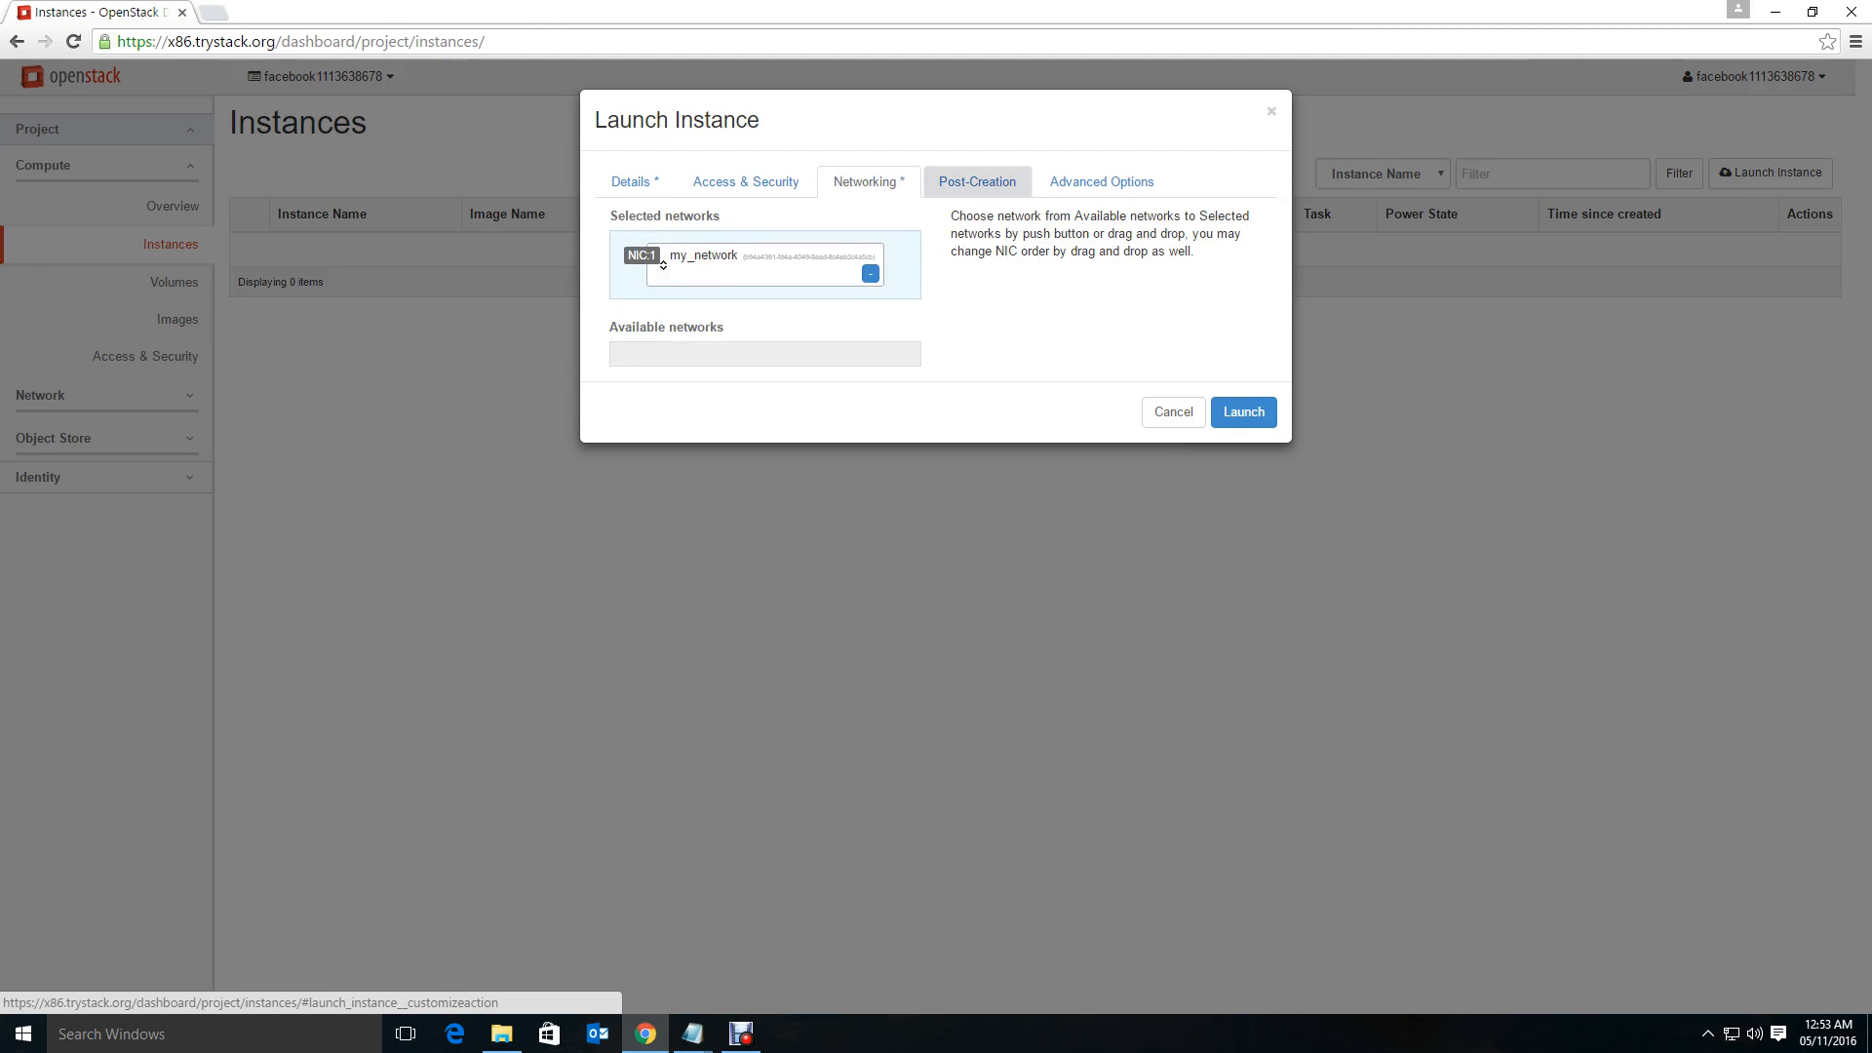
left_click(977, 181)
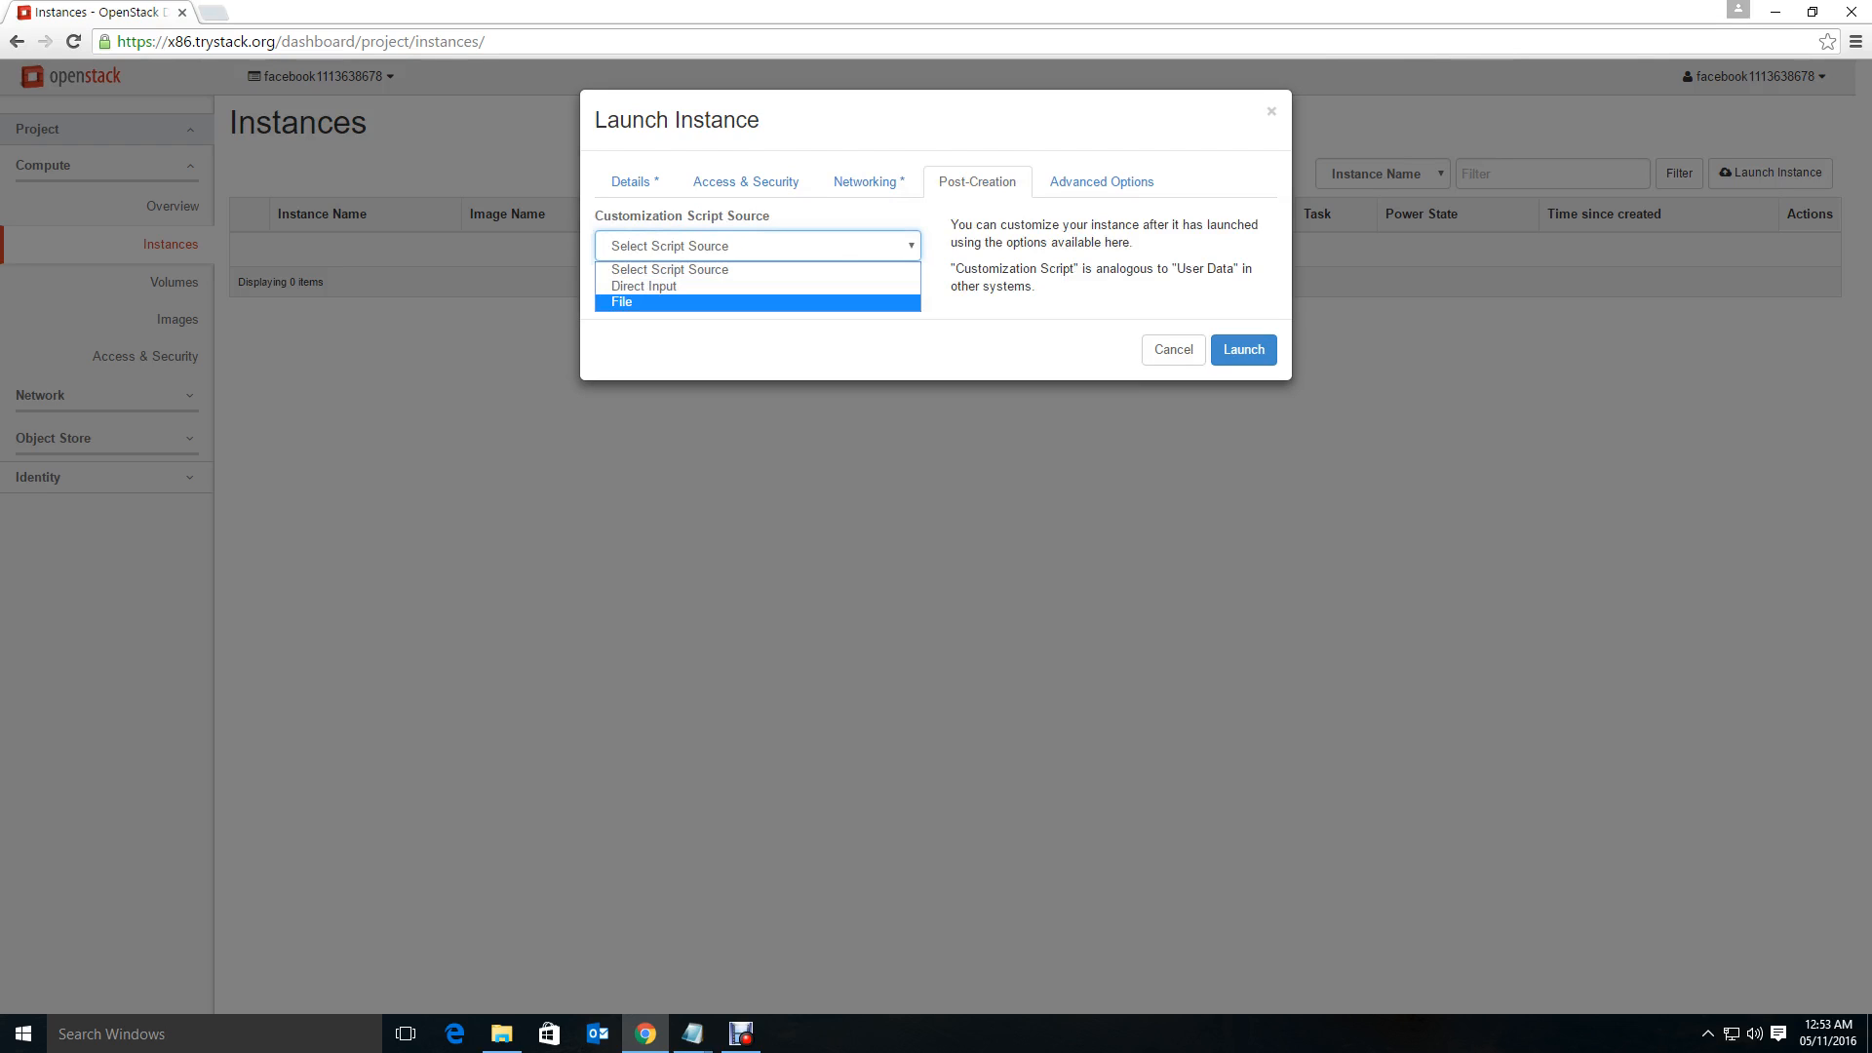
left_click(620, 300)
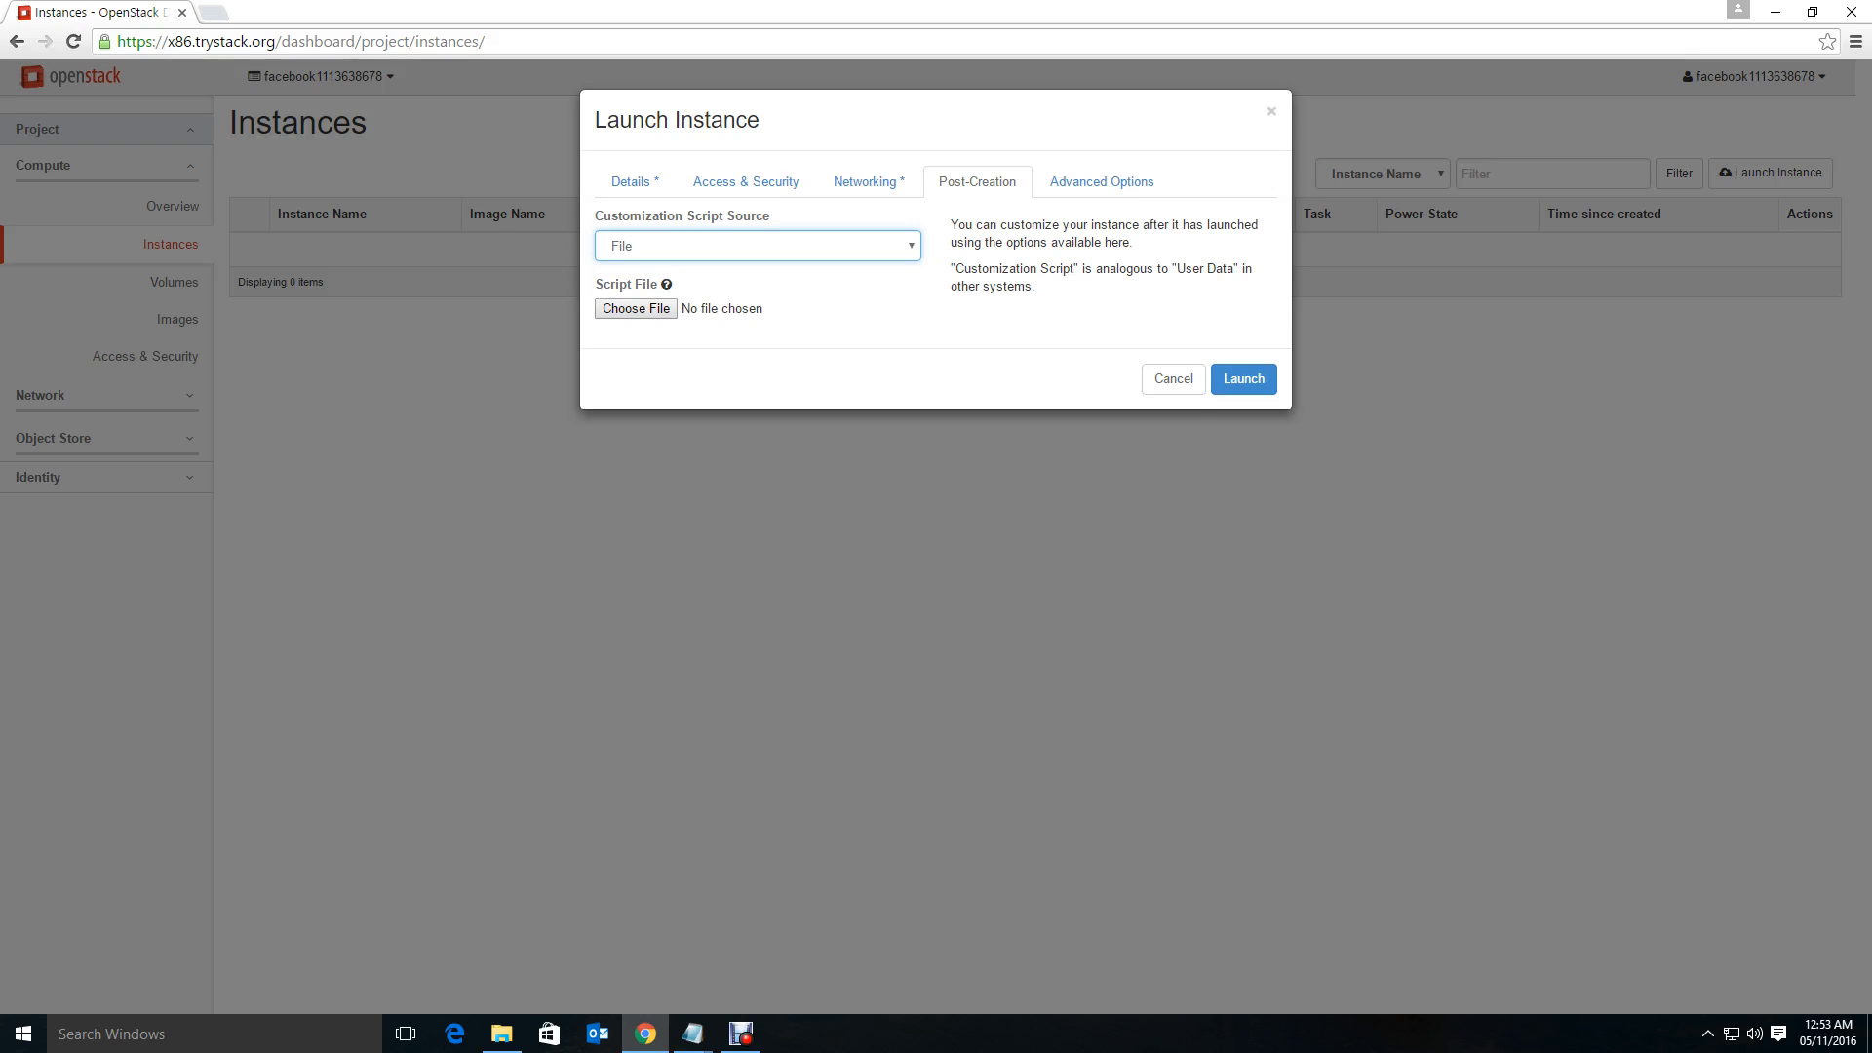
Switch the script source to Direct Input and review the gui-install script's yum and passwd lines in Notepad.
left_click(756, 246)
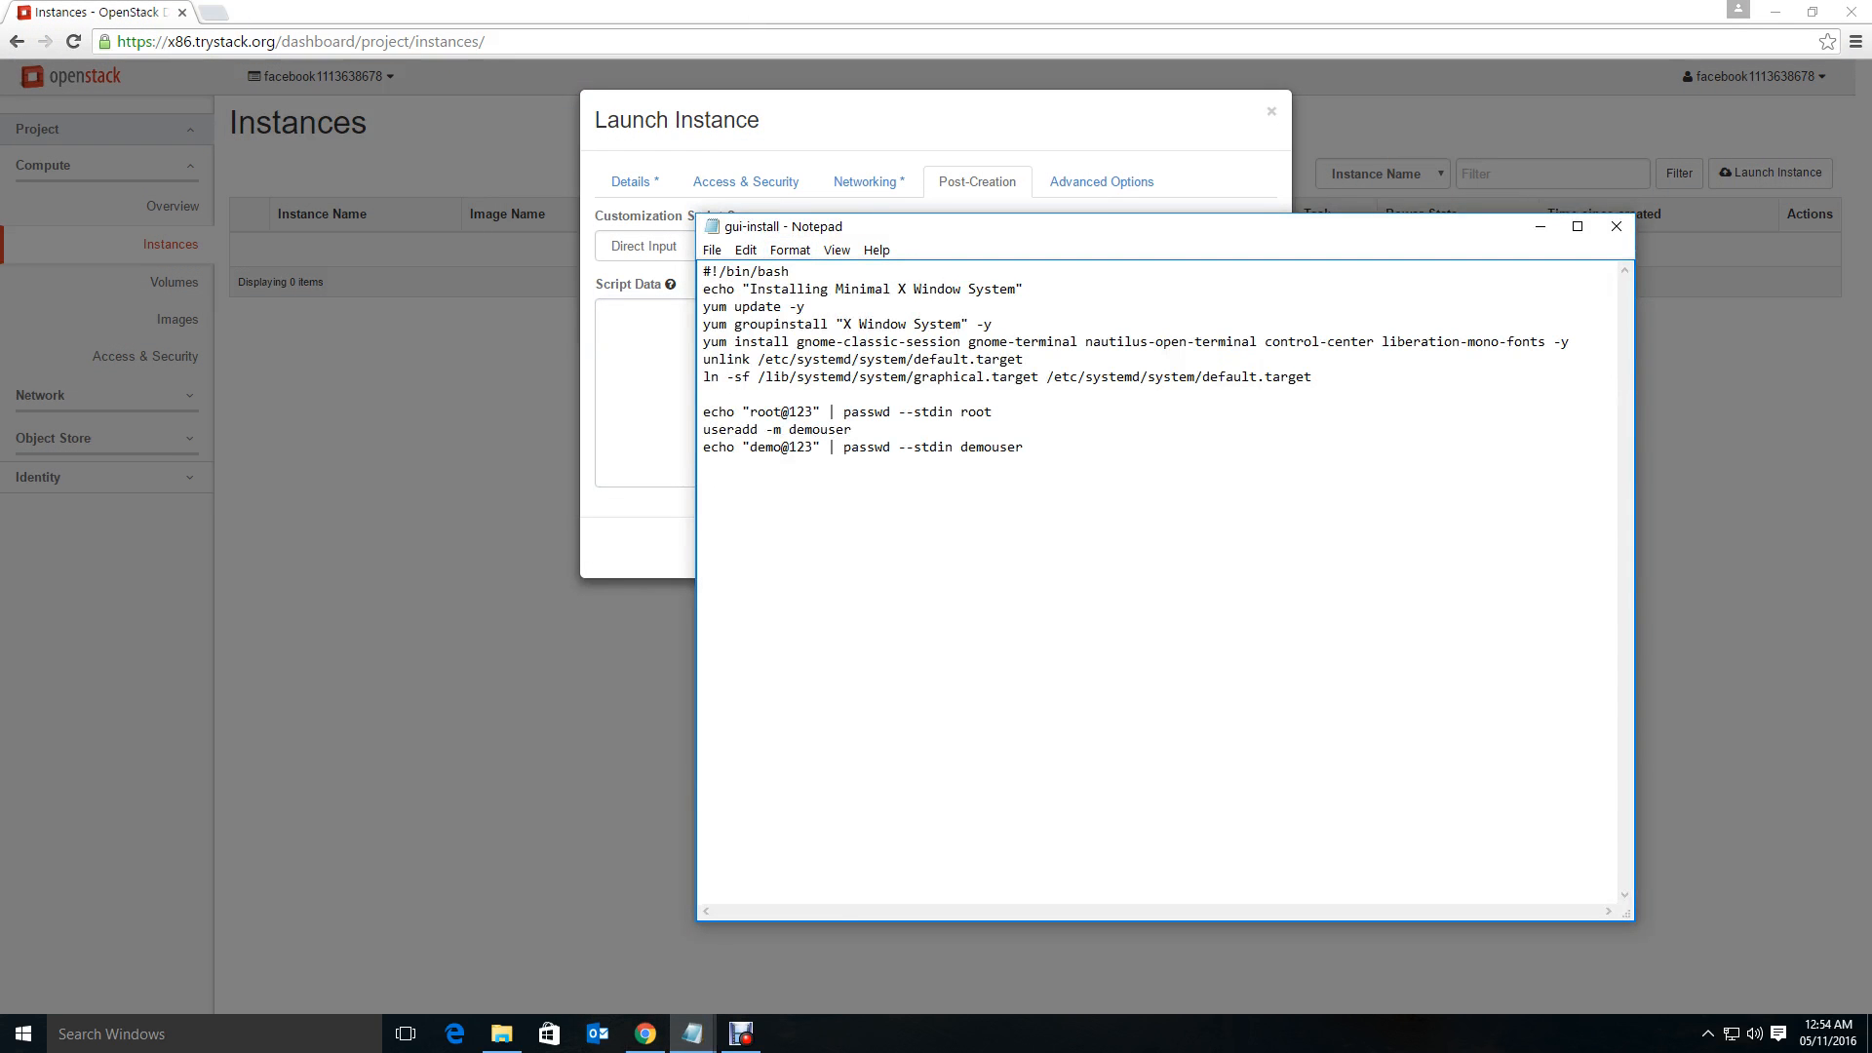
left_click_drag(706, 271, 852, 429)
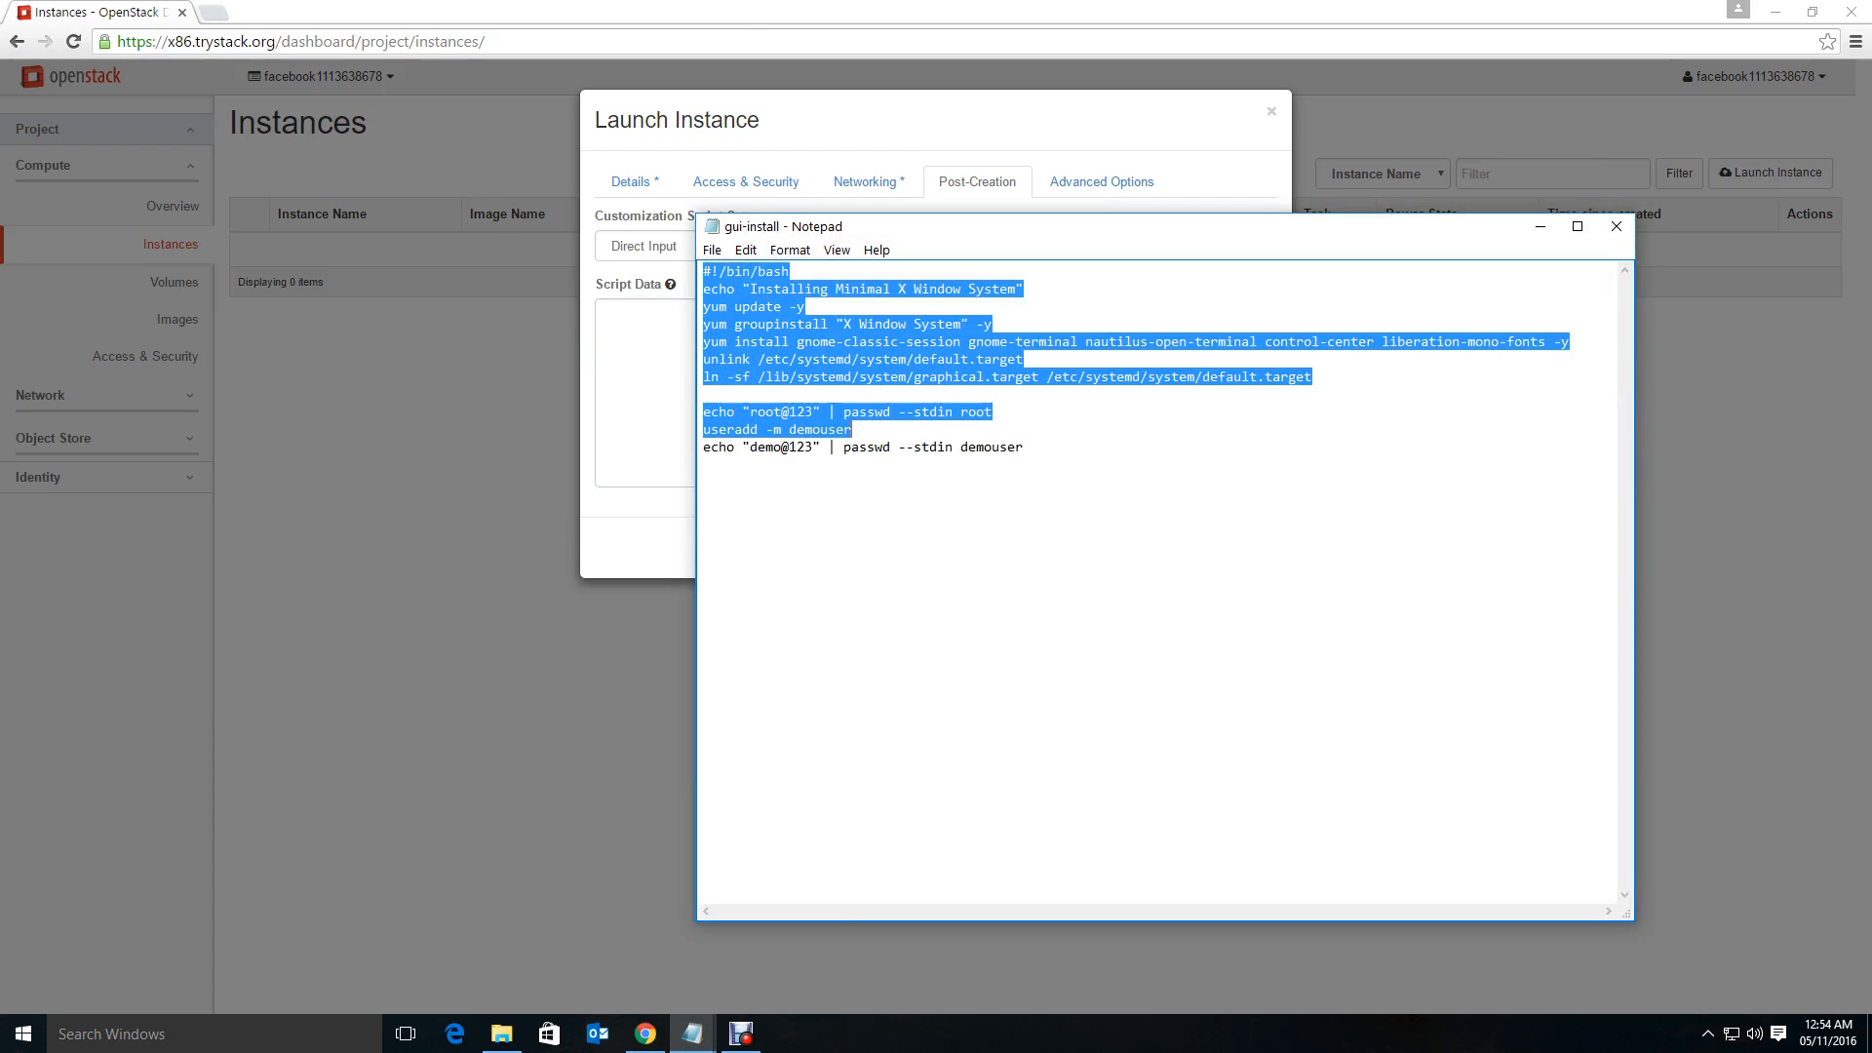
left_click(1100, 575)
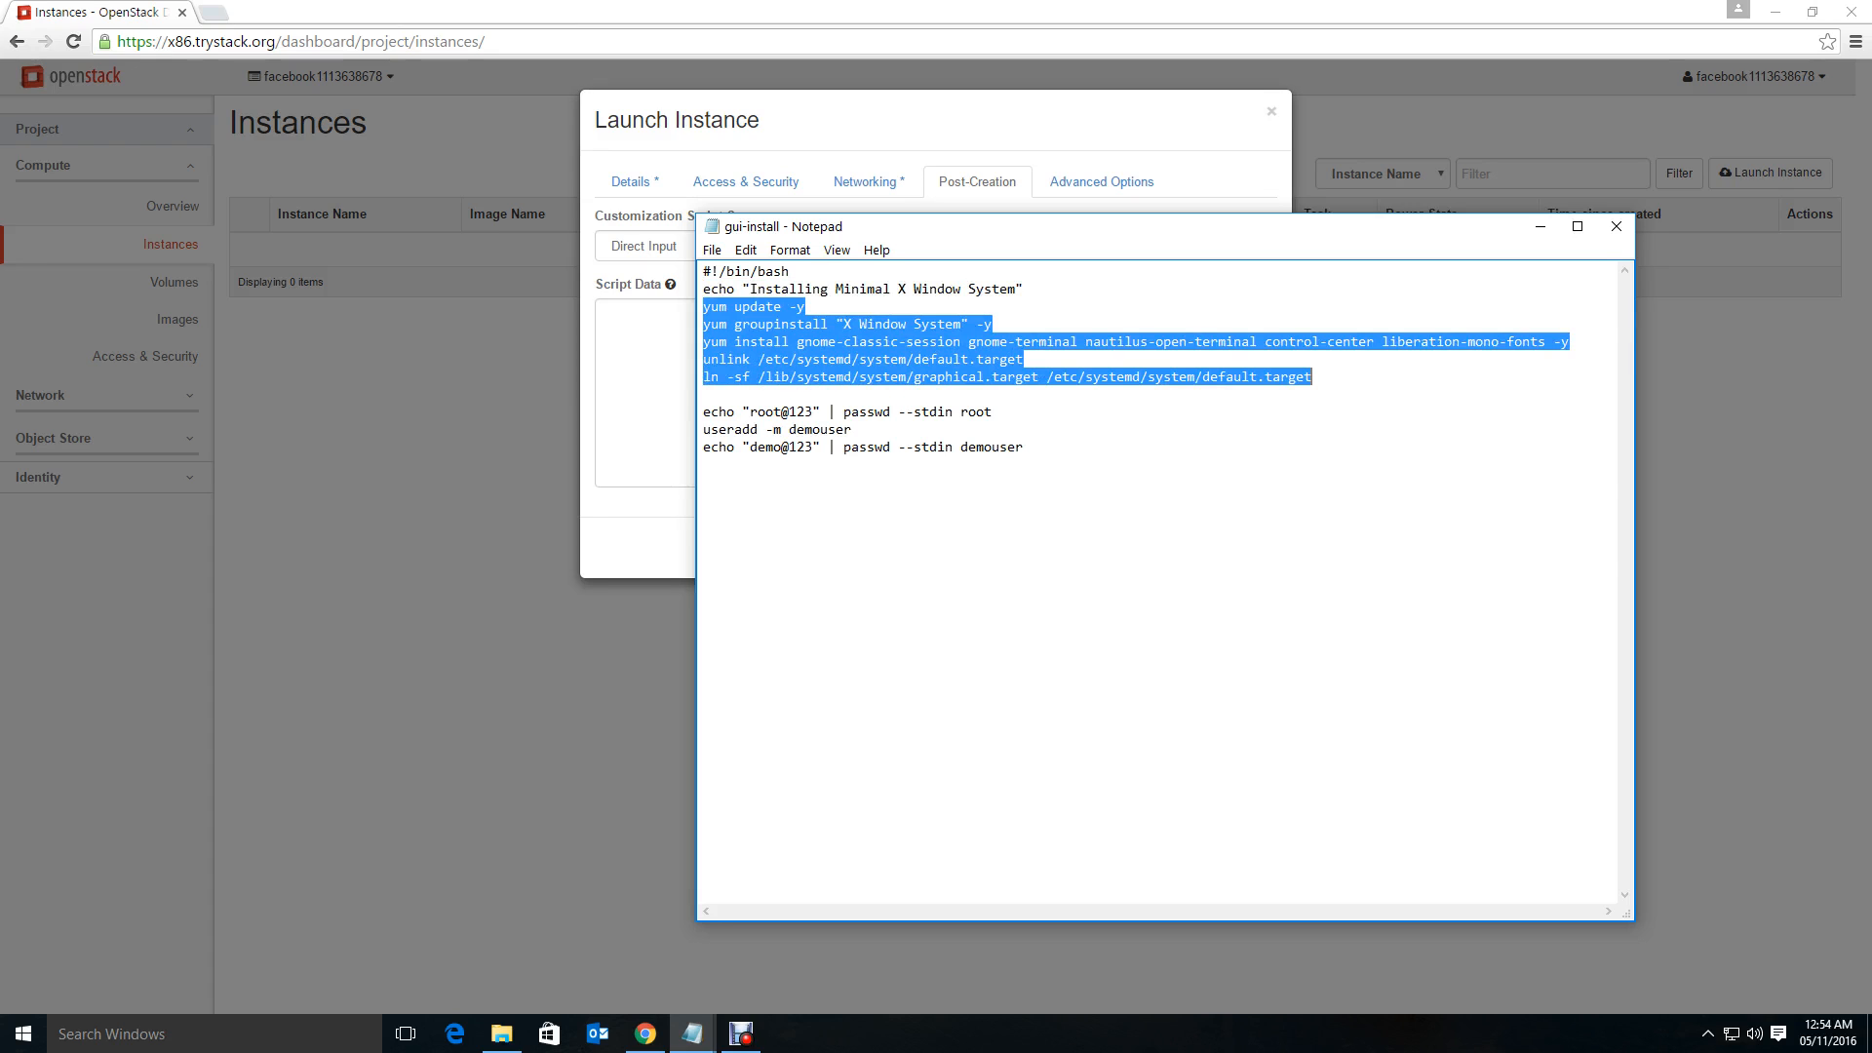
left_click(808, 359)
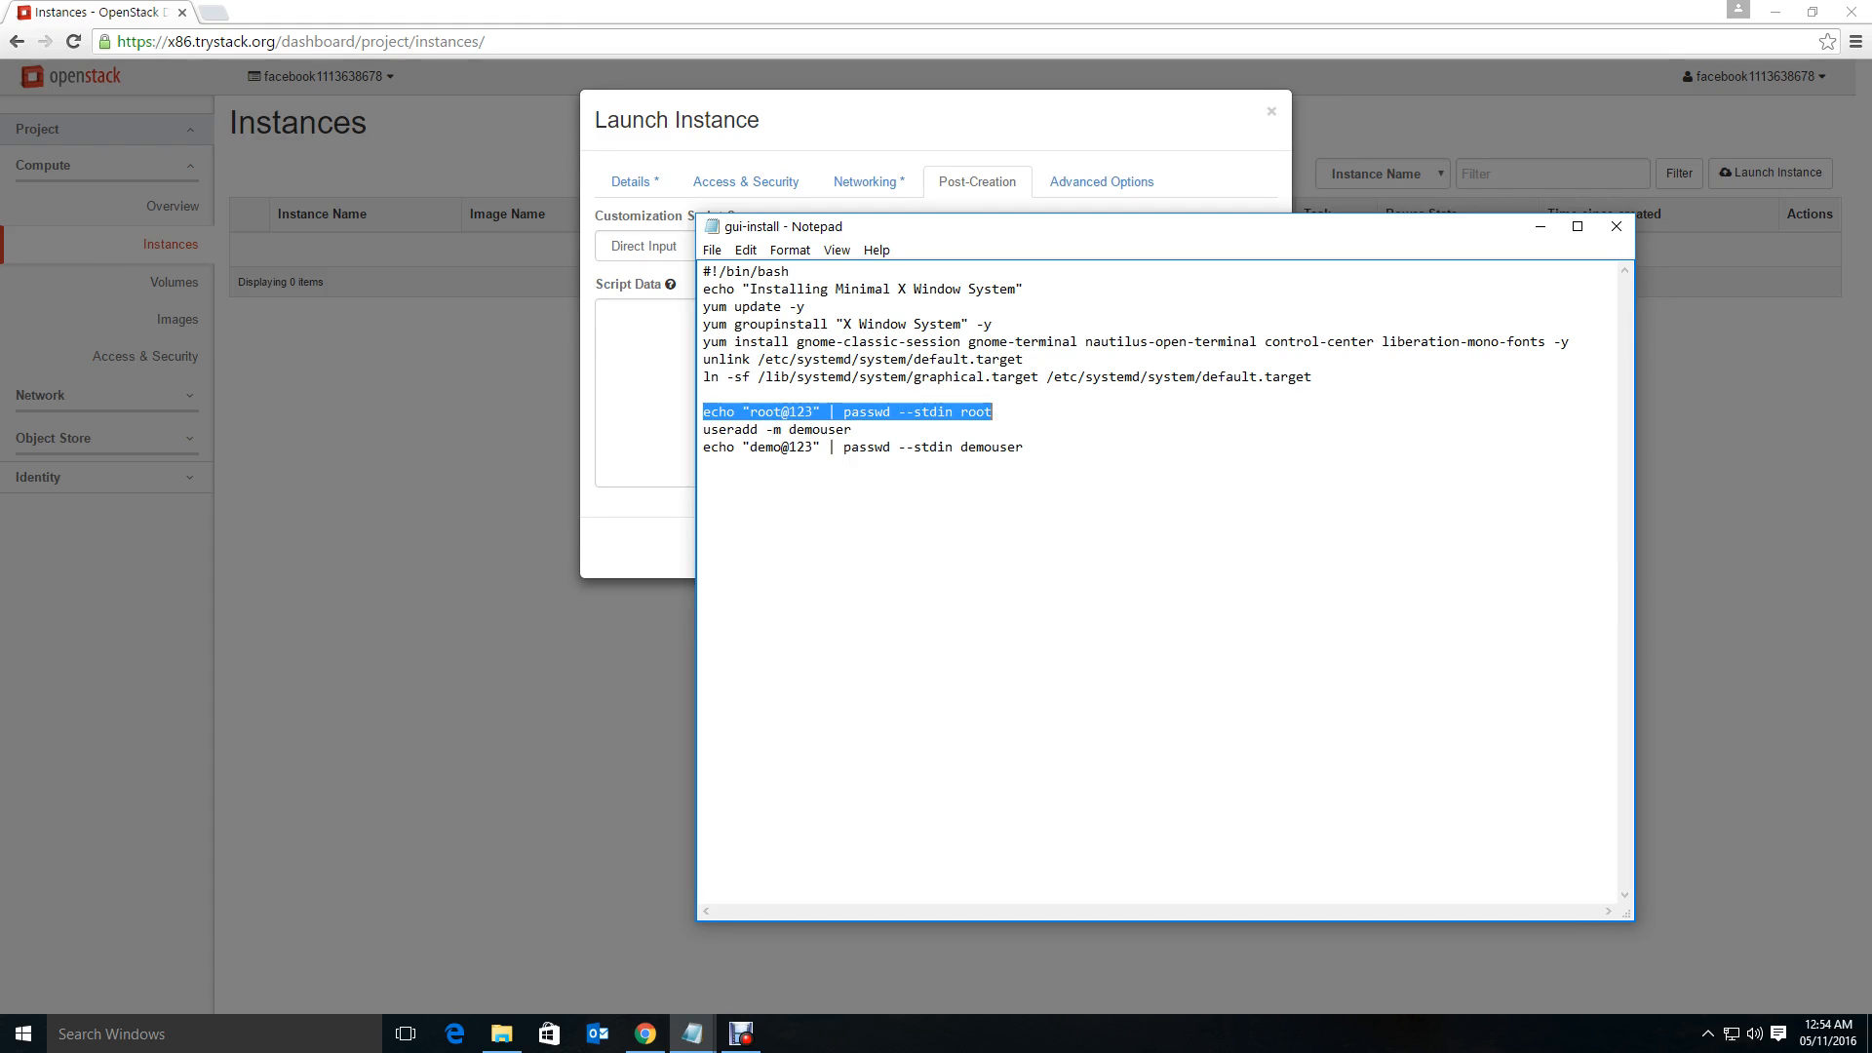
left_click(813, 429)
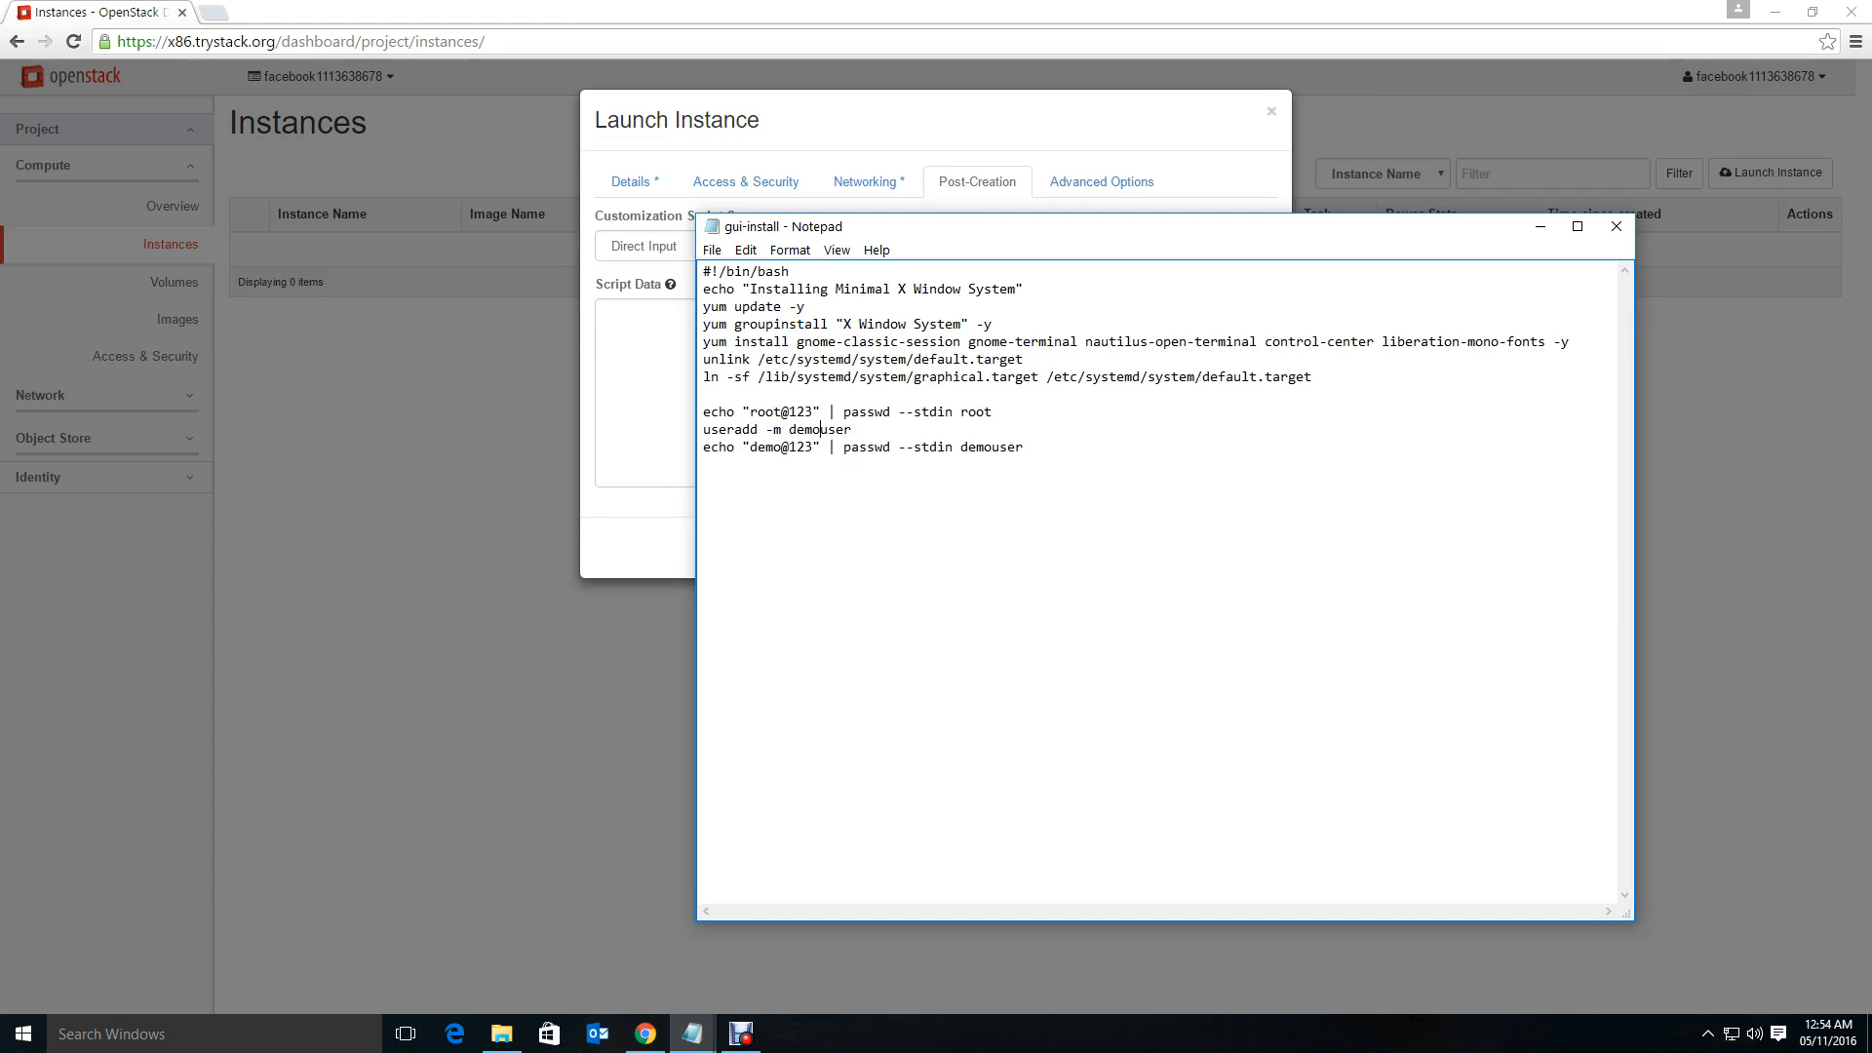
left_click_drag(702, 271, 850, 324)
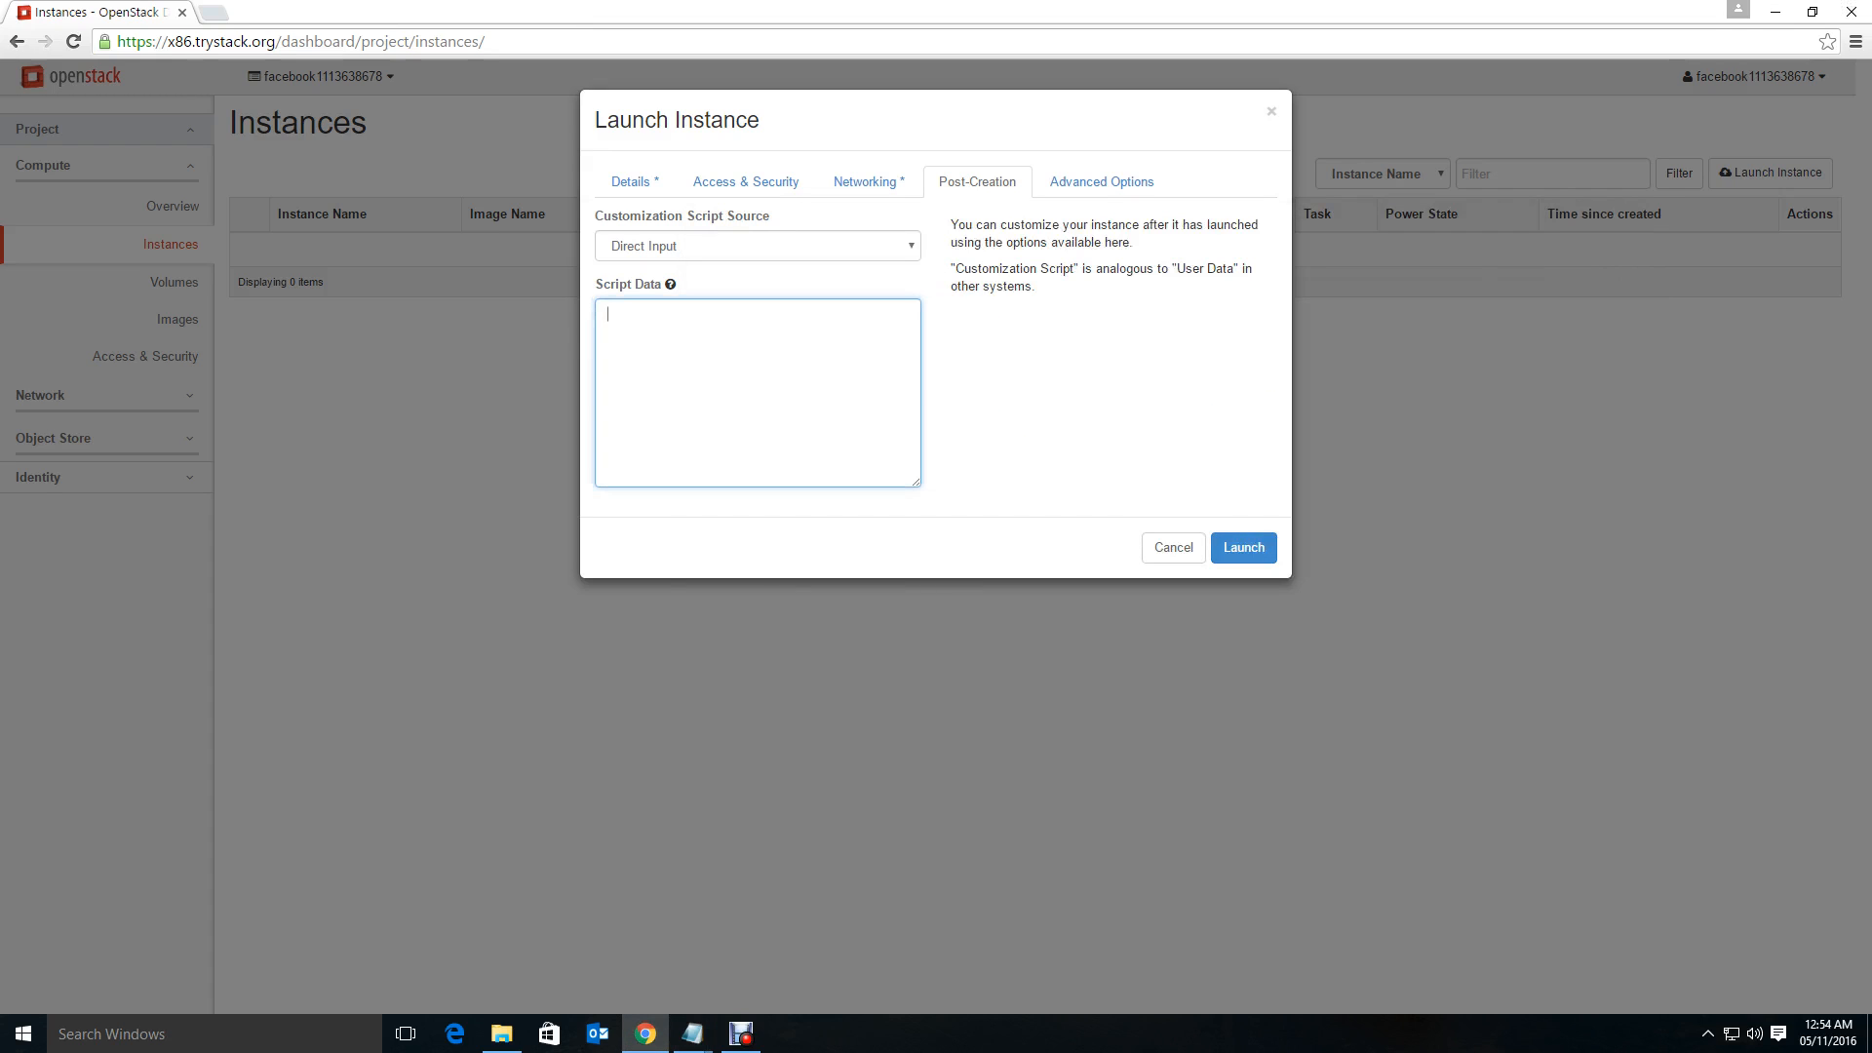
Paste the gnome/X Window yum install script as script data, review the tabs, and launch centos-gui.
type("yum install gnome-classic-session gnome-terminal nautilus-open-terminal control-center liberation-mono-fonts -y")
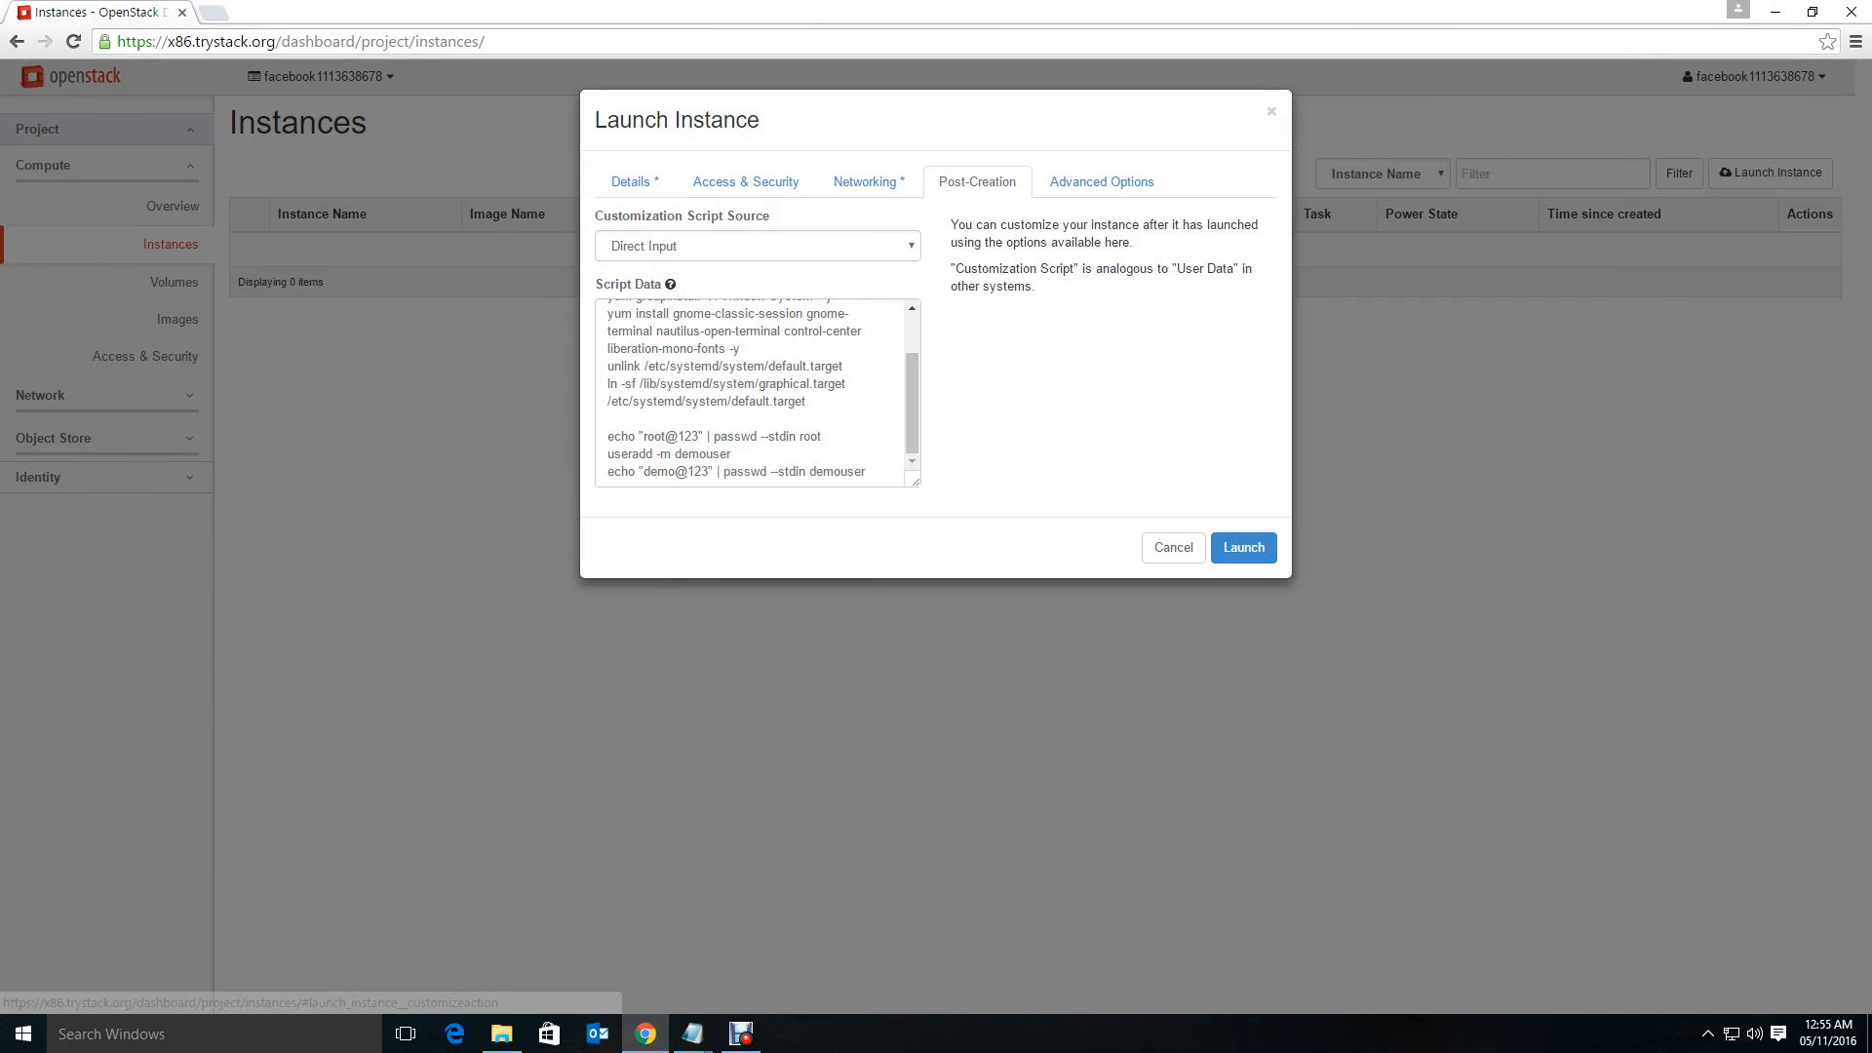
left_click(865, 181)
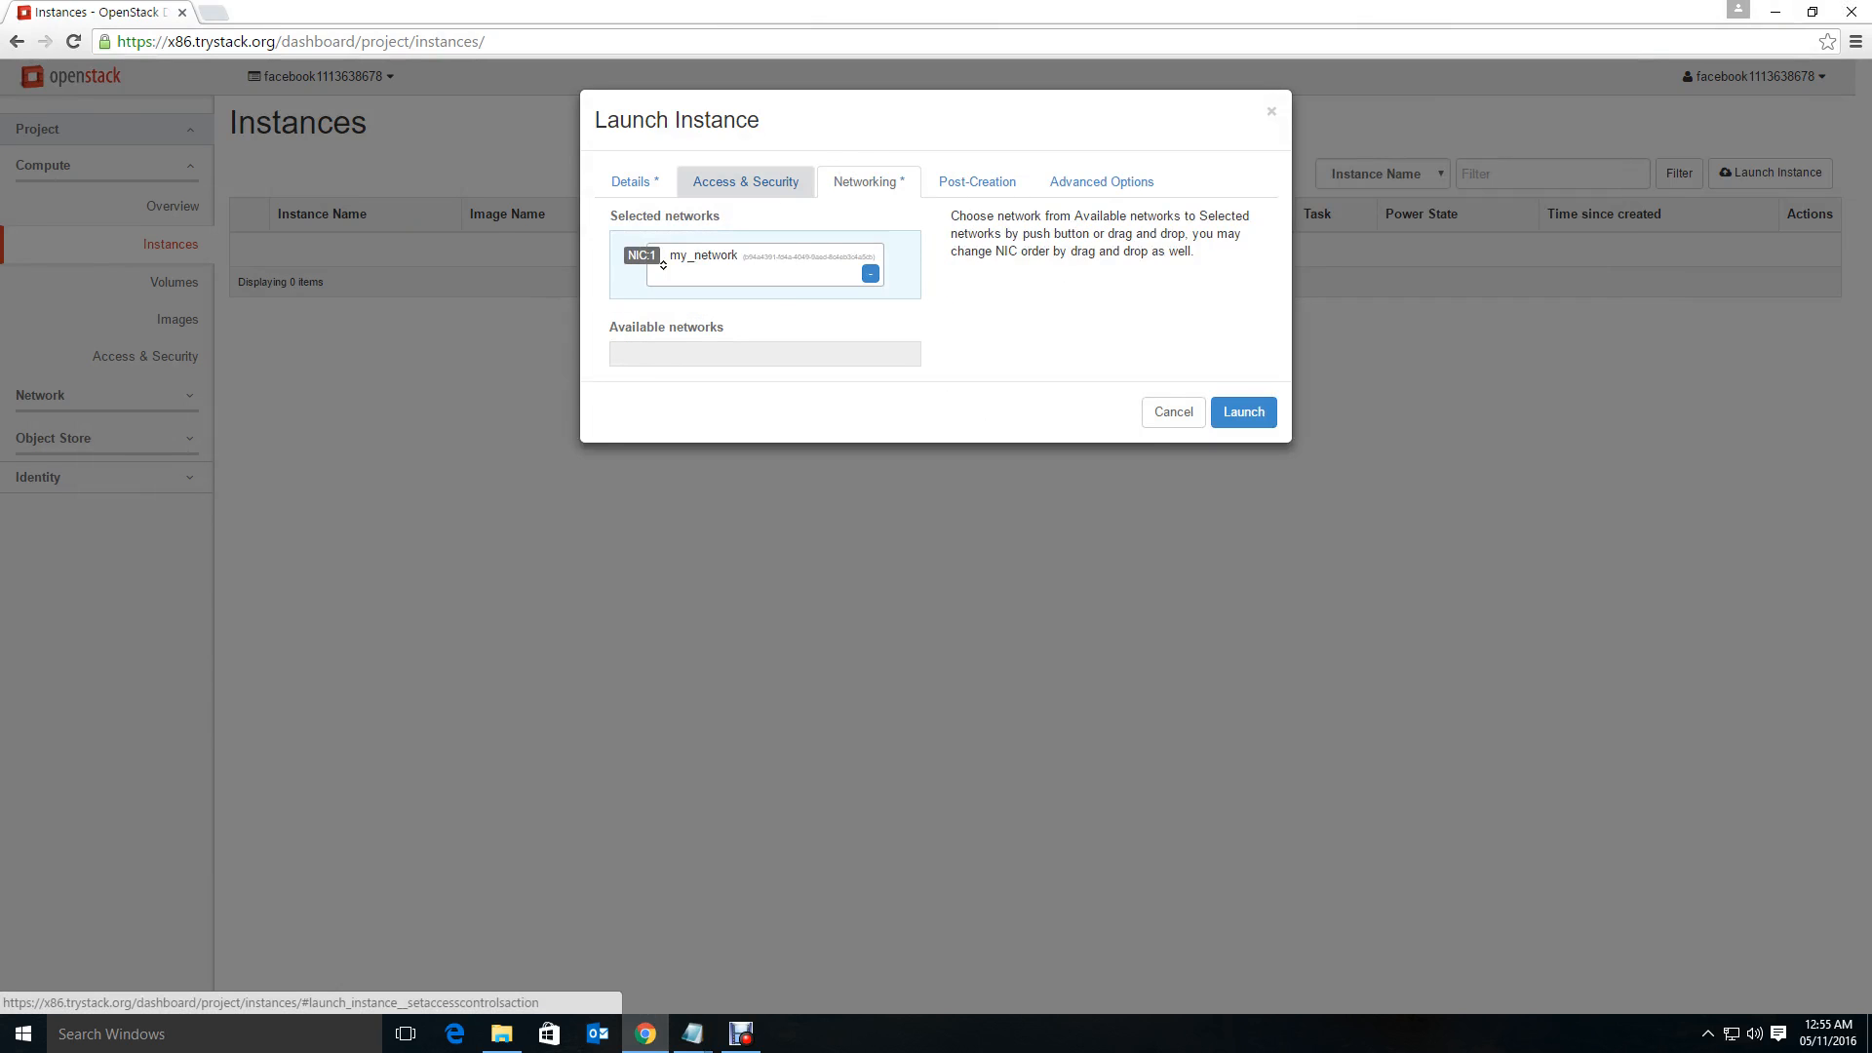
left_click(744, 182)
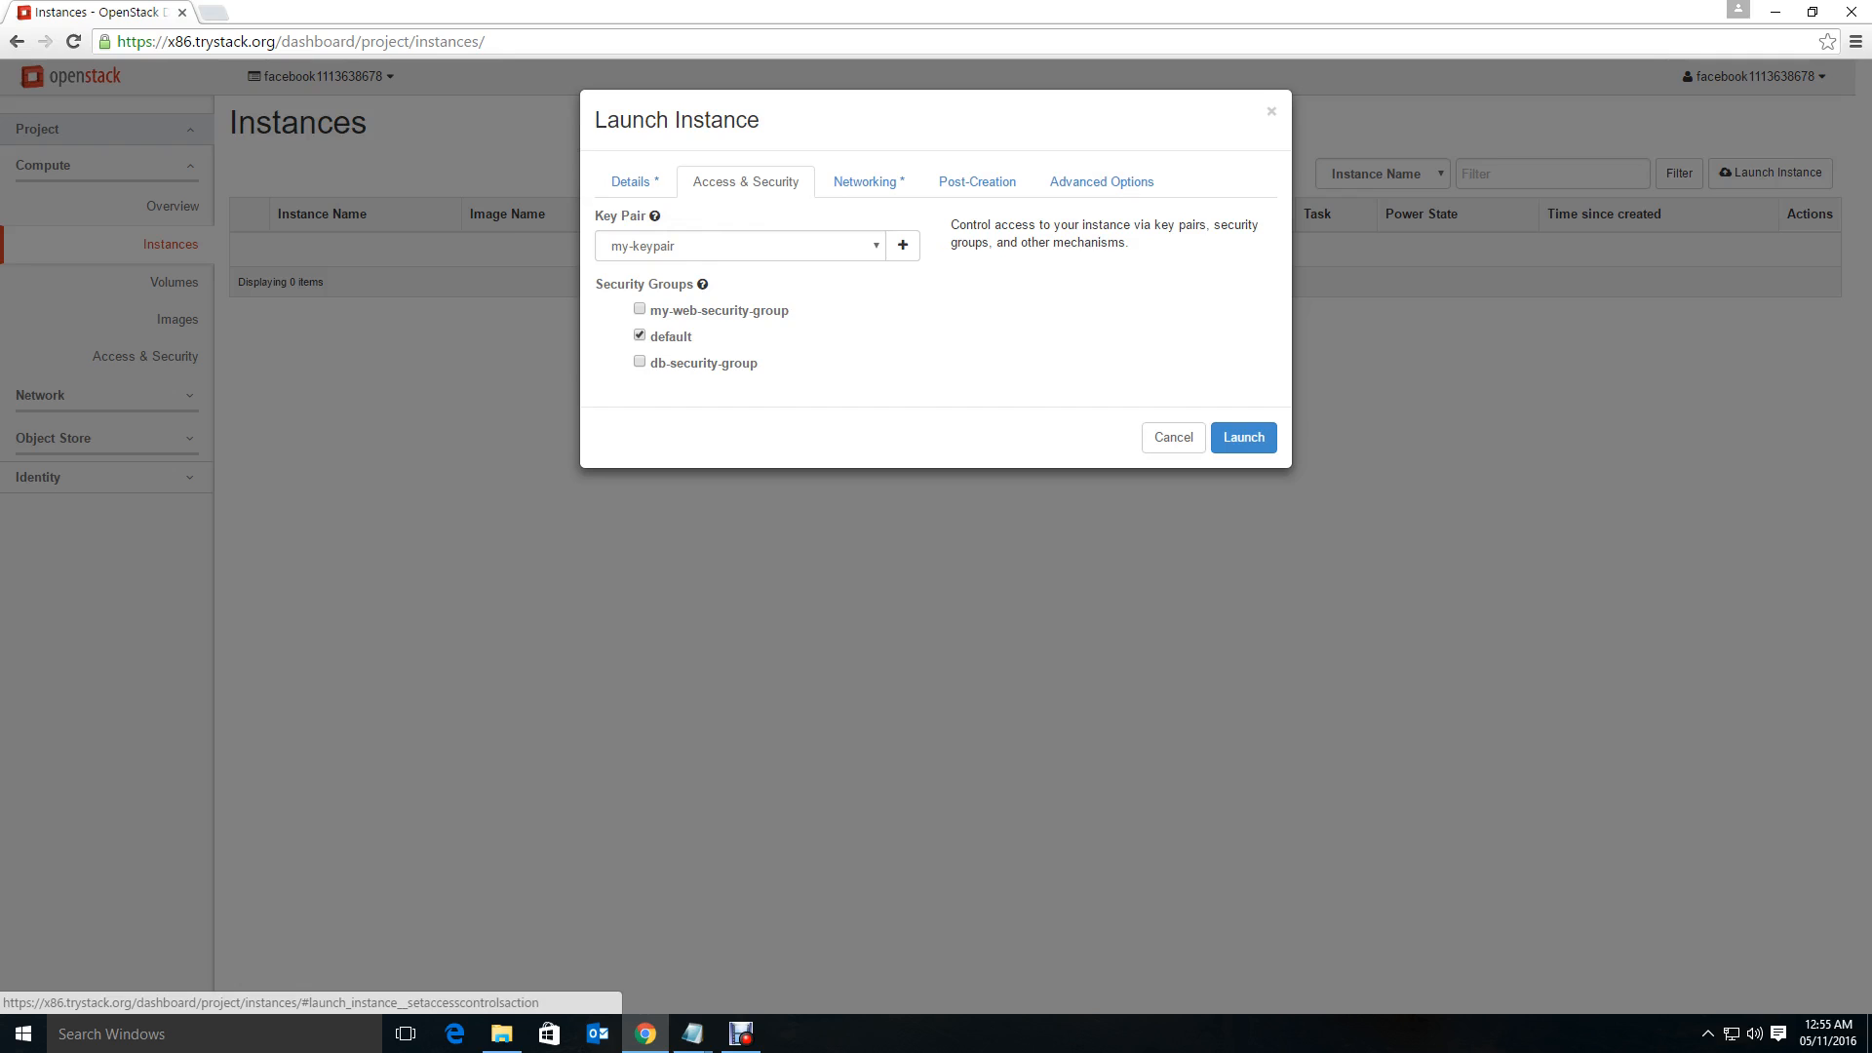
left_click(634, 181)
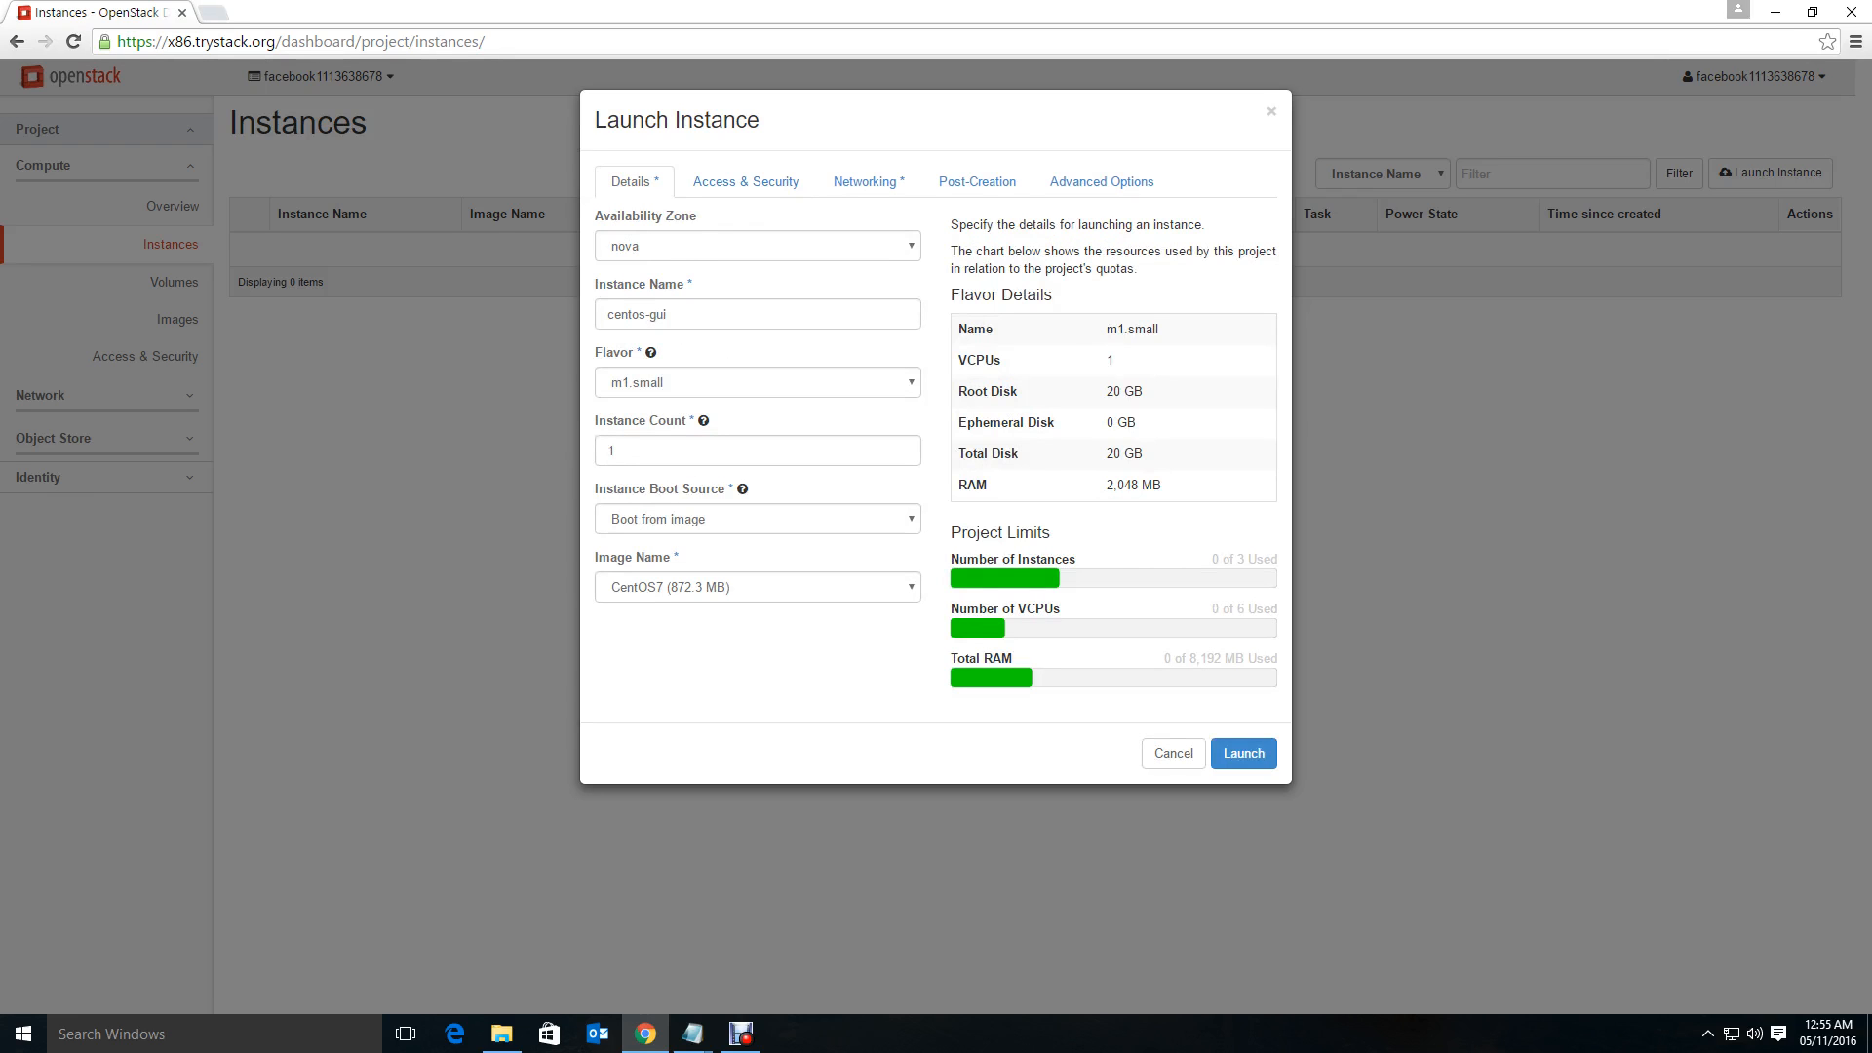
left_click(977, 181)
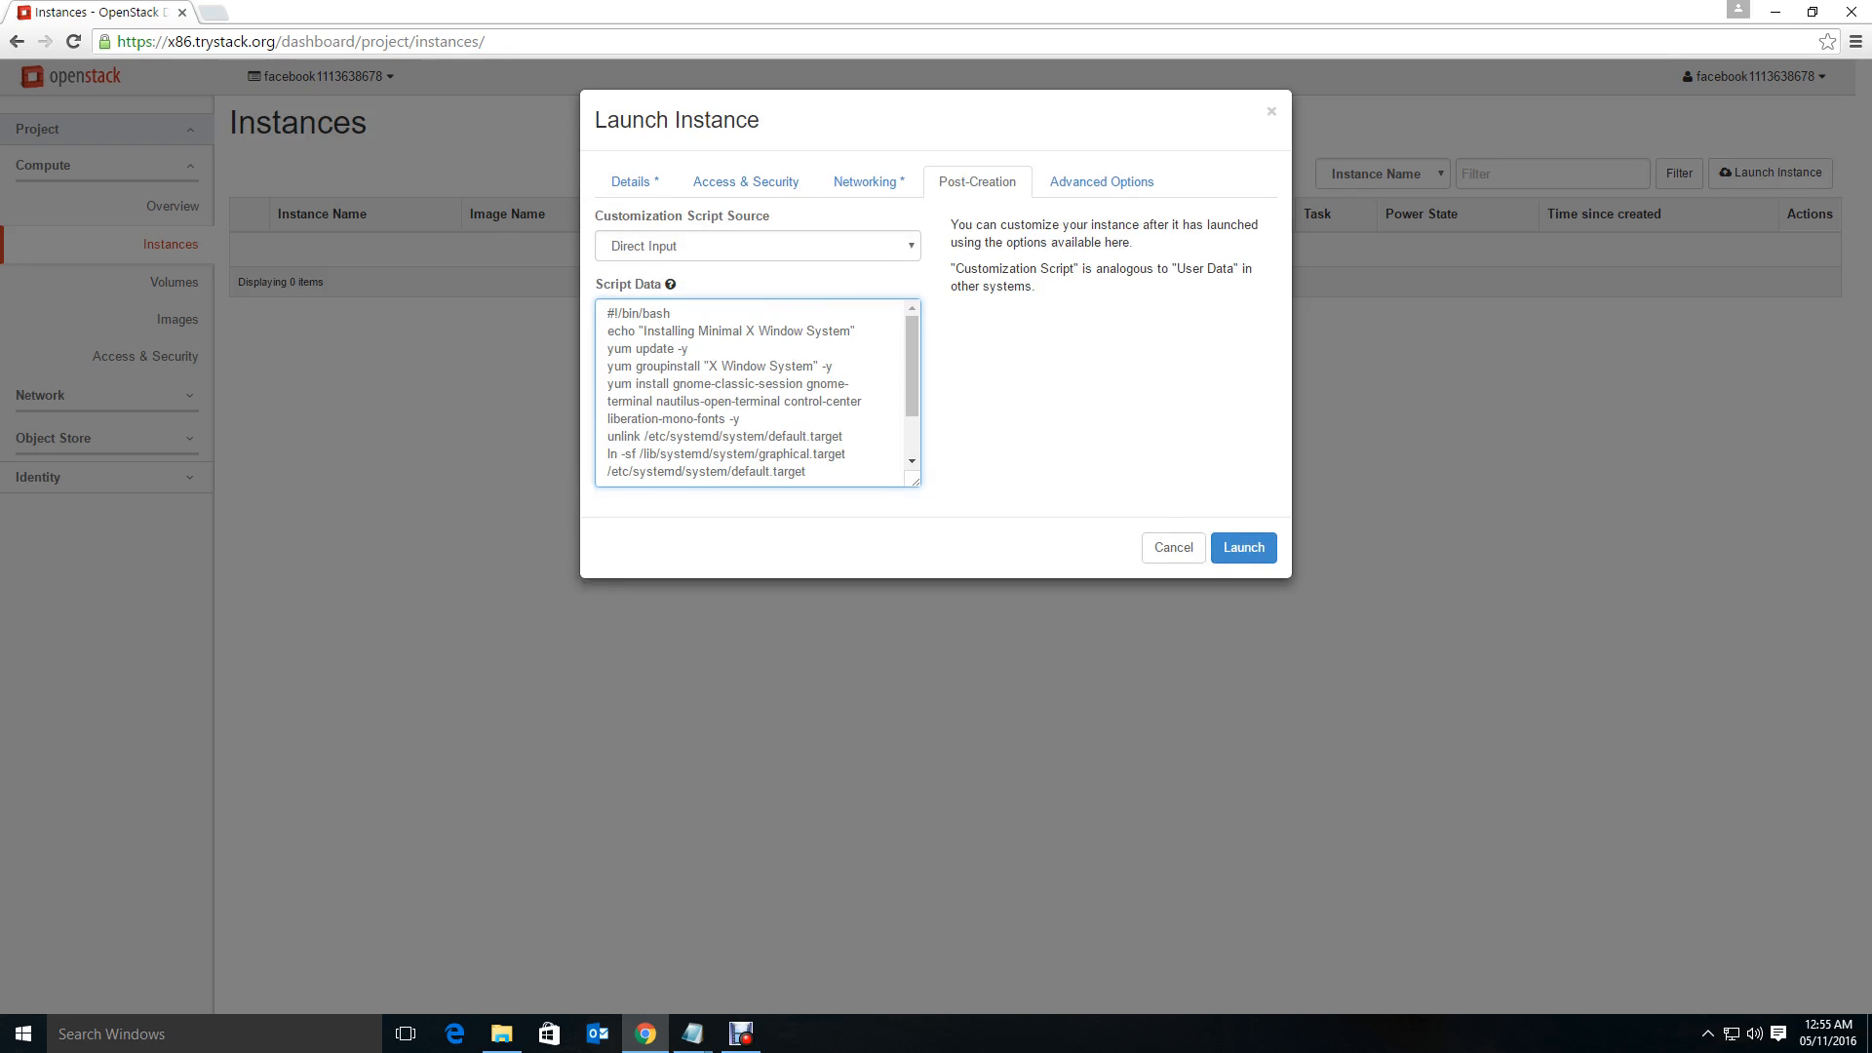
left_click(1244, 546)
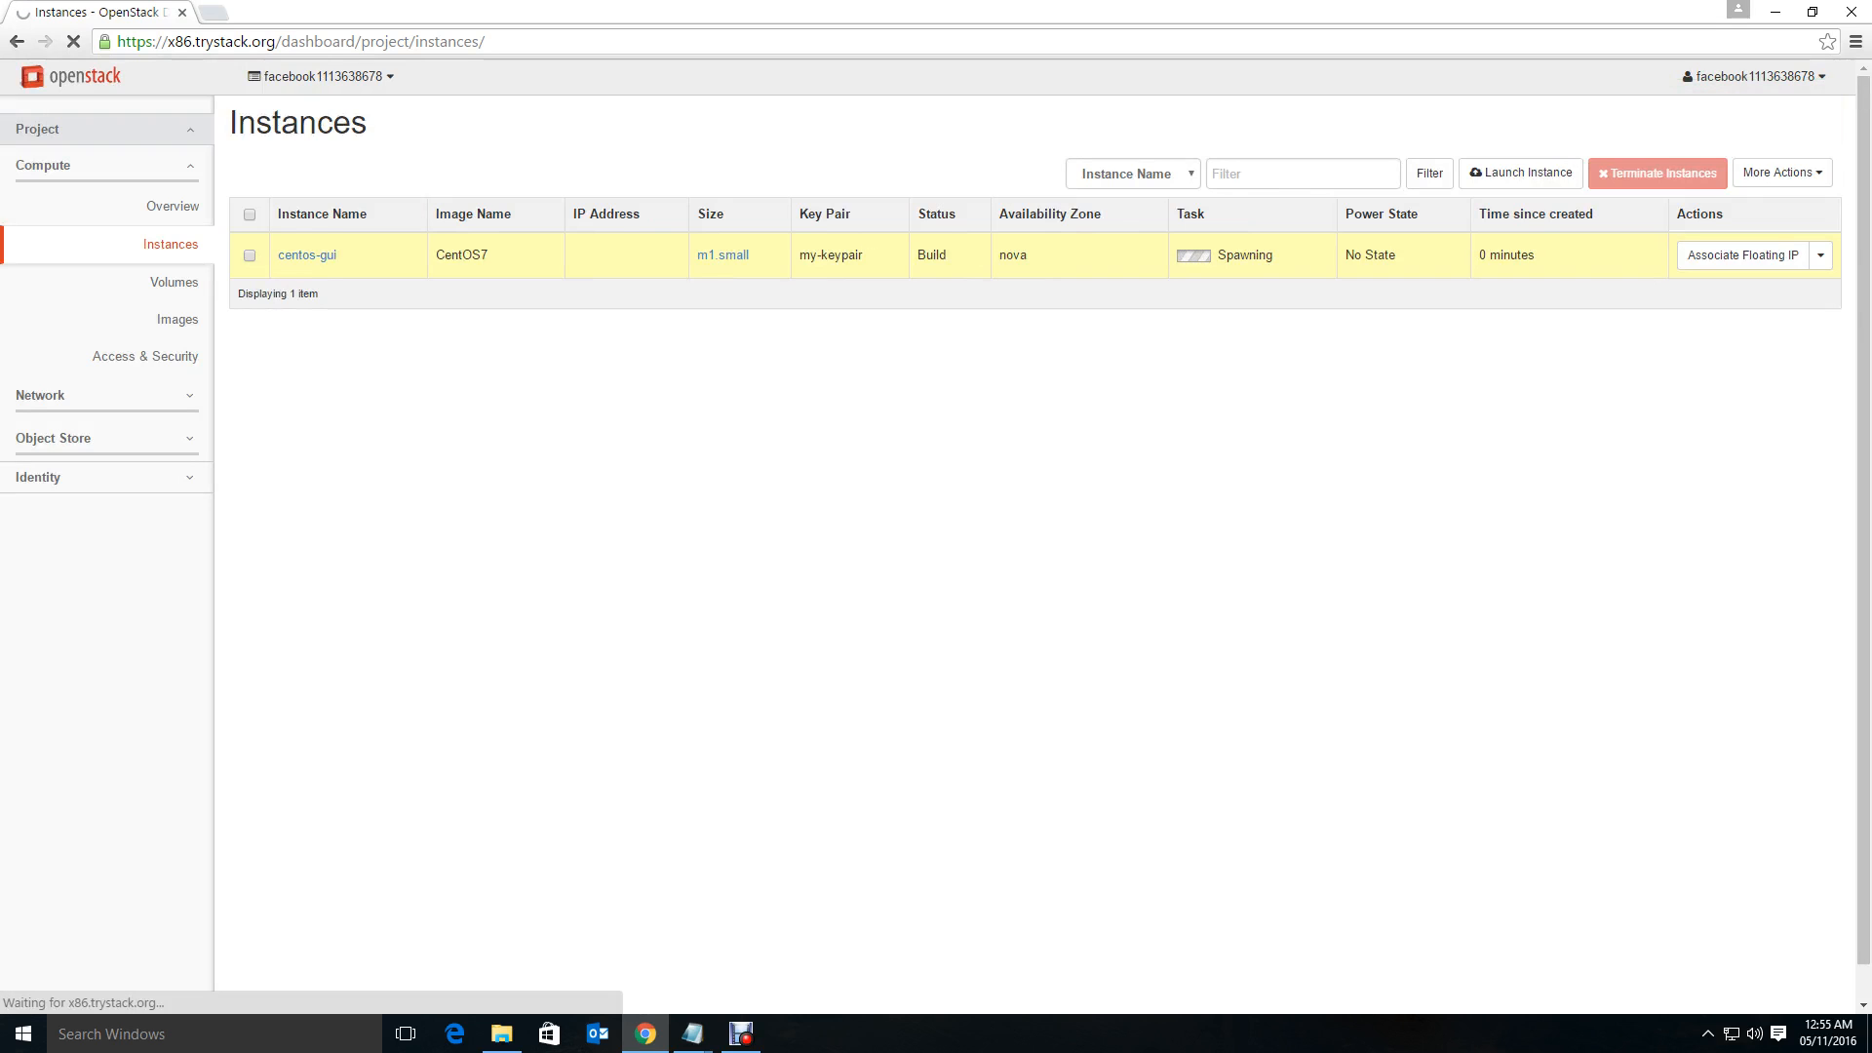
View the centos-gui console log, refresh it, and highlight the 'Installing Minimal X Window System' line.
left_click(304, 253)
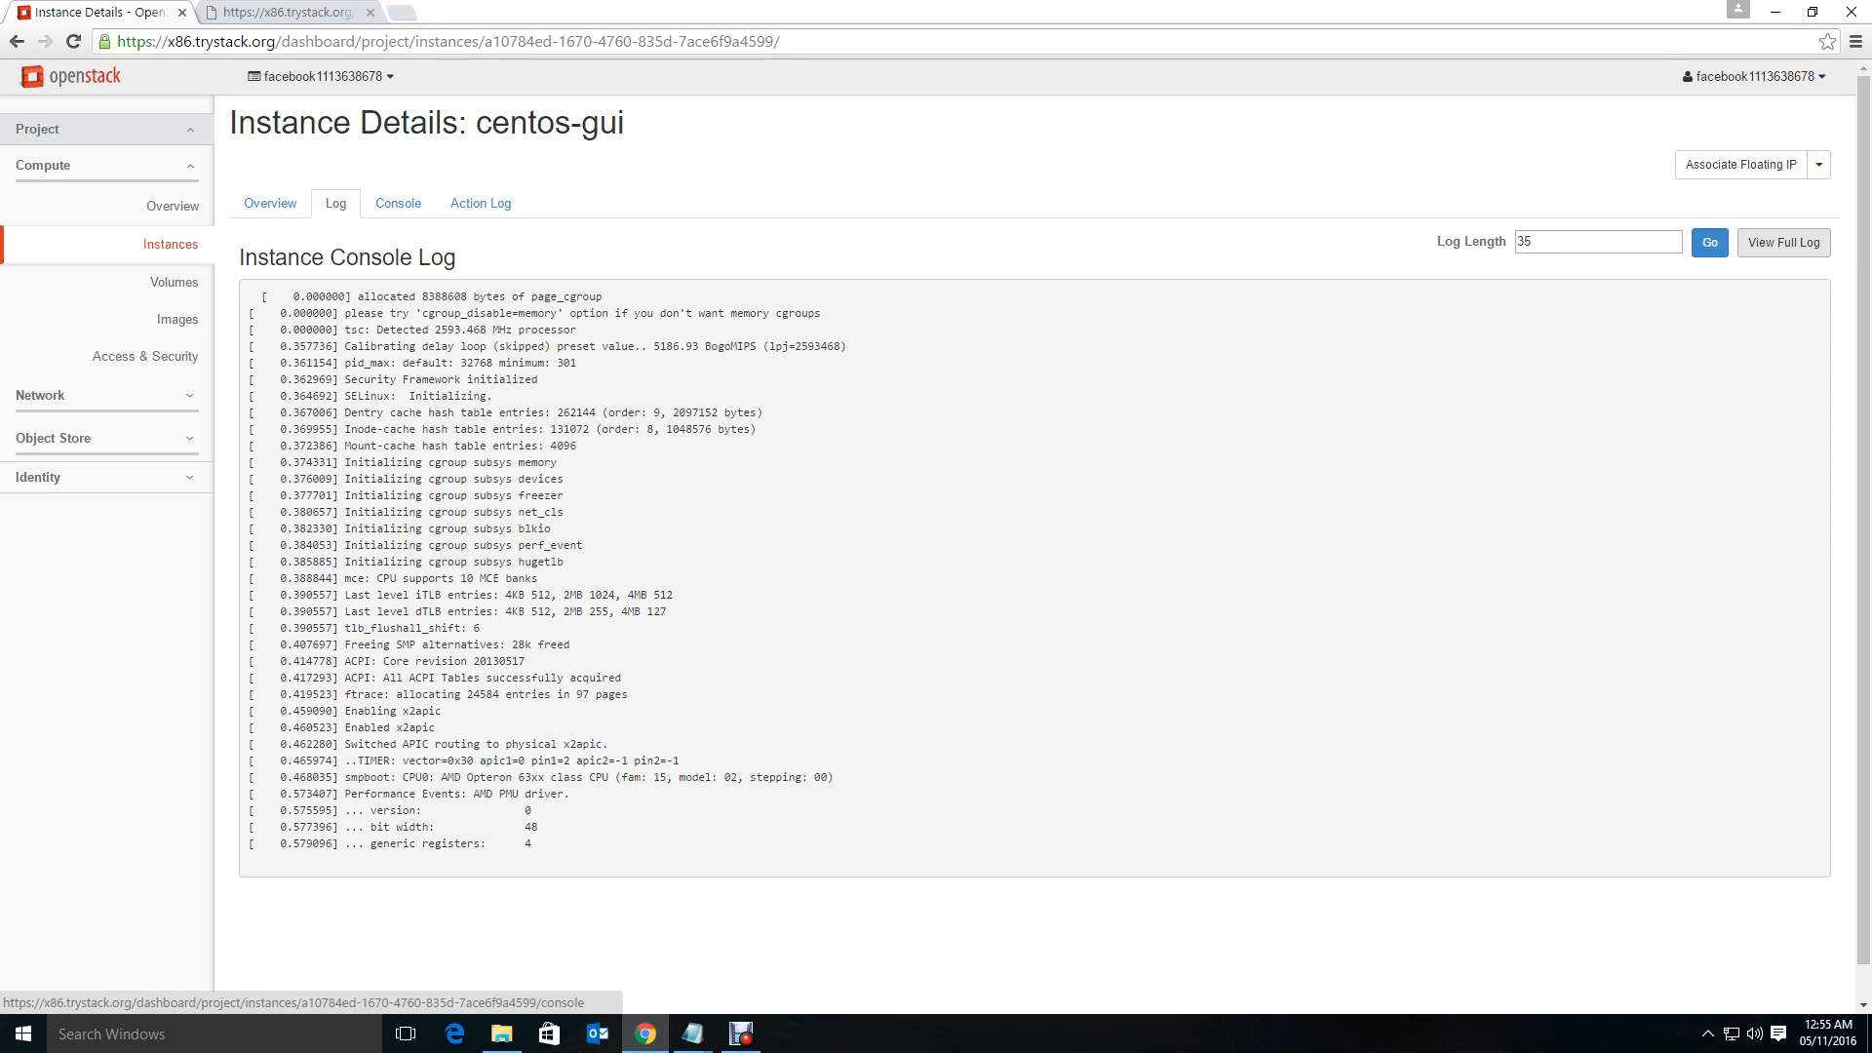
left_click(1783, 242)
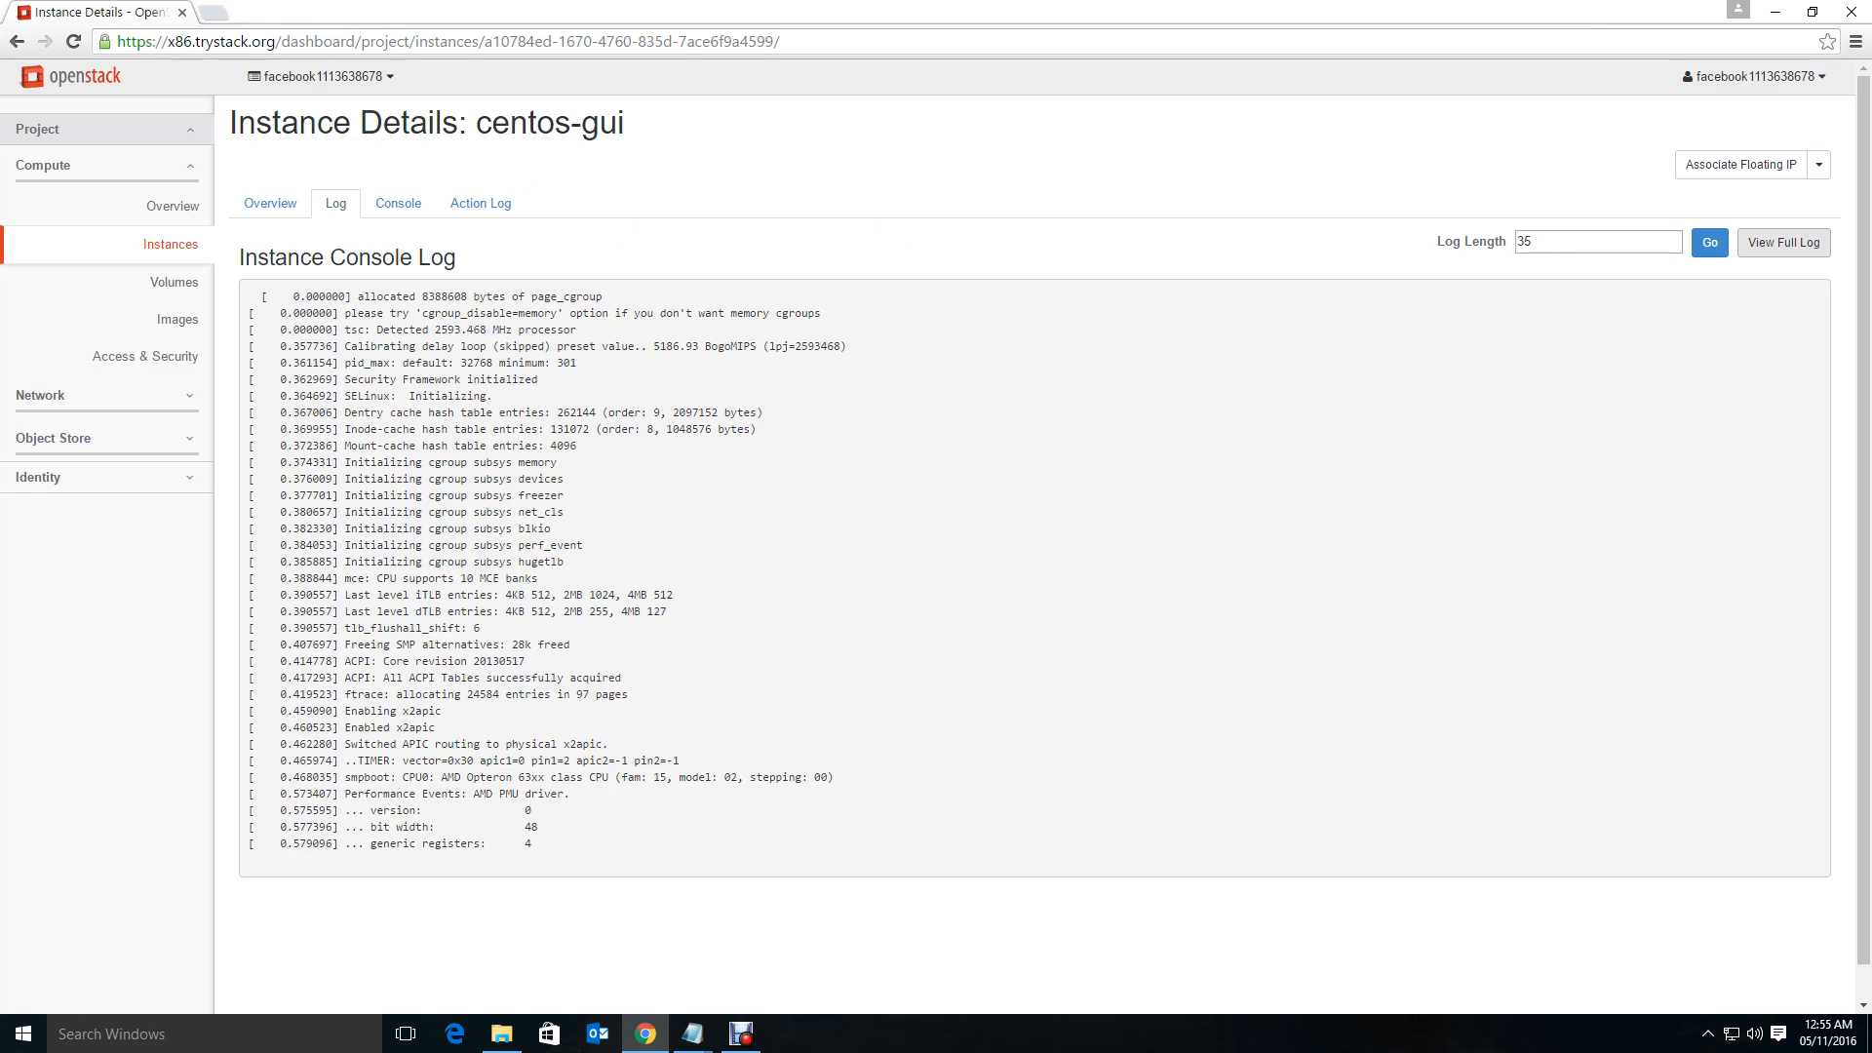
left_click(1708, 241)
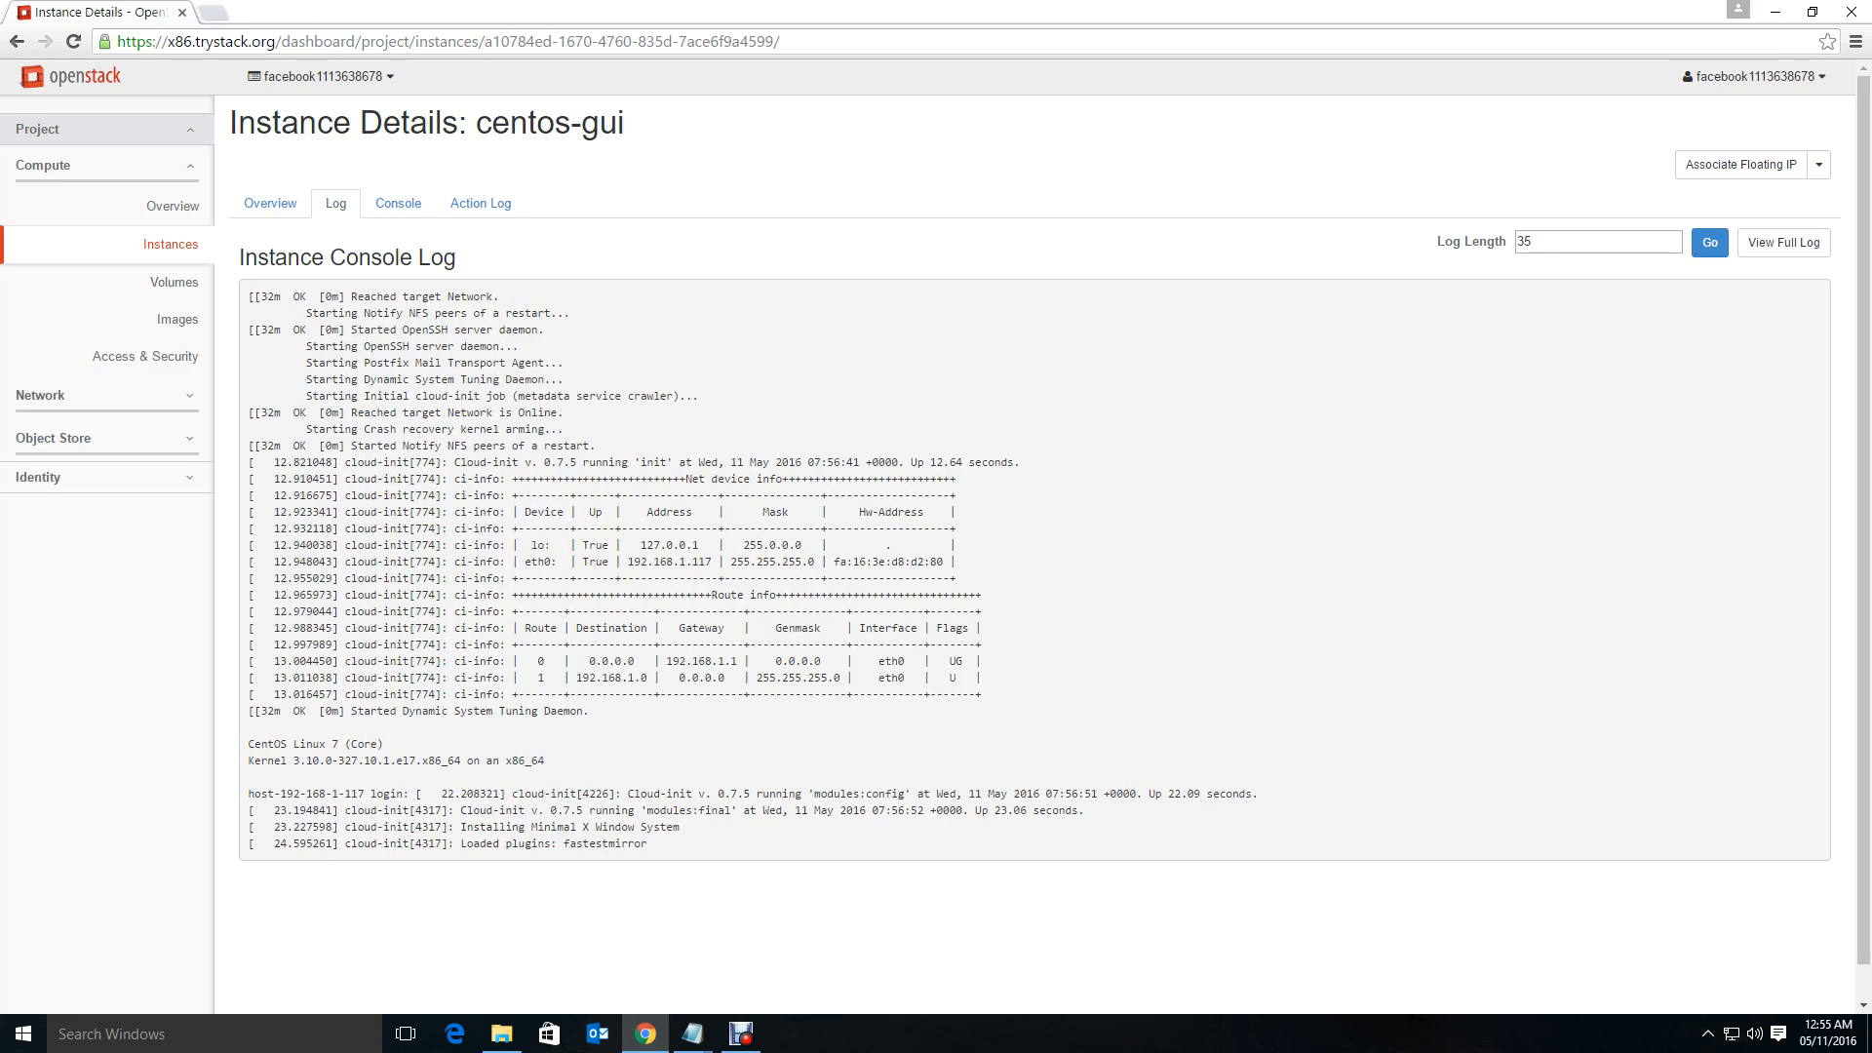
double_click(569, 826)
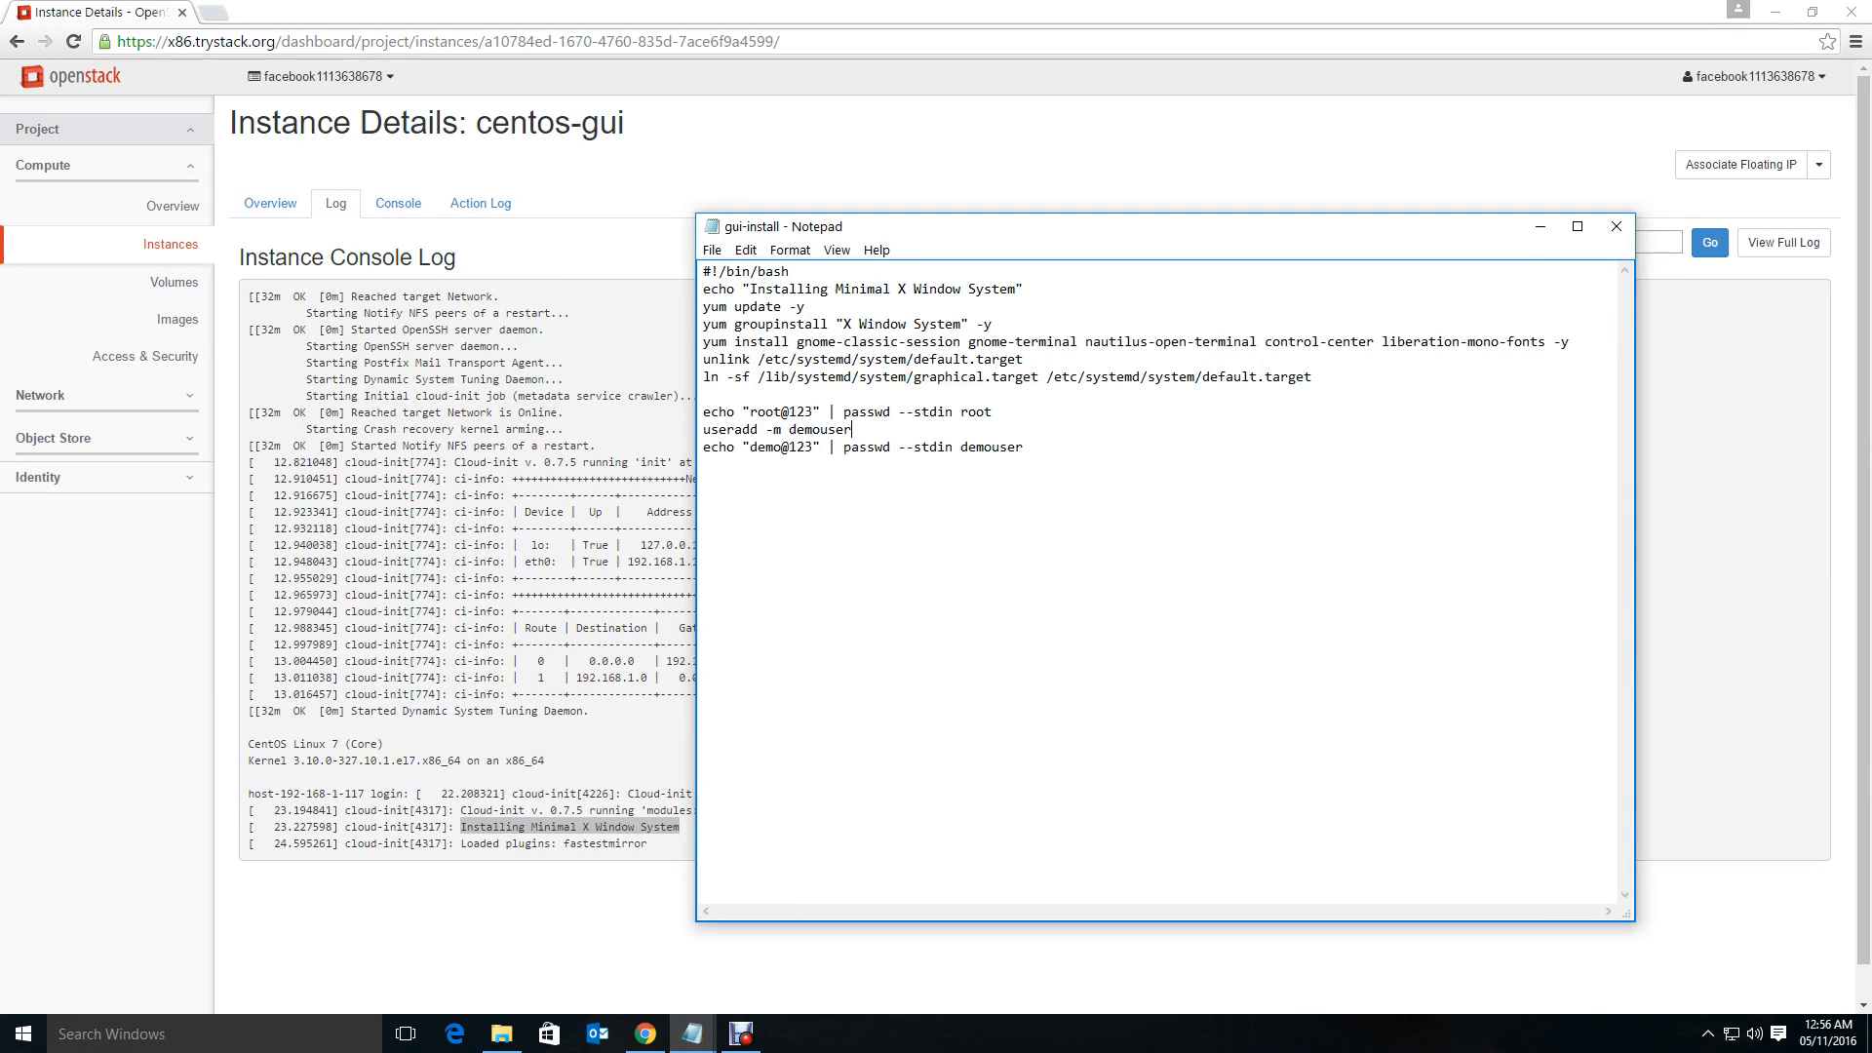
double_click(858, 289)
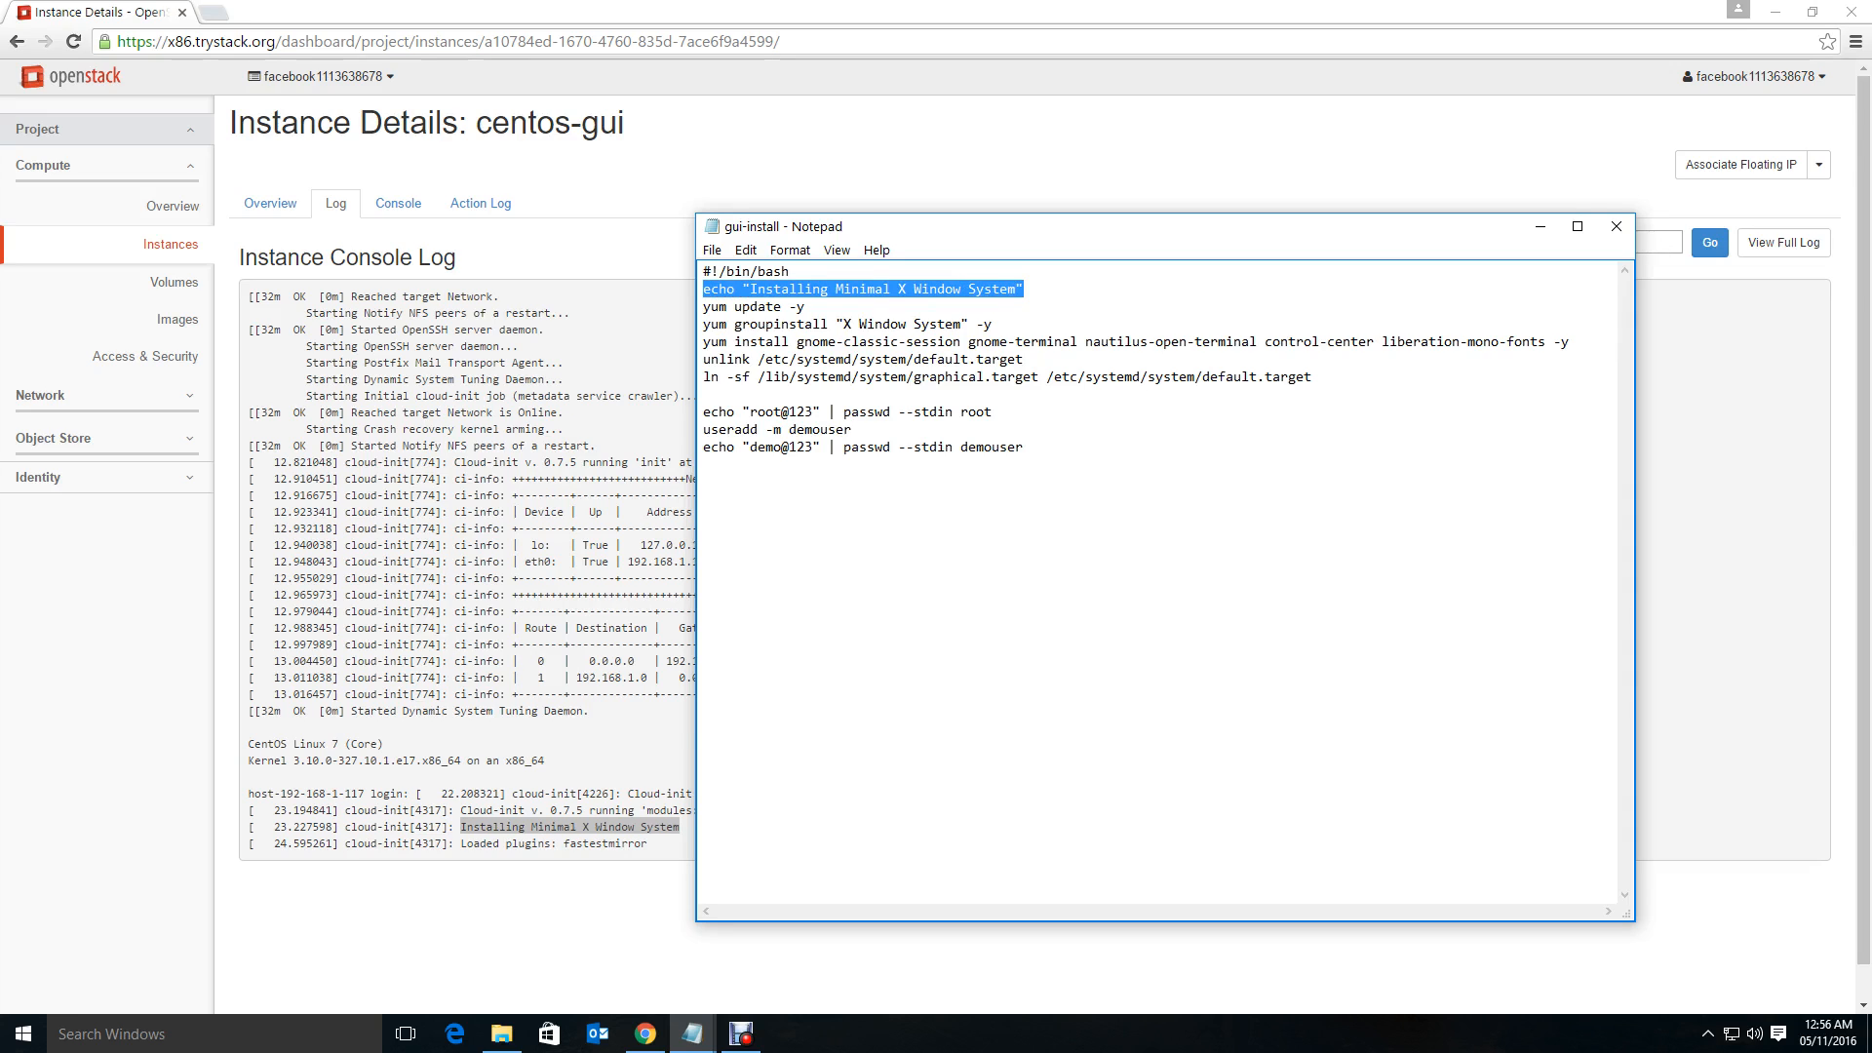
left_click(1614, 226)
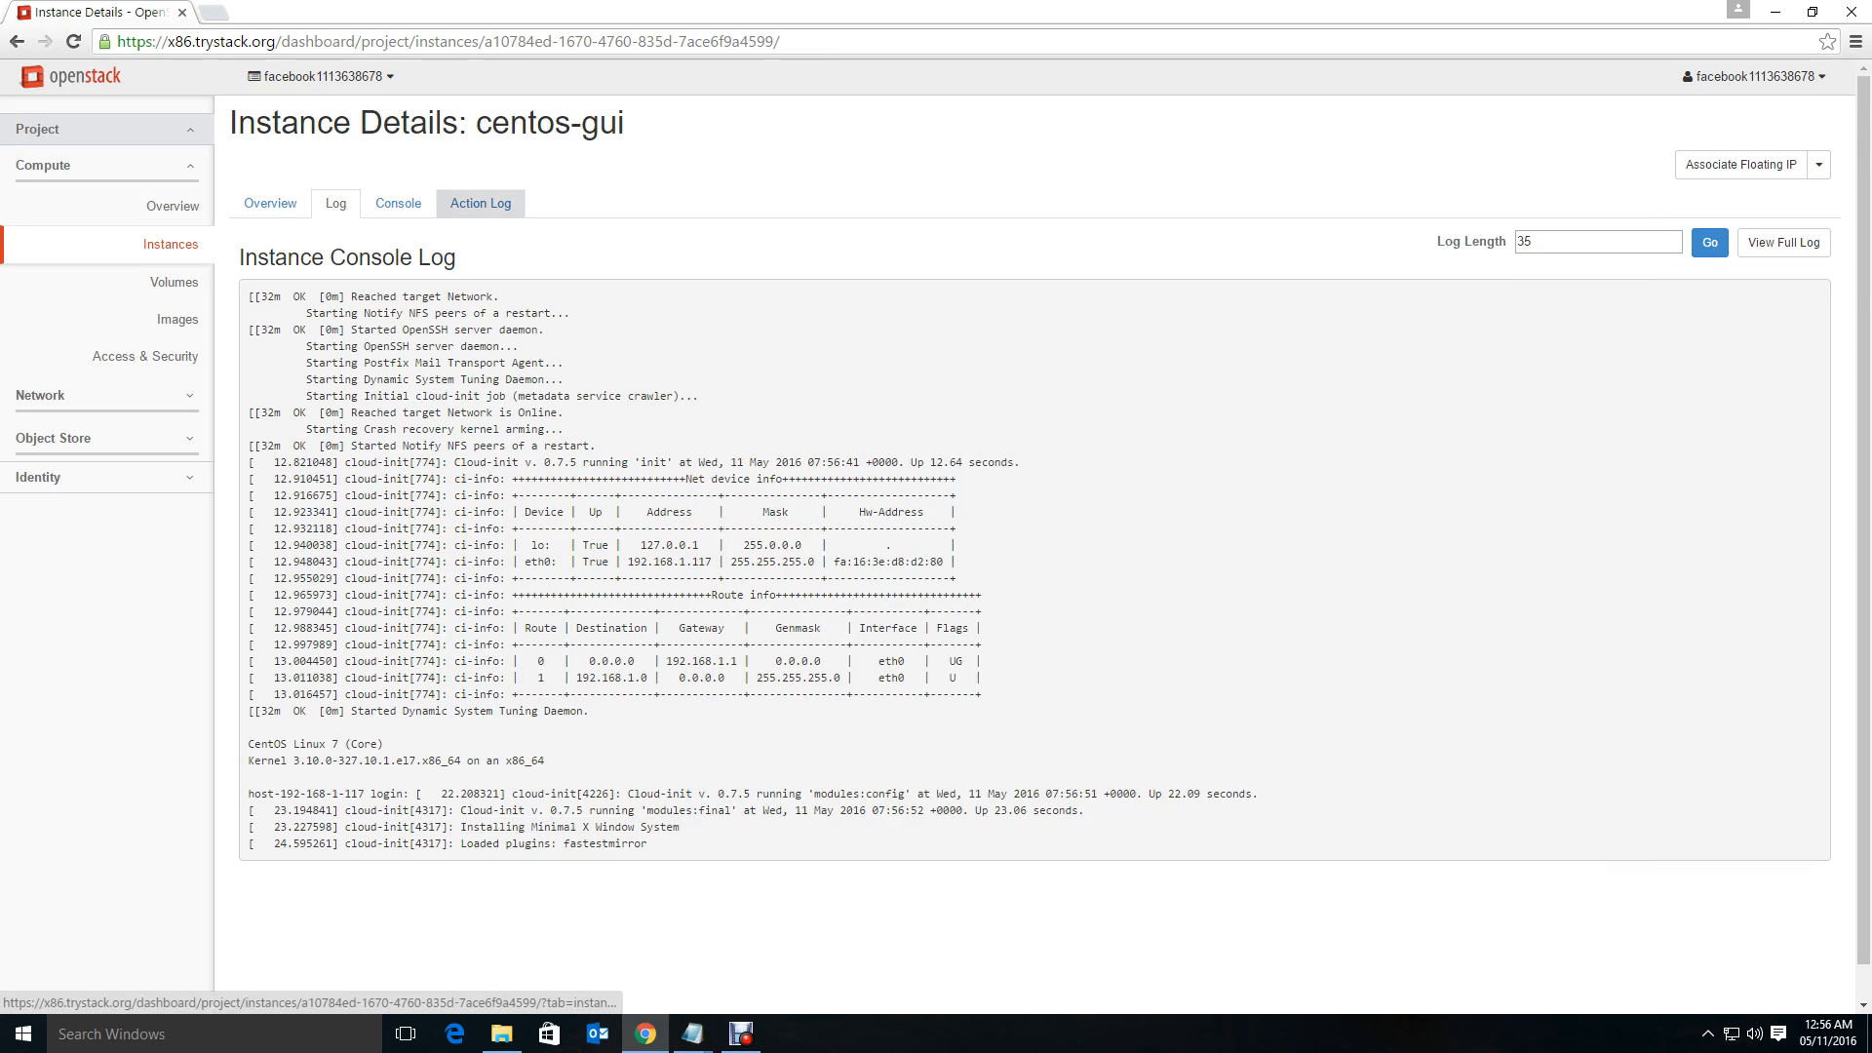
left_click(397, 203)
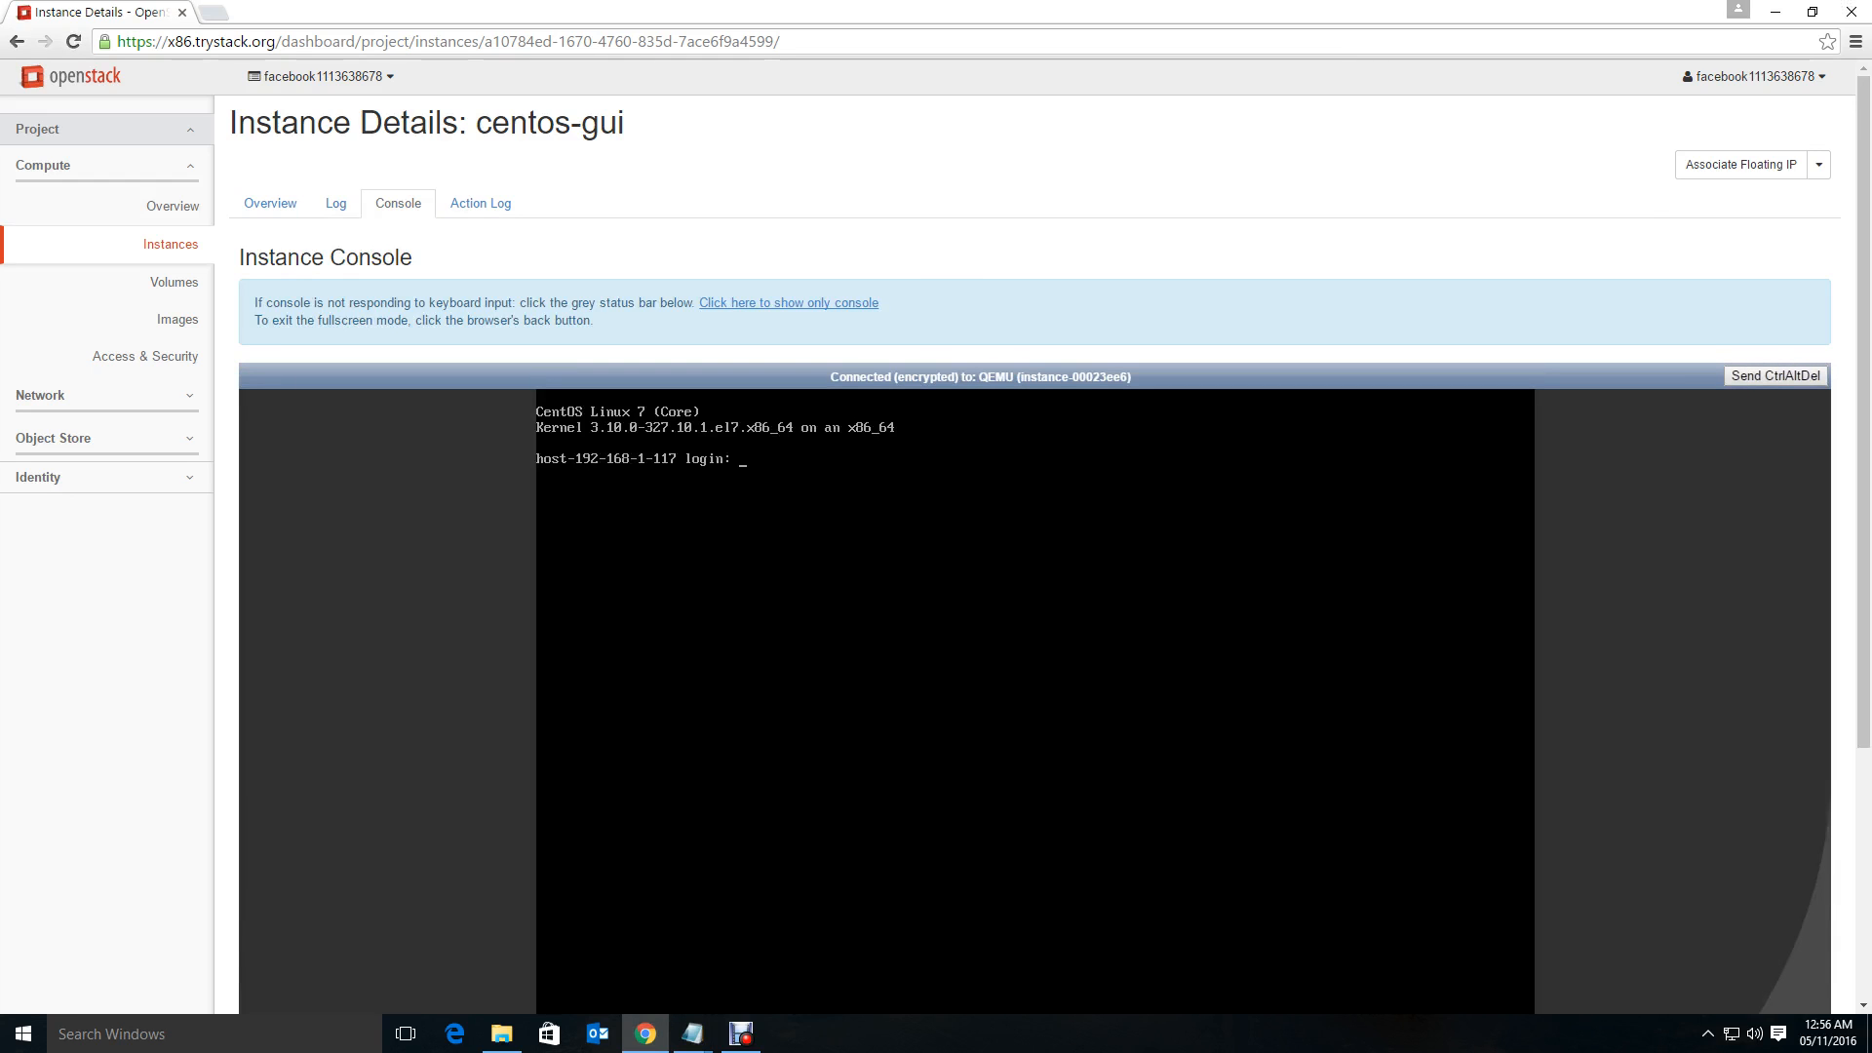
left_click(335, 203)
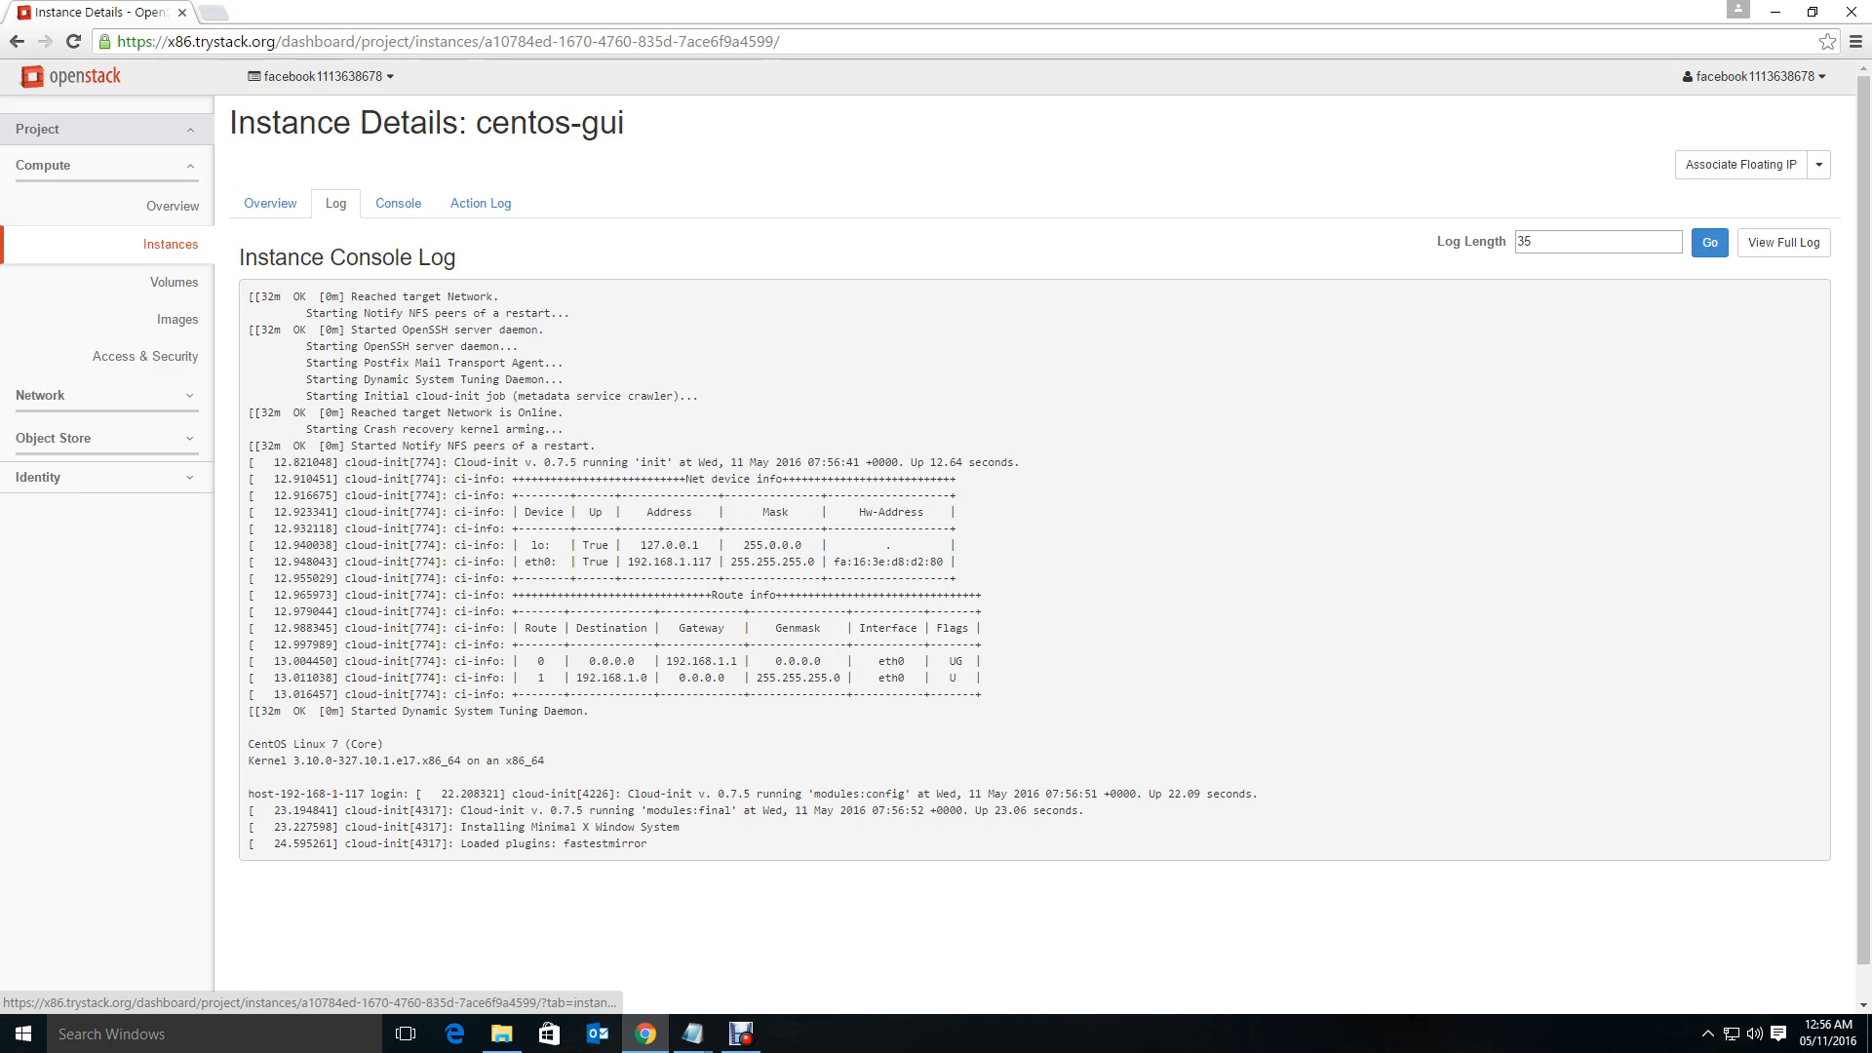
mouse_move(679, 1034)
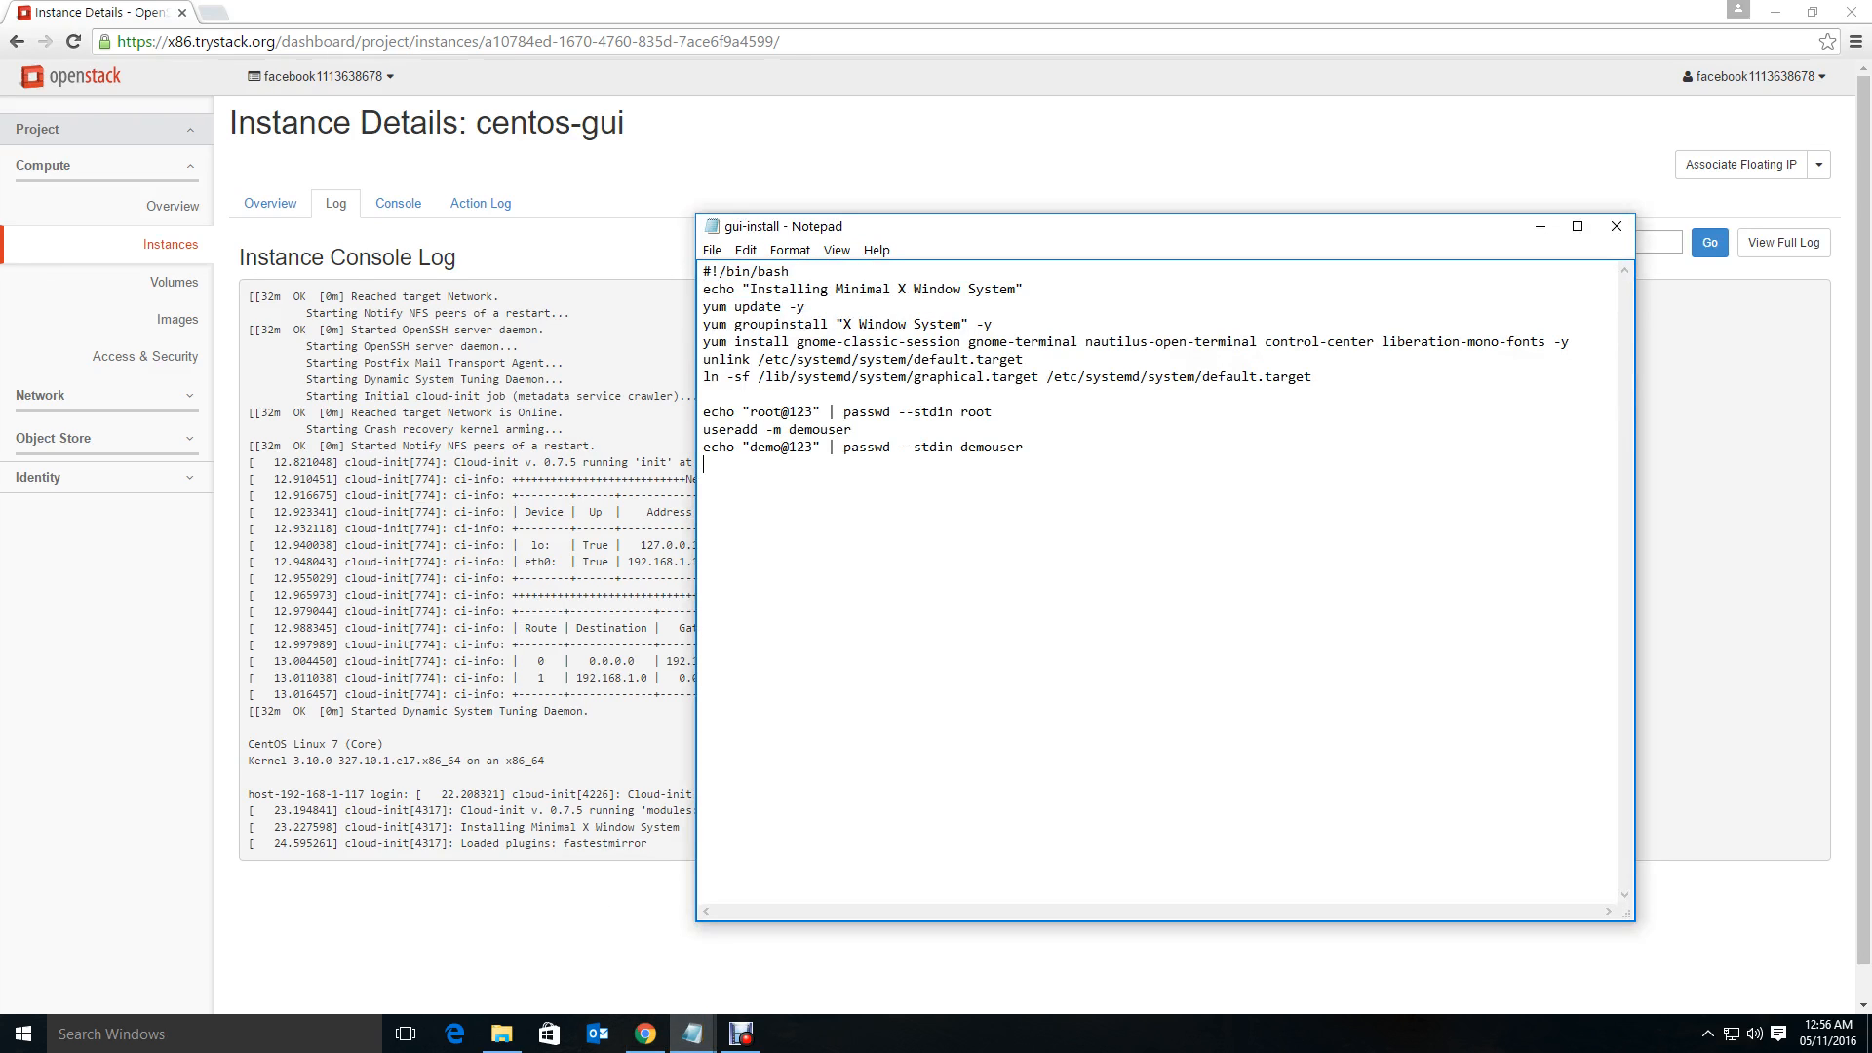
left_click_drag(702, 412, 1022, 446)
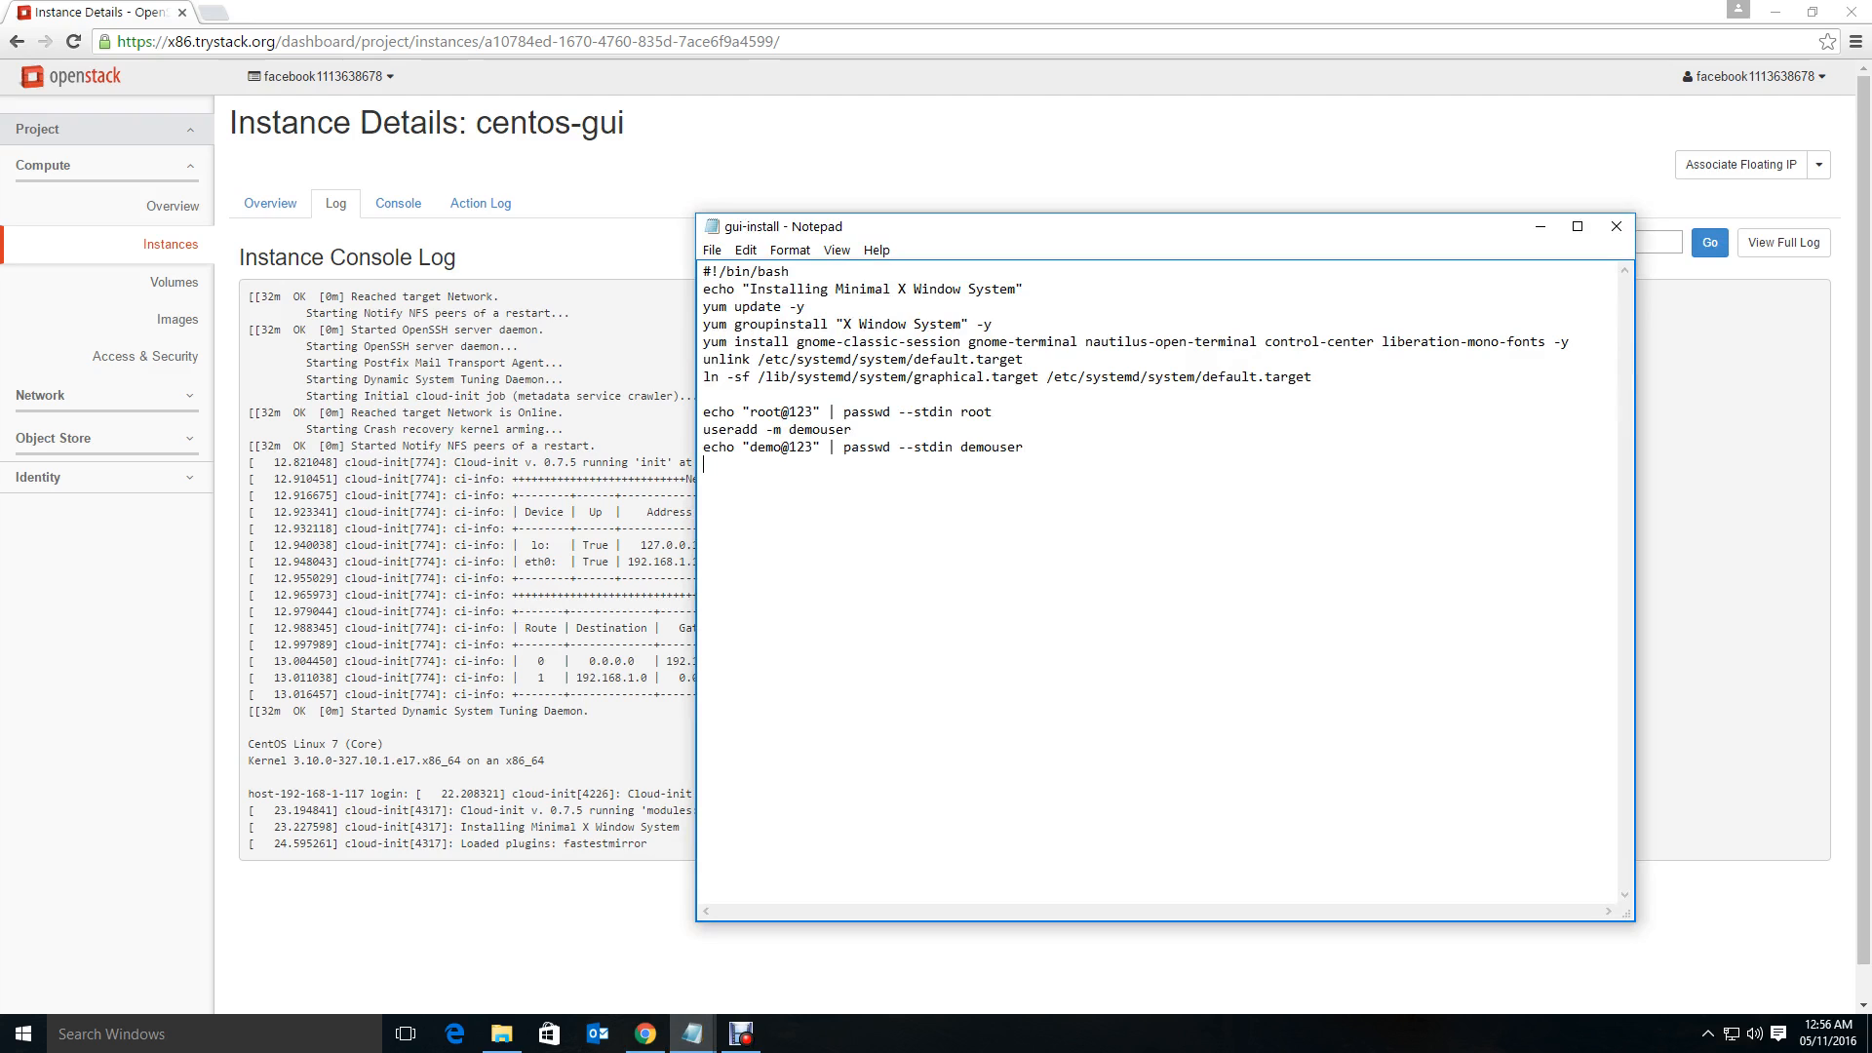
triple_click(819, 447)
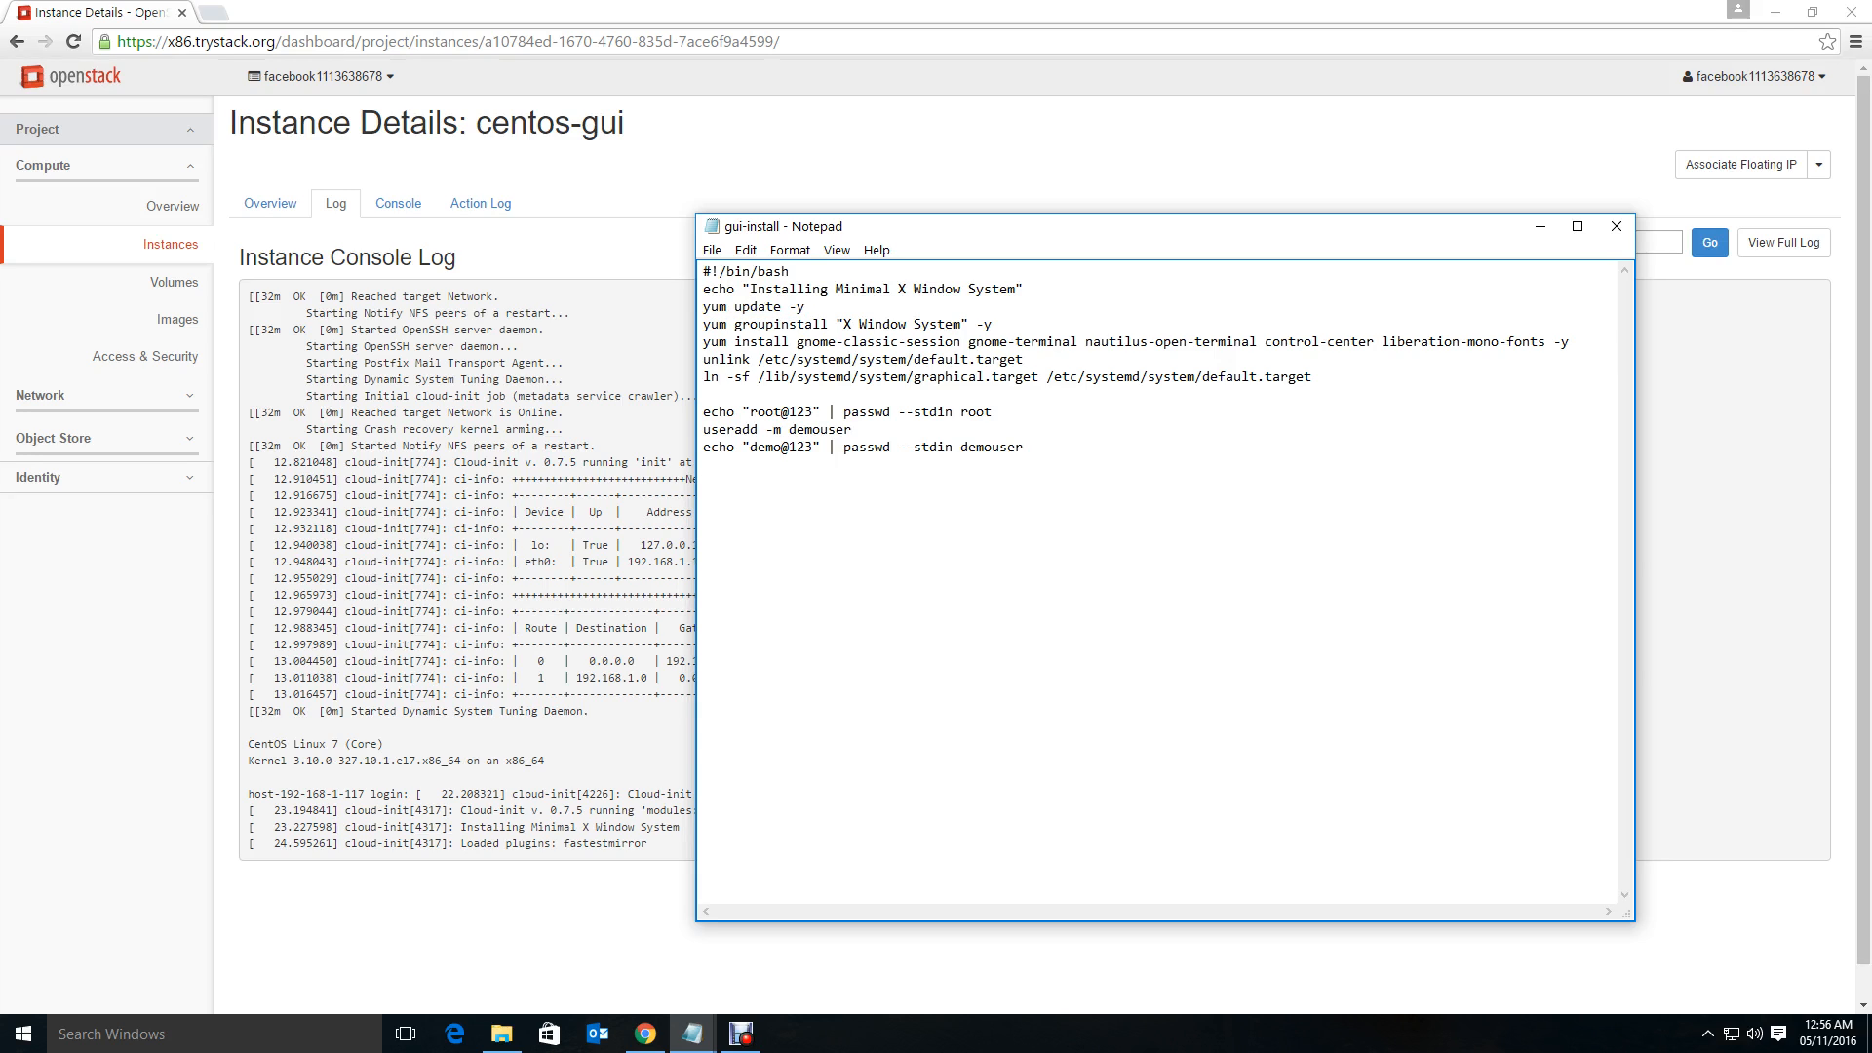
left_click_drag(698, 324, 863, 323)
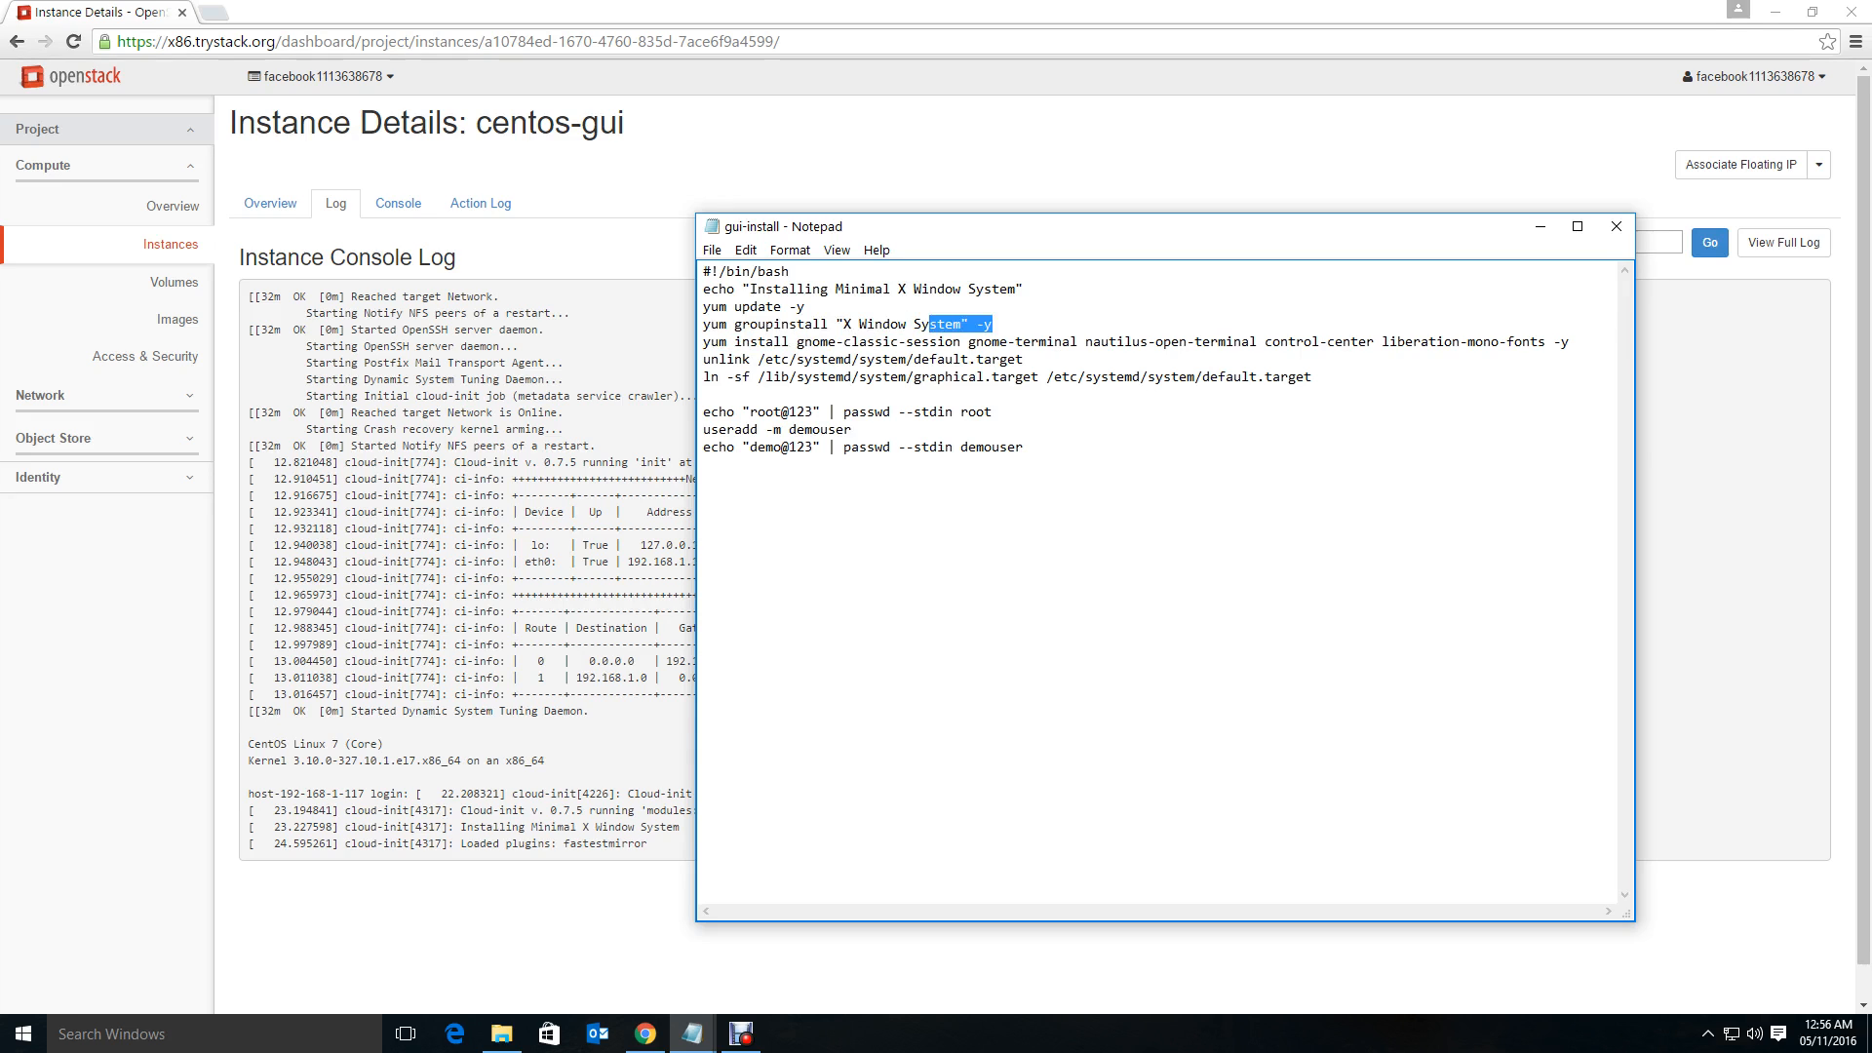
left_click(1614, 227)
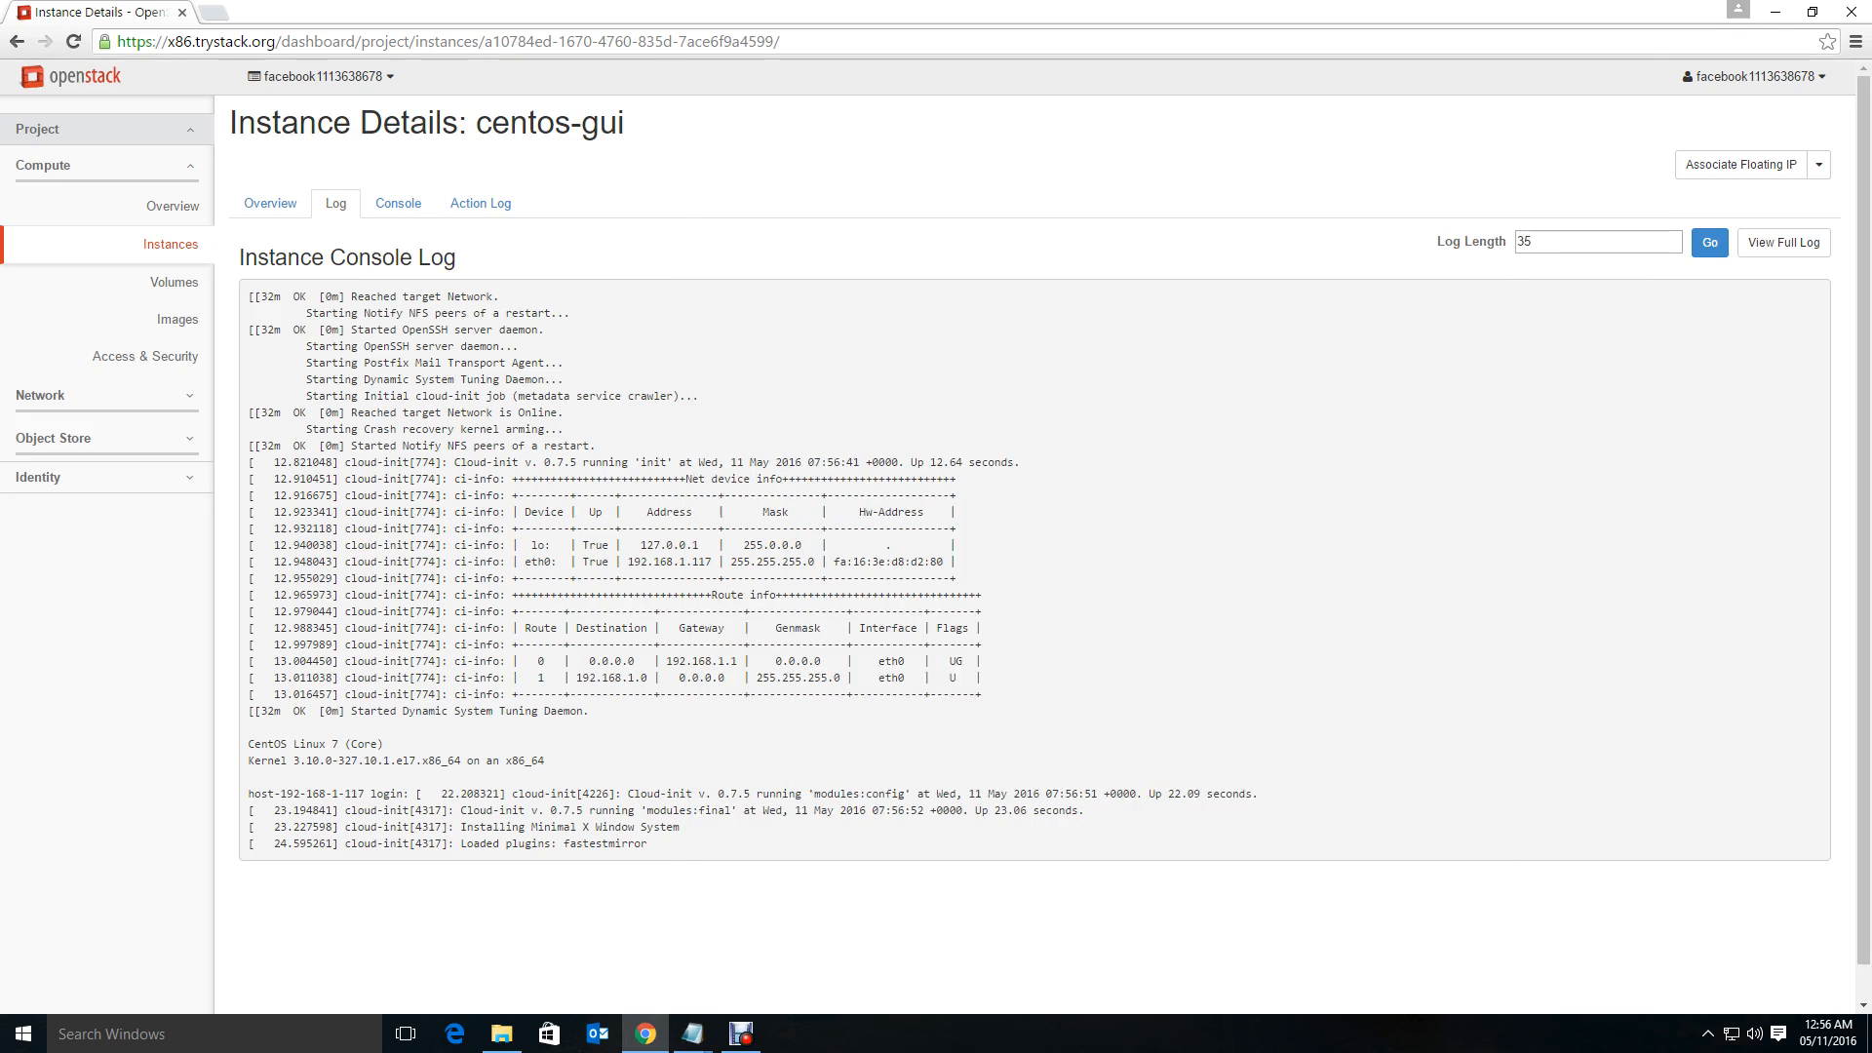
left_click(398, 203)
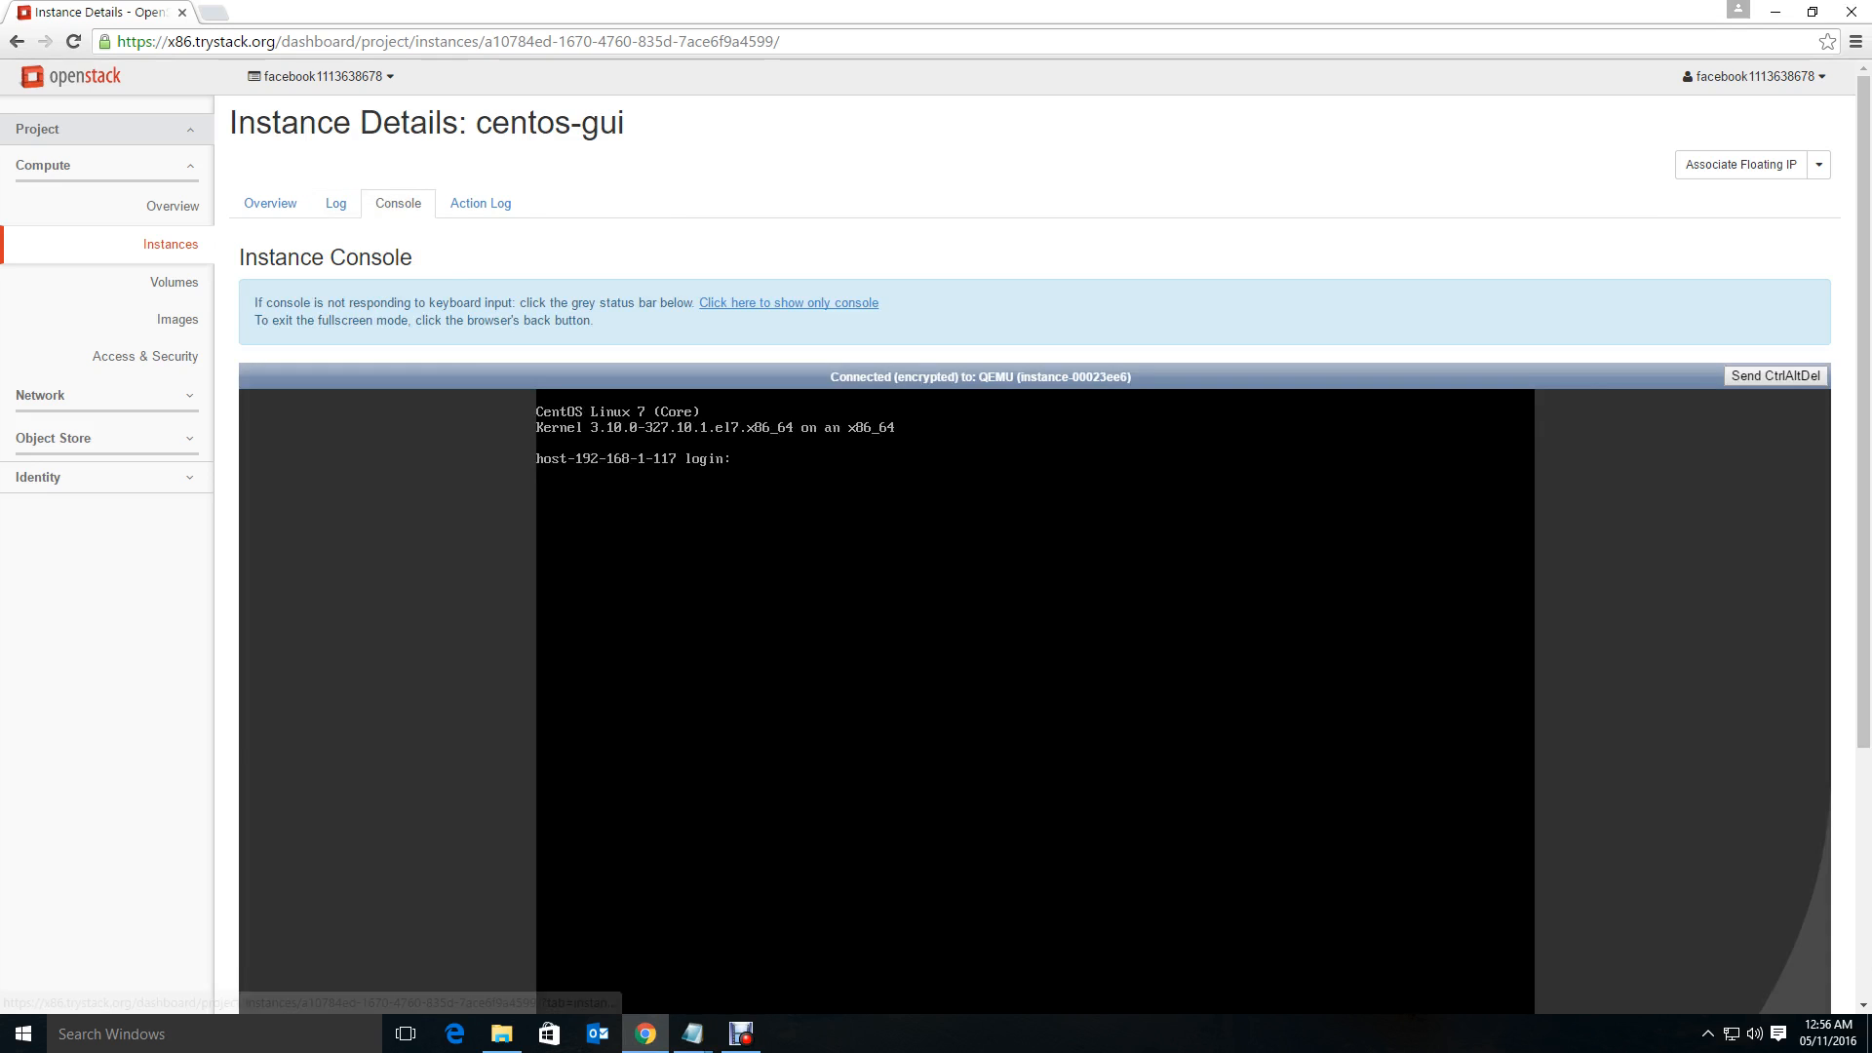
left_click(335, 203)
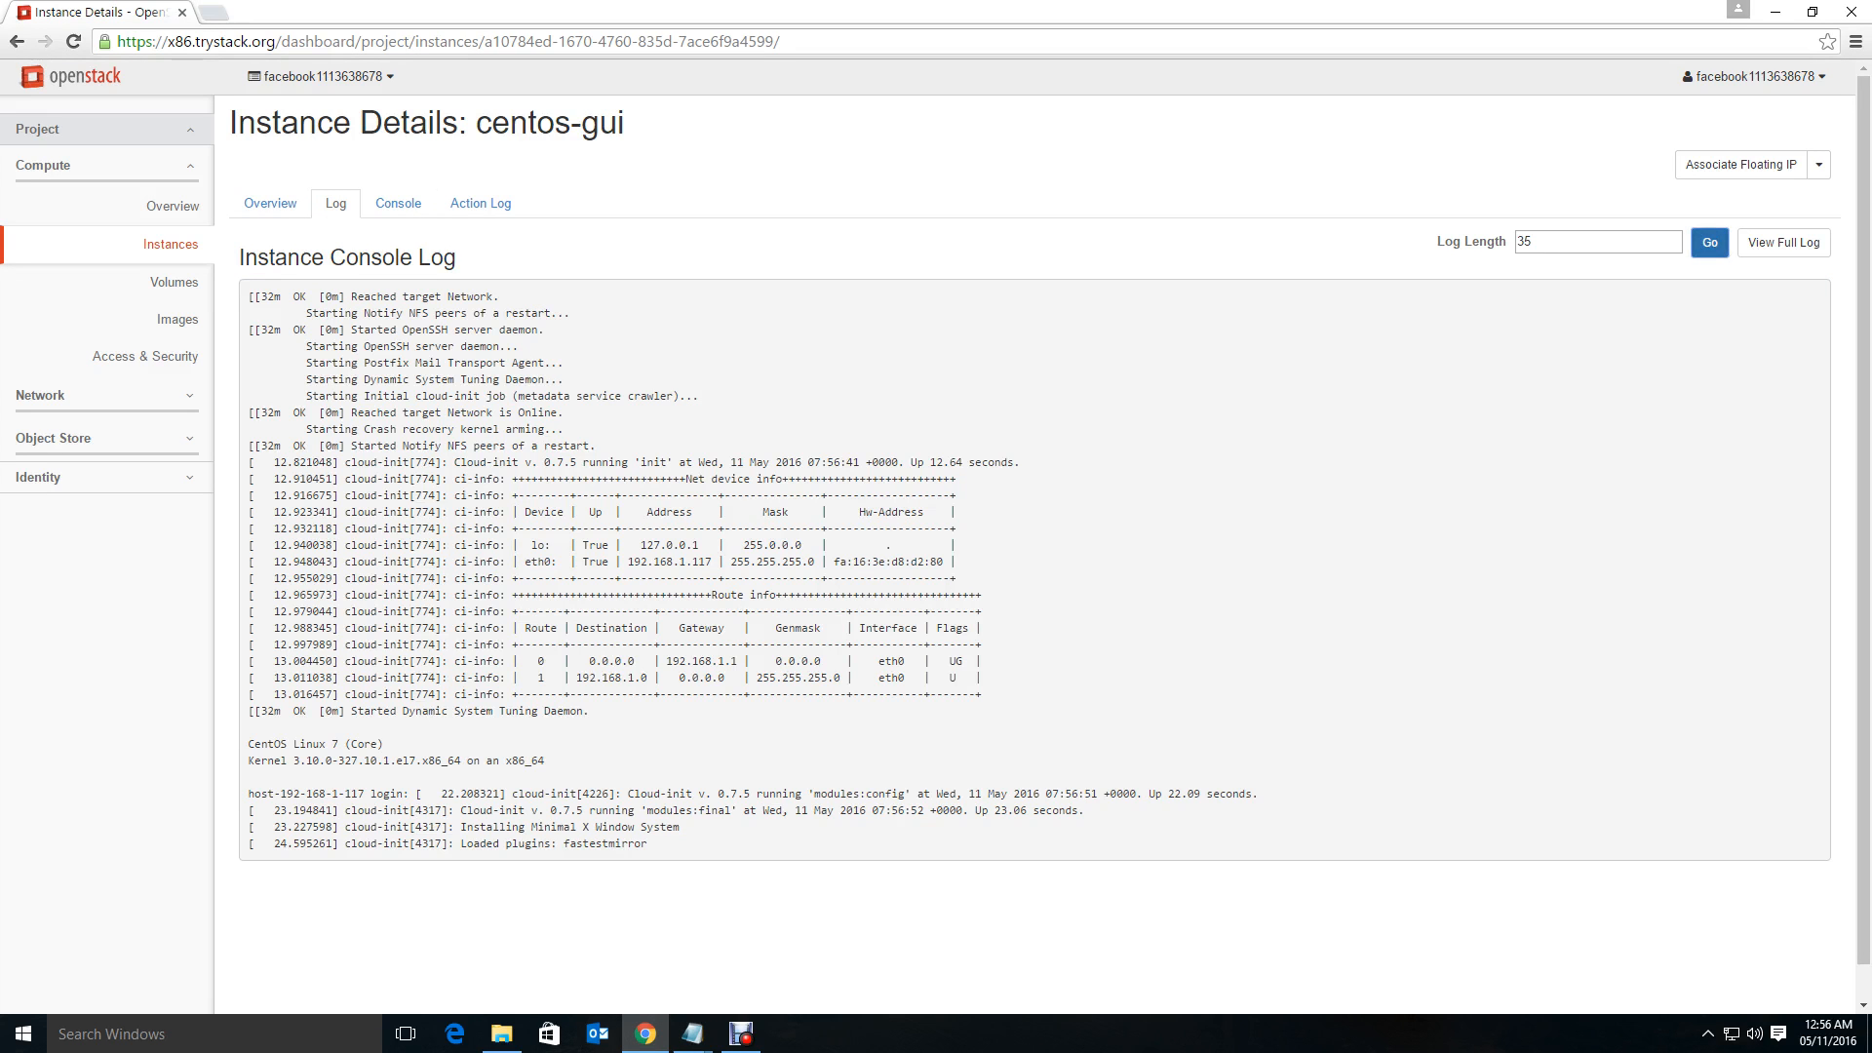